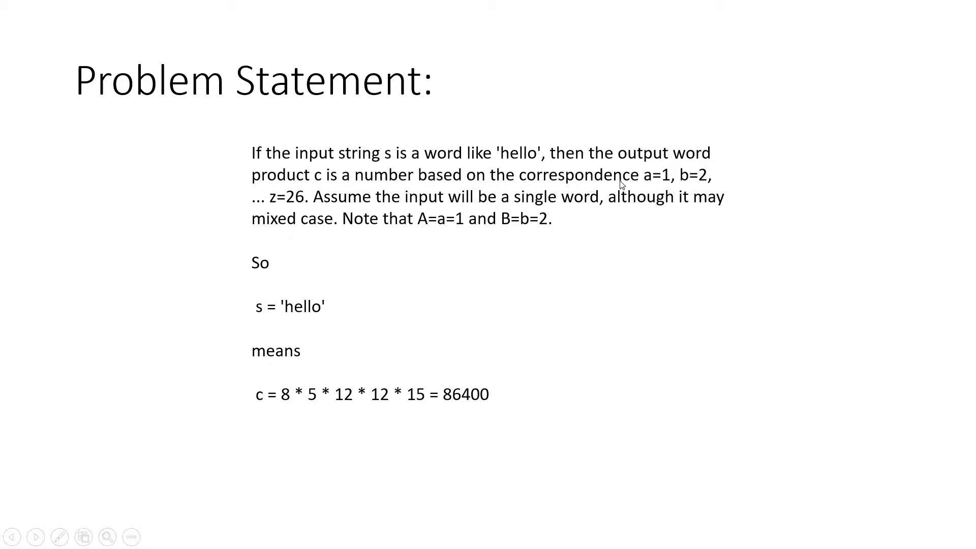
{"action": "mouse_move", "coordinate": [573, 262]}
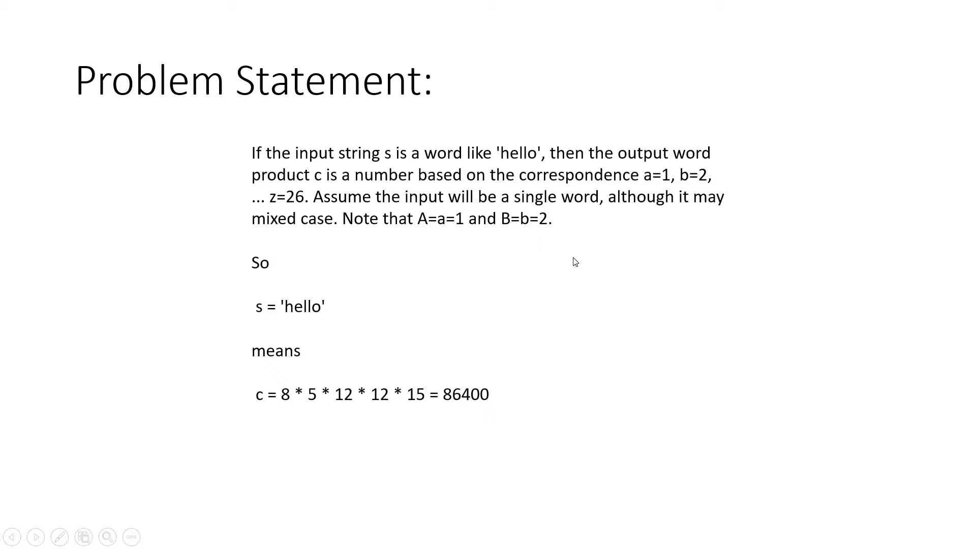
{"action": "mouse_move", "coordinate": [648, 244]}
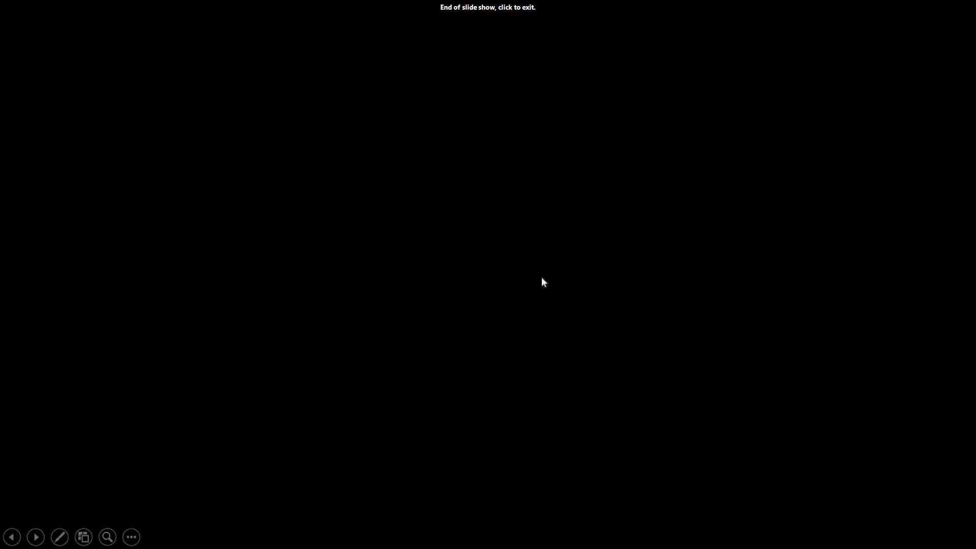
Step: Evaluate 'a' then double(ans) to get character code 97, and clear the Command Window
{"action": "left_click", "coordinate": [543, 282]}
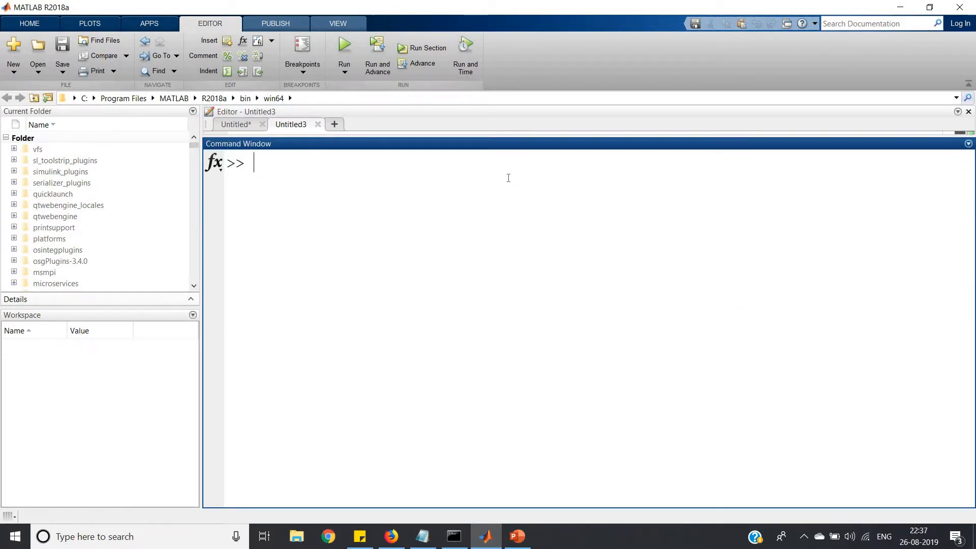
{"action": "type", "text": "'a"}
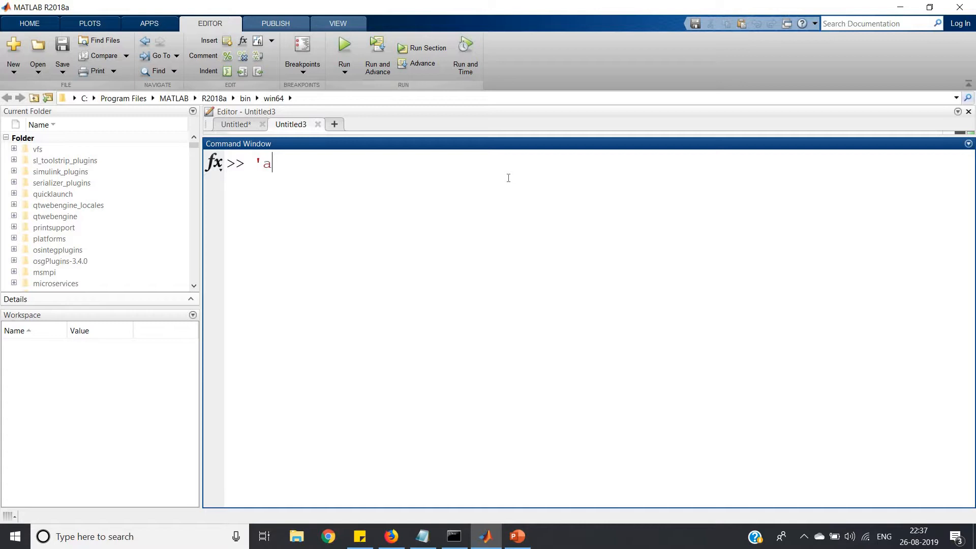
{"action": "type", "text": "'"}
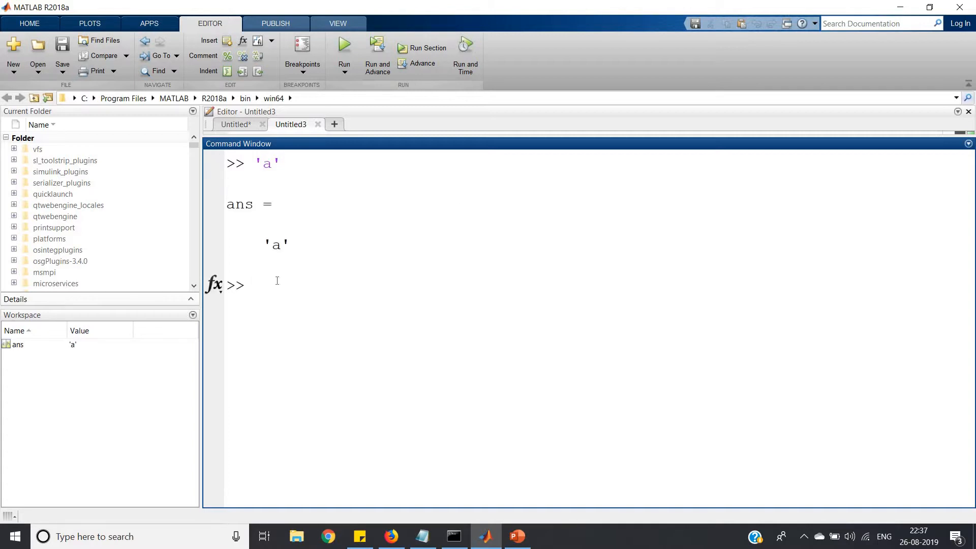
{"action": "type", "text": "double(ans"}
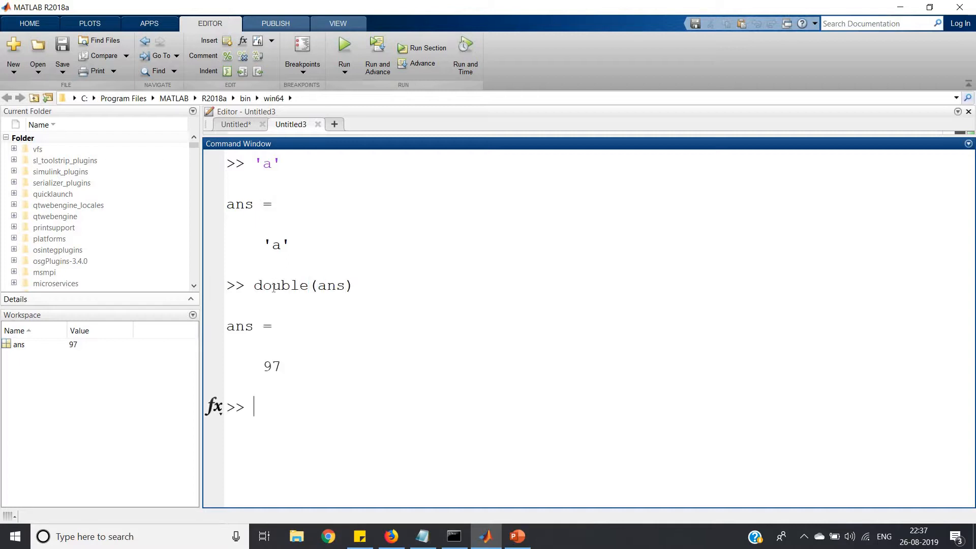
{"action": "double_click", "coordinate": [271, 366]}
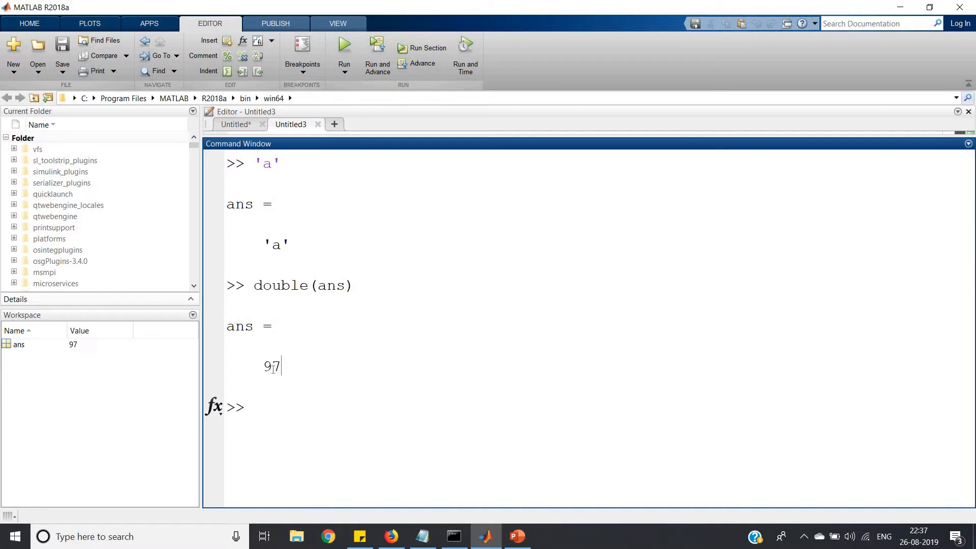
{"action": "double_click", "coordinate": [272, 366]}
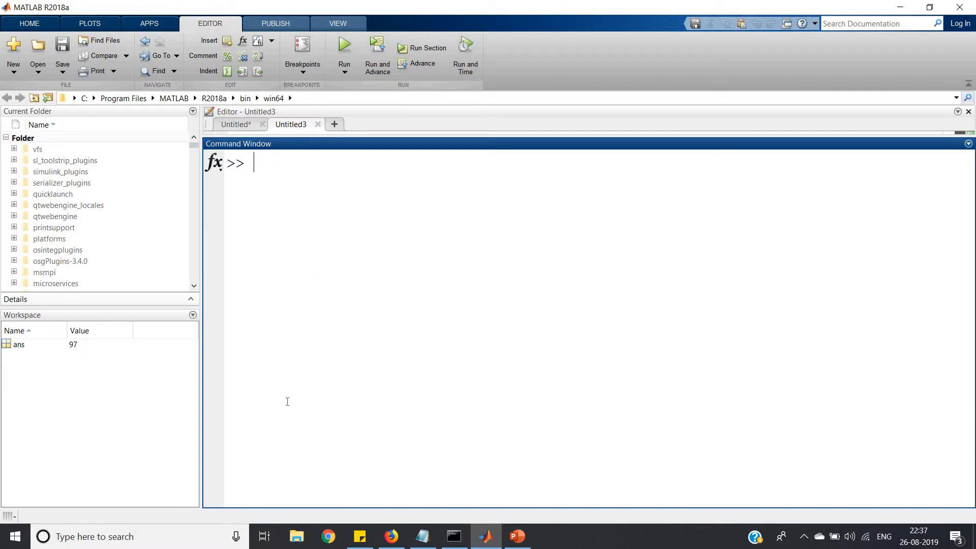
Step: Evaluate double('a')-1, then double('a')-96 to get alphabet position 1
{"action": "type", "text": "double("}
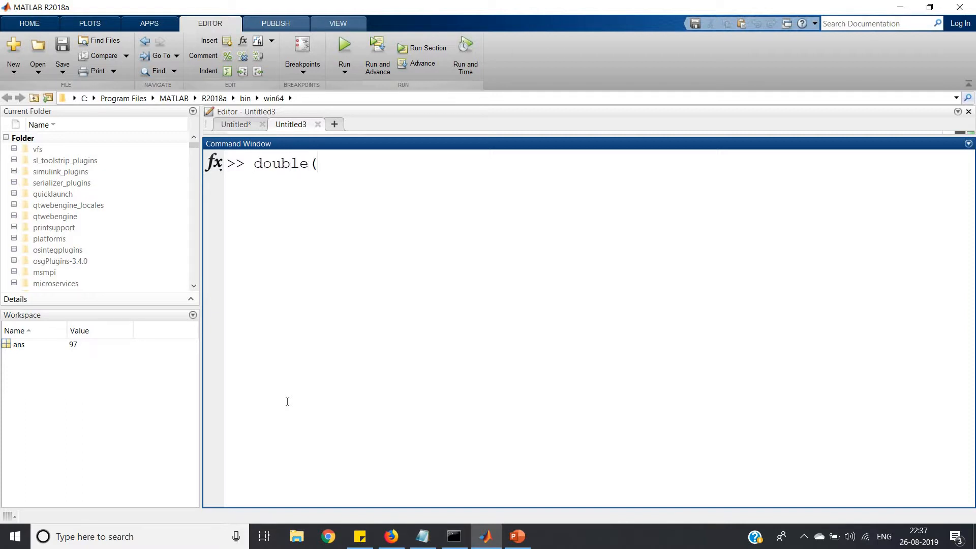
{"action": "type", "text": "'a')"}
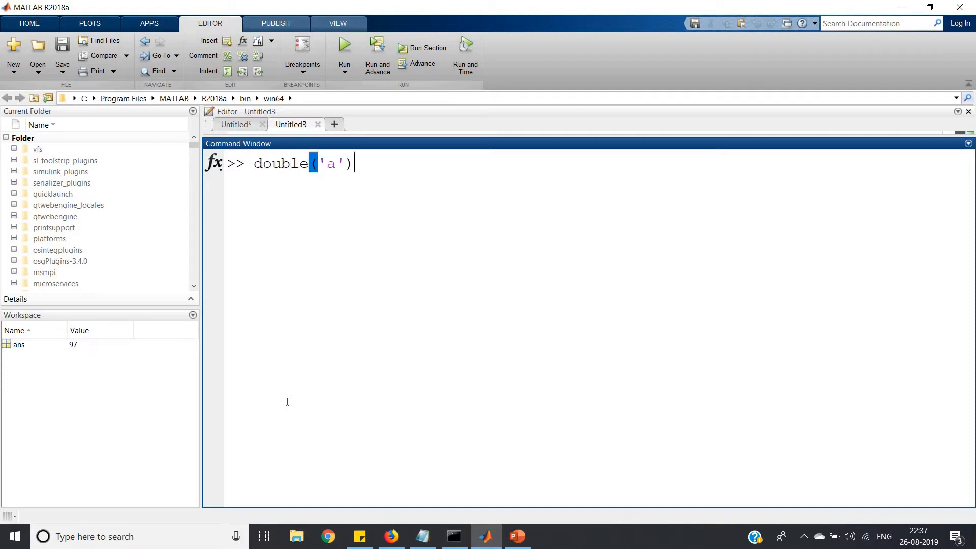
{"action": "type", "text": "-1"}
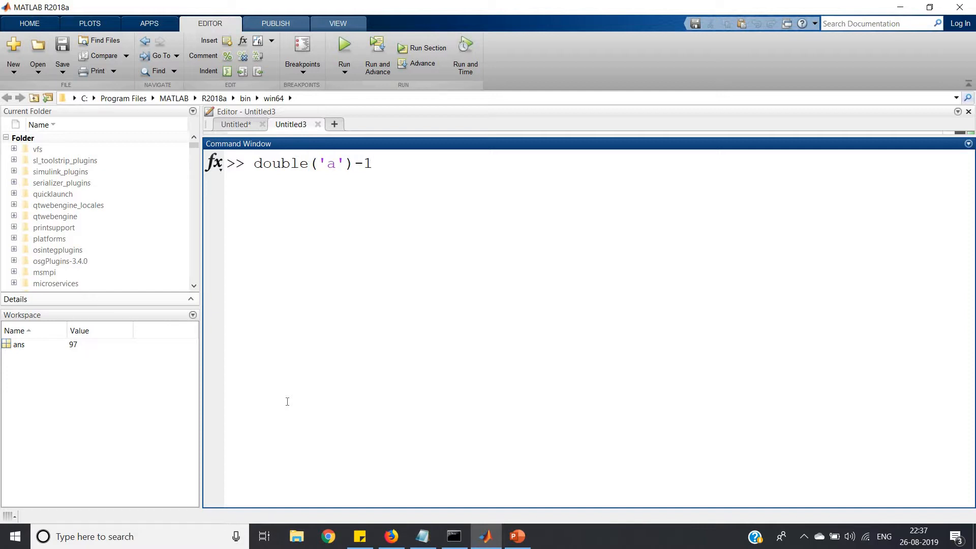
{"action": "key", "text": "enter"}
{"action": "type", "text": "double('a')-96"}
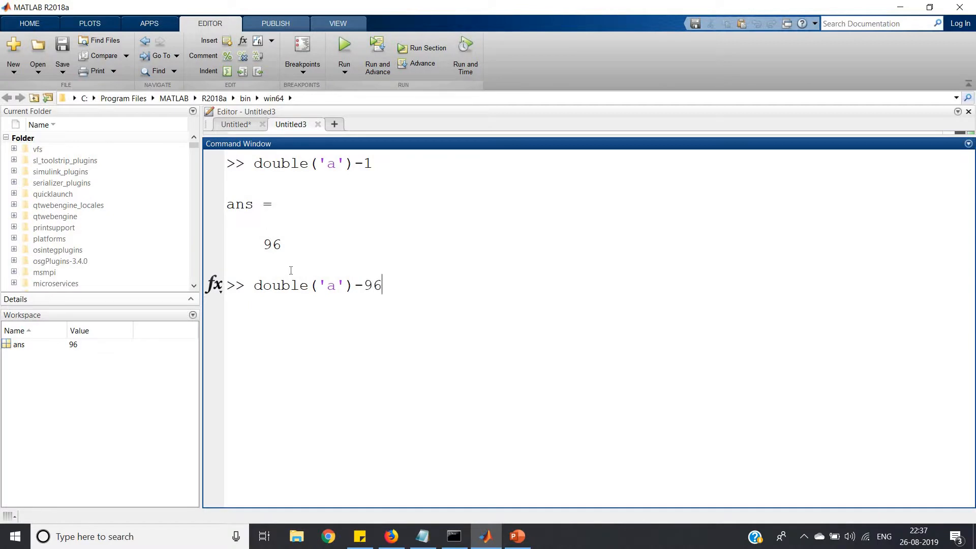
{"action": "key", "text": "enter"}
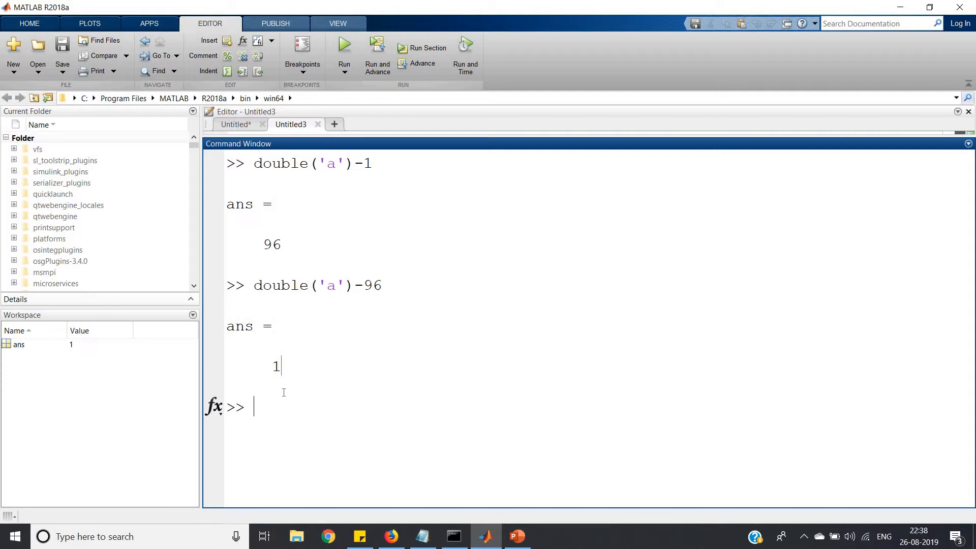
Step: Evaluate double(letter)-96 for b, c and h, giving positions 2, 3 and 8
{"action": "type", "text": "dou"}
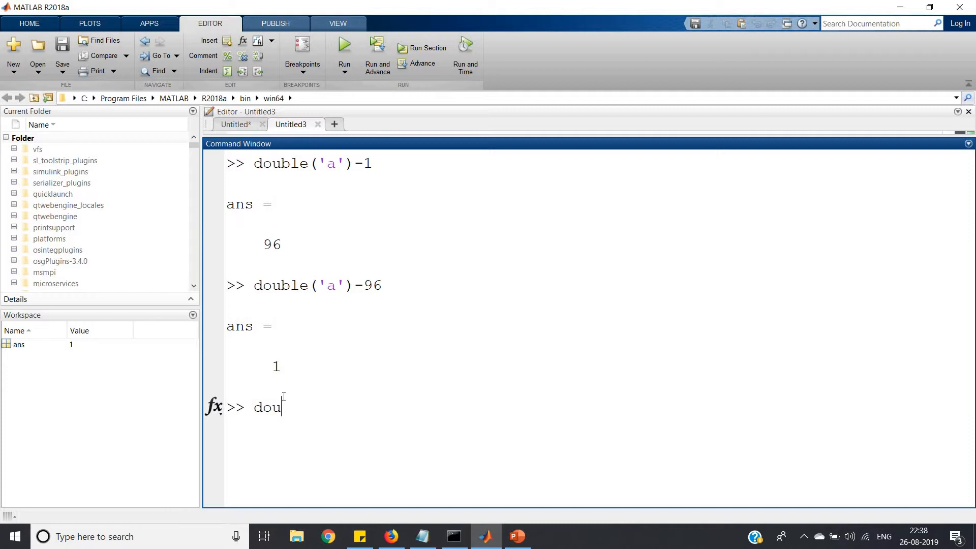
{"action": "type", "text": "ble("}
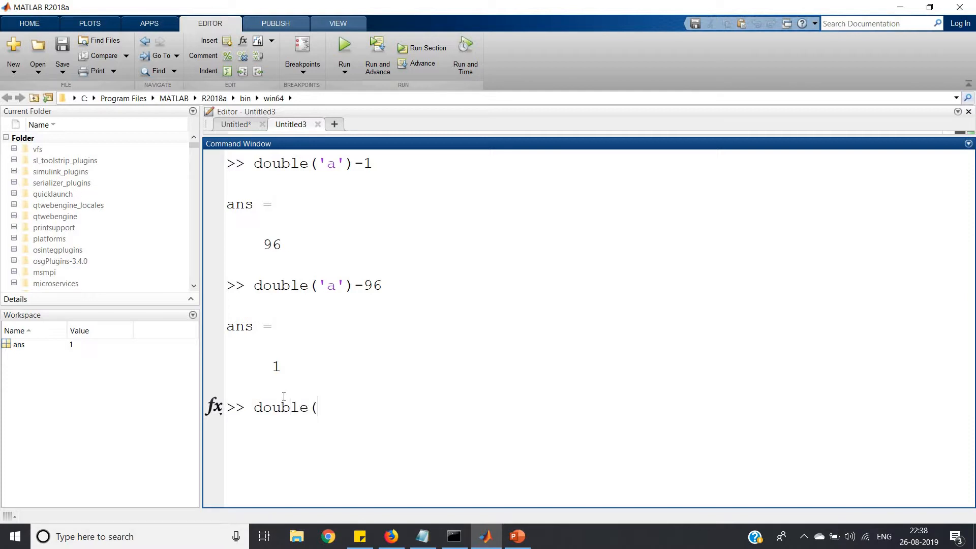
{"action": "type", "text": "'b')-"}
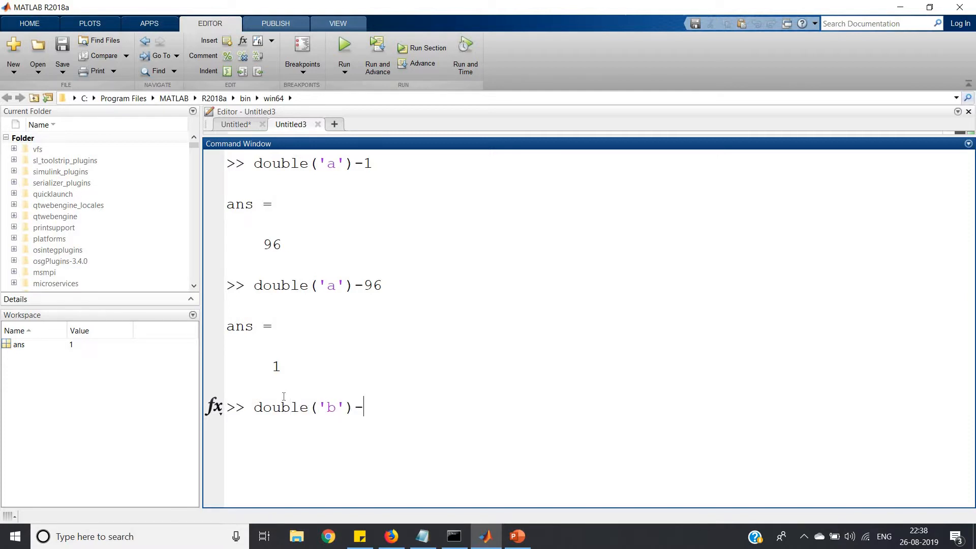
{"action": "key", "text": "enter"}
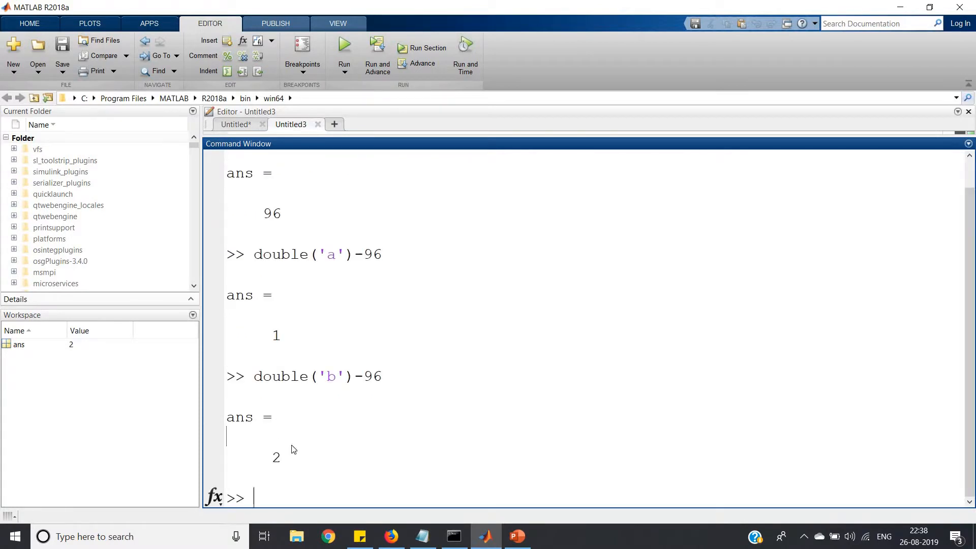
{"action": "type", "text": "double('')-96"}
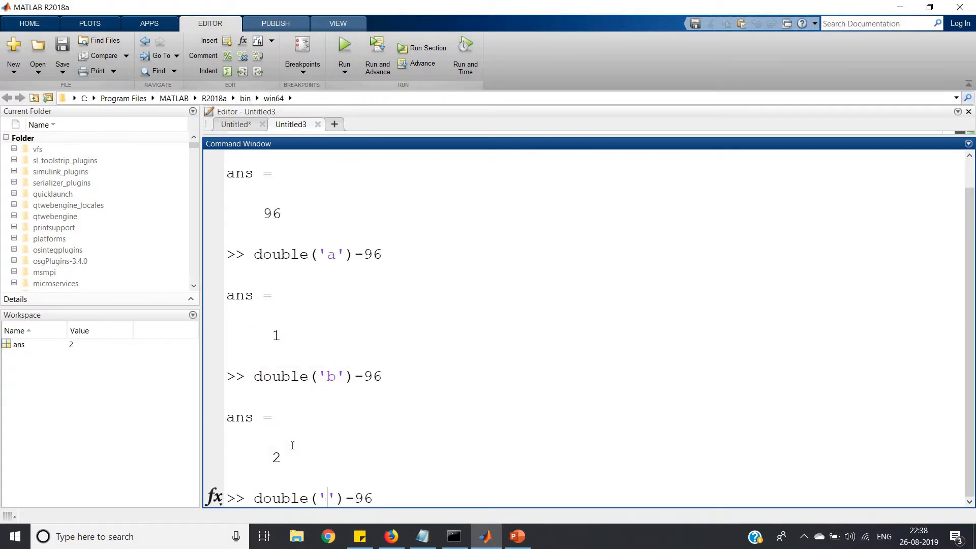
{"action": "key", "text": "enter"}
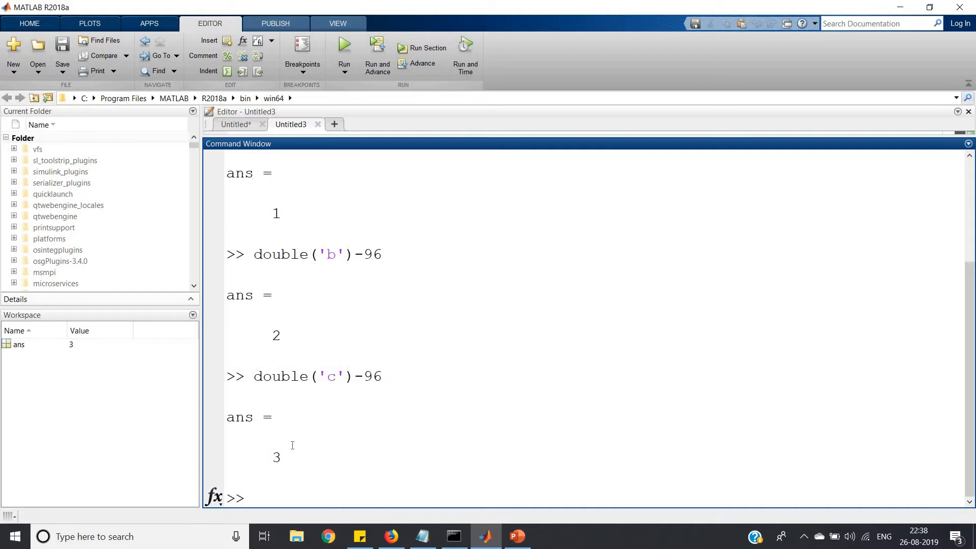
{"action": "type", "text": "double('c')-96"}
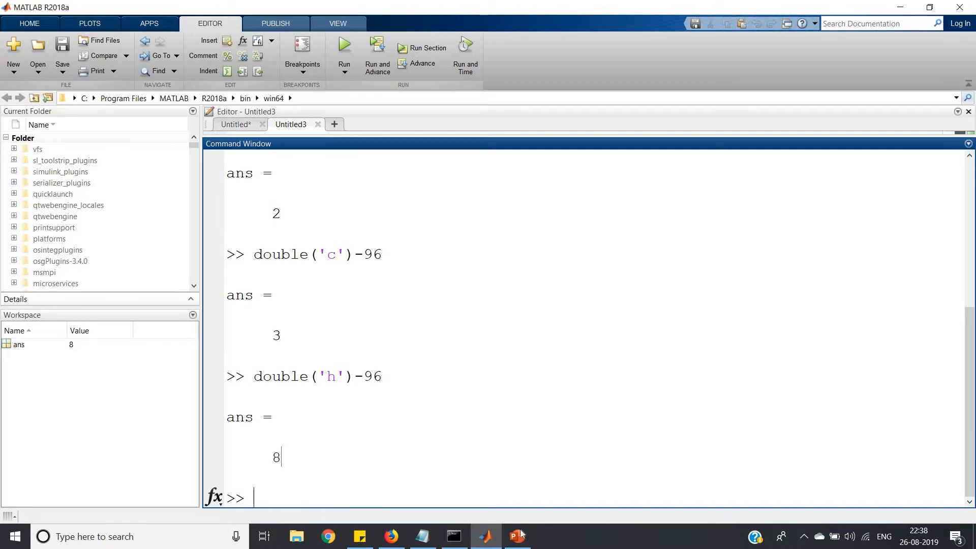
Step: Check the problem statement slide, return to MATLAB and clear the Command Window with clc
{"action": "left_click", "coordinate": [516, 536]}
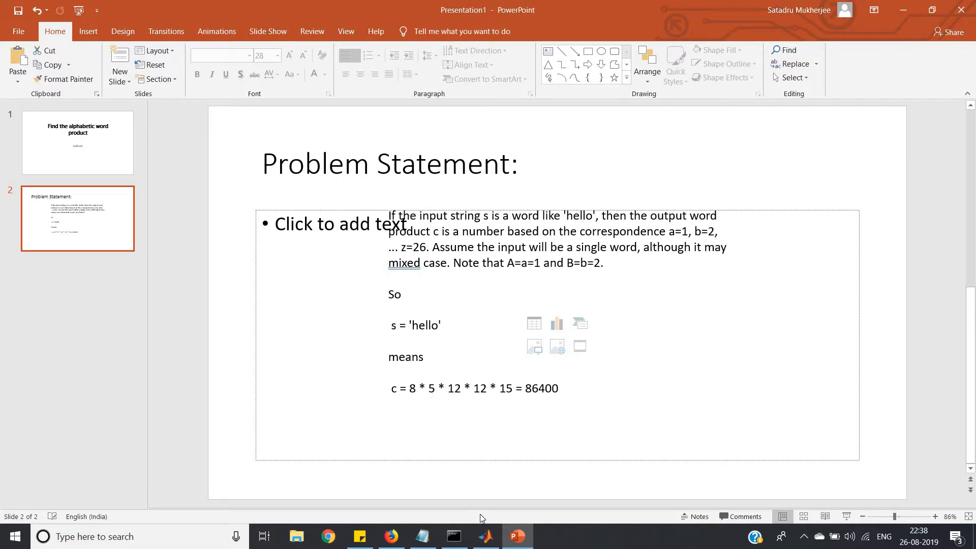
{"action": "left_click", "coordinate": [485, 536]}
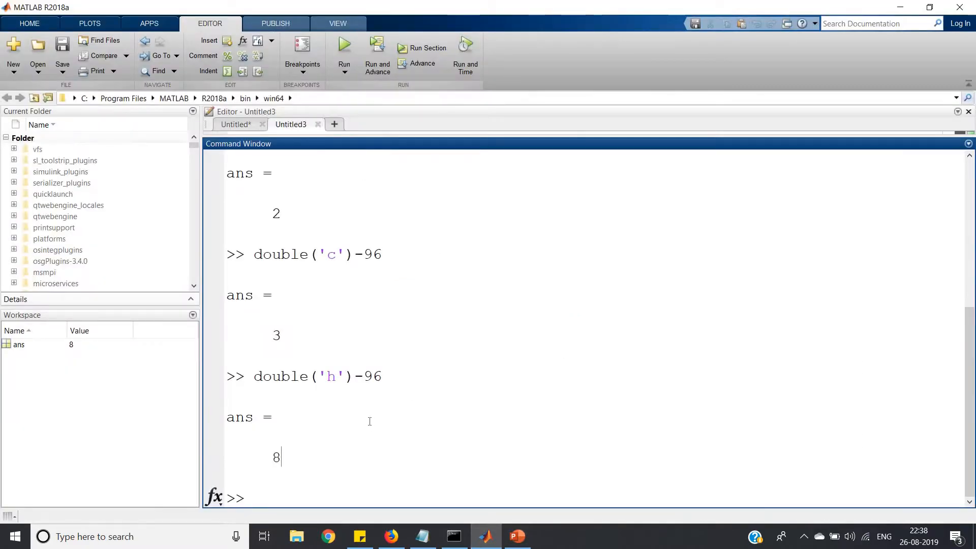
{"action": "mouse_move", "coordinate": [302, 468]}
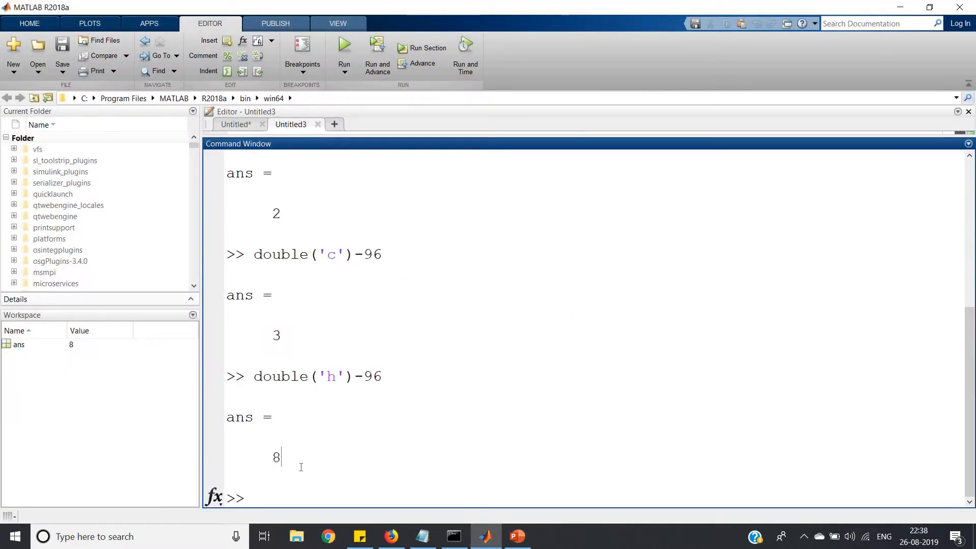
{"action": "type", "text": "clc"}
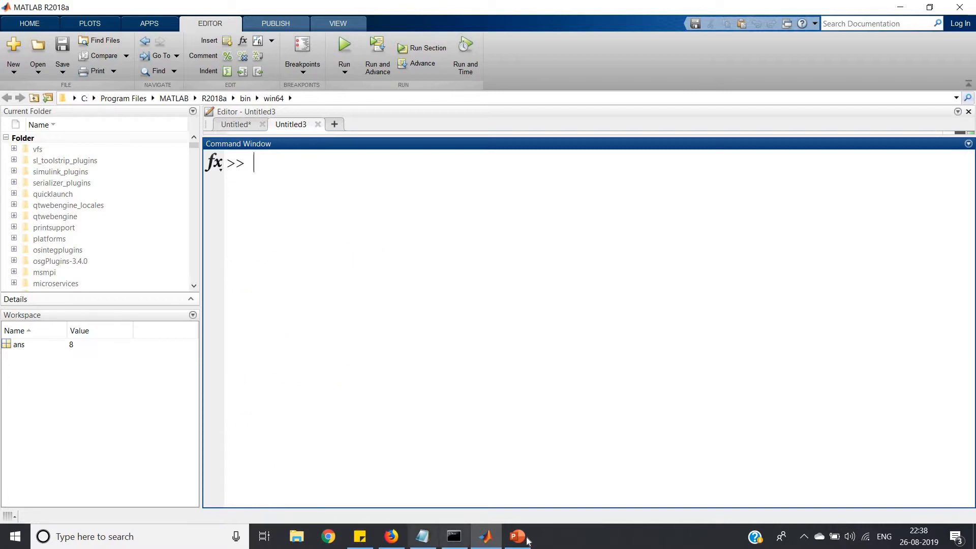
Step: Evaluate 'A' and double(ans) to find uppercase A's character code 65
{"action": "left_click", "coordinate": [518, 536]}
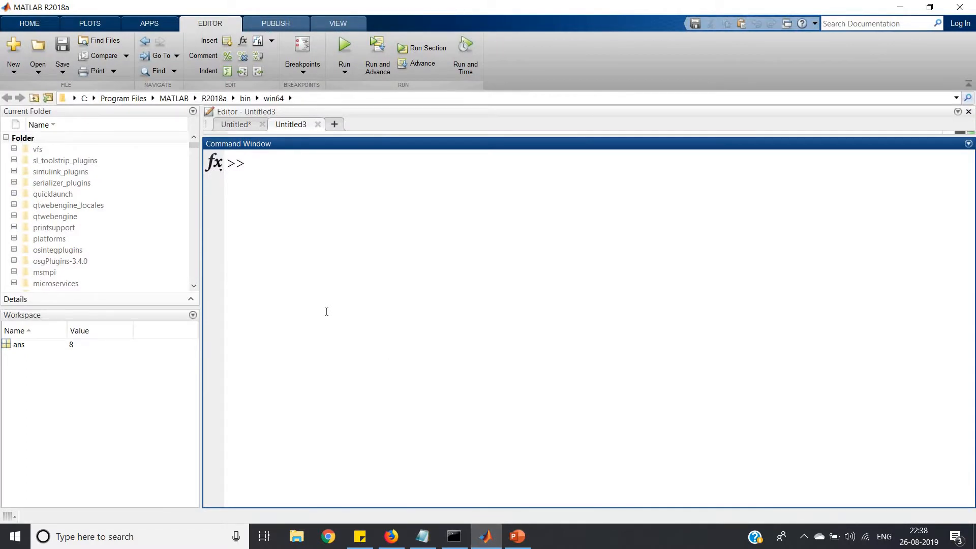
{"action": "type", "text": "'A'"}
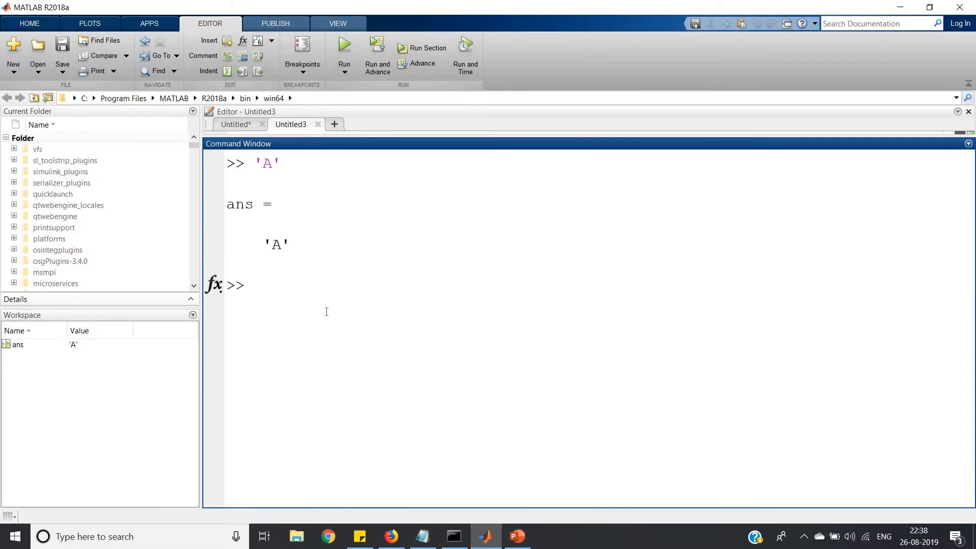
{"action": "type", "text": "doduble"}
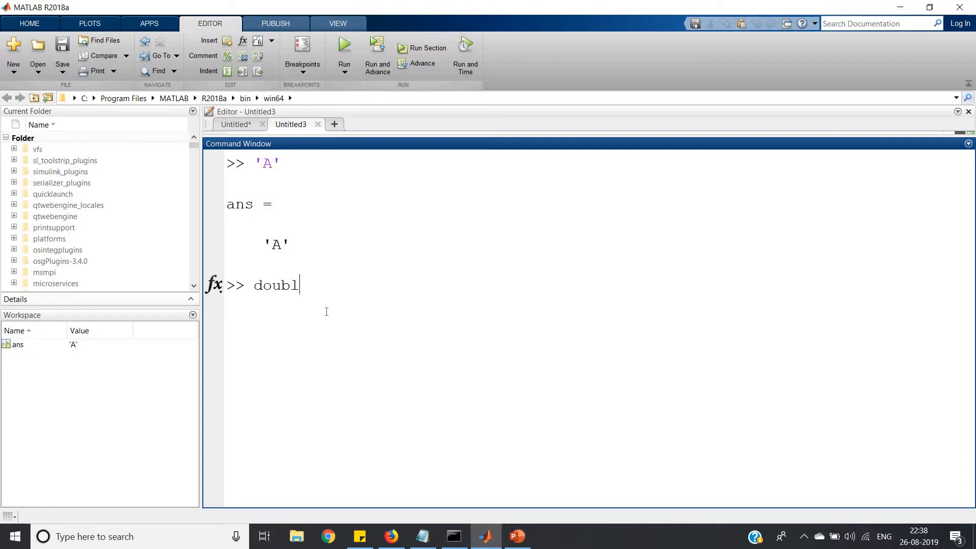
{"action": "type", "text": "e(a"}
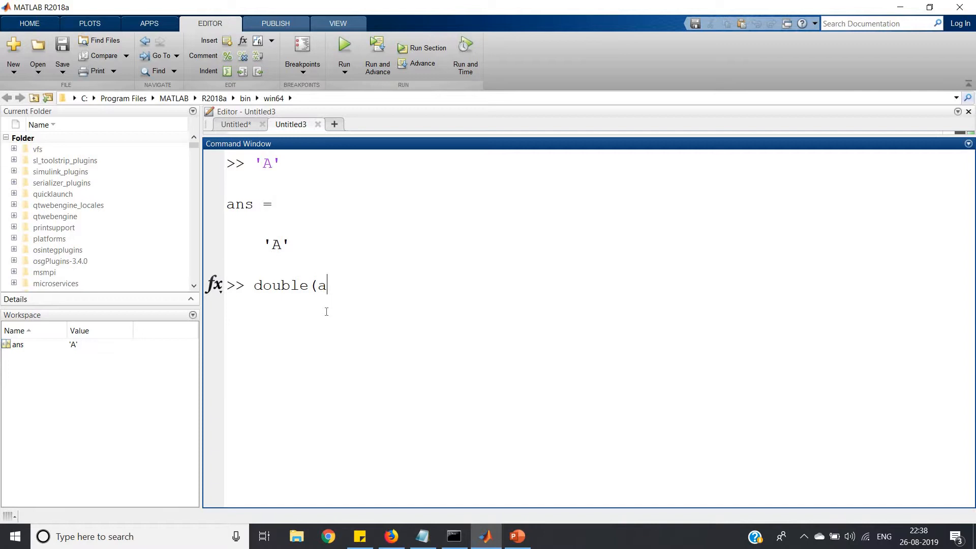
{"action": "type", "text": "ns)"}
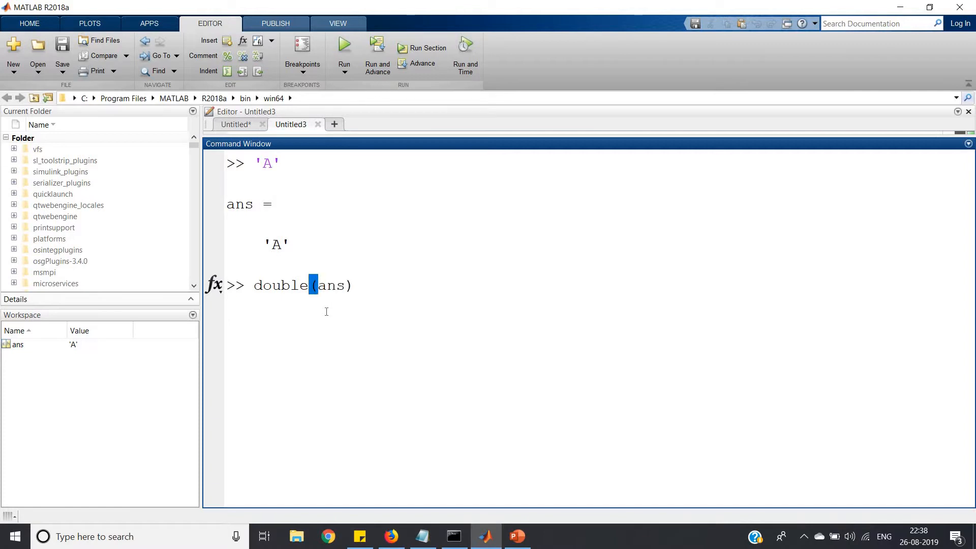
{"action": "key", "text": "enter"}
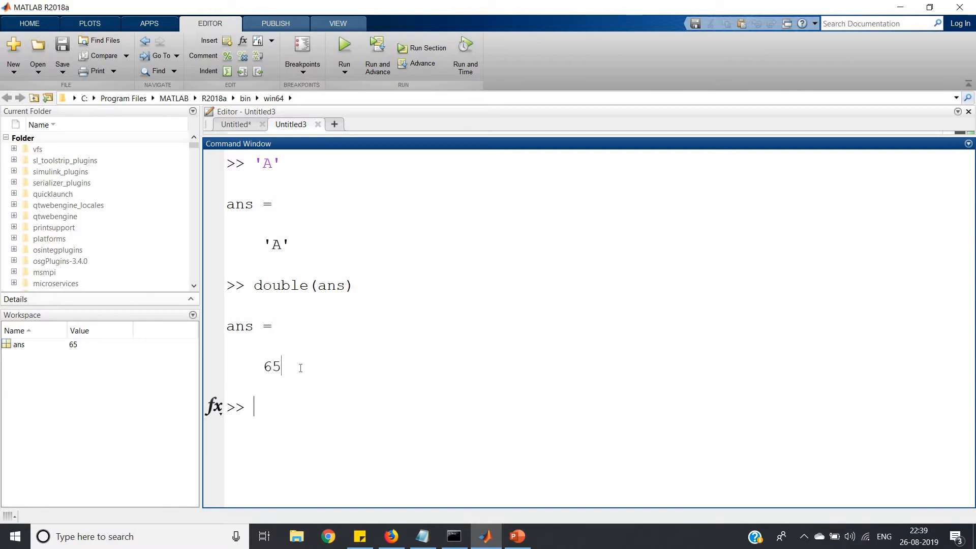
Step: Evaluate double('A')-64 and double('B')-64 to get positions 1 and 2
{"action": "type", "text": "double('"}
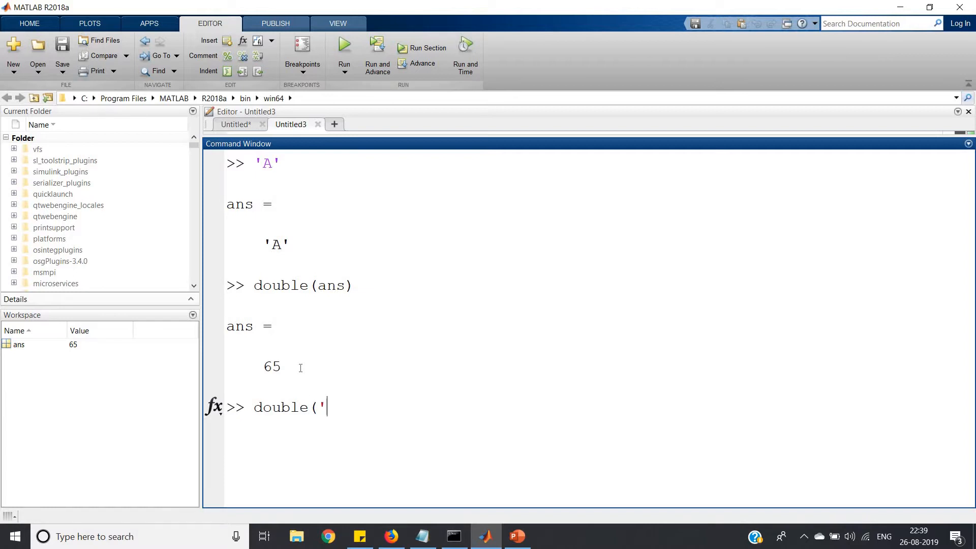
{"action": "type", "text": "A')-"}
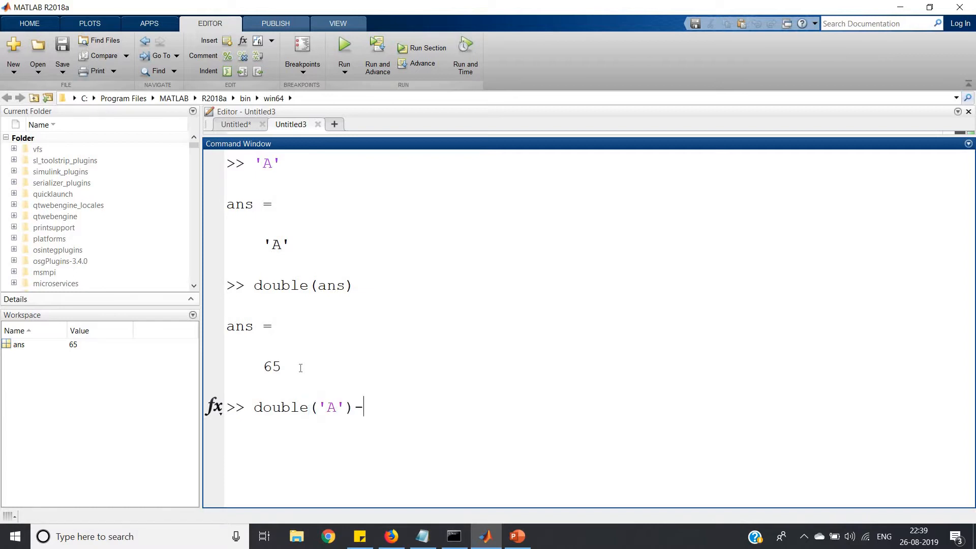
{"action": "type", "text": "64"}
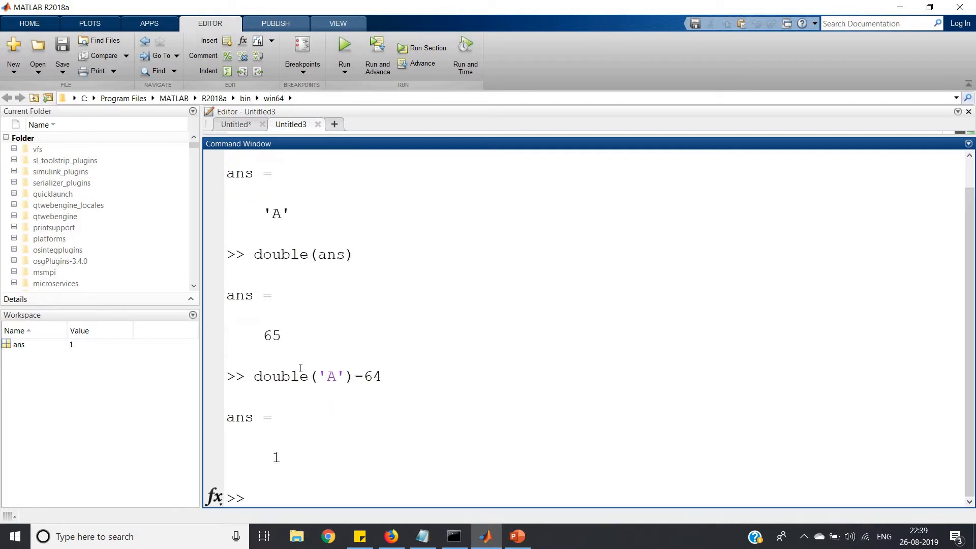
{"action": "type", "text": "double("}
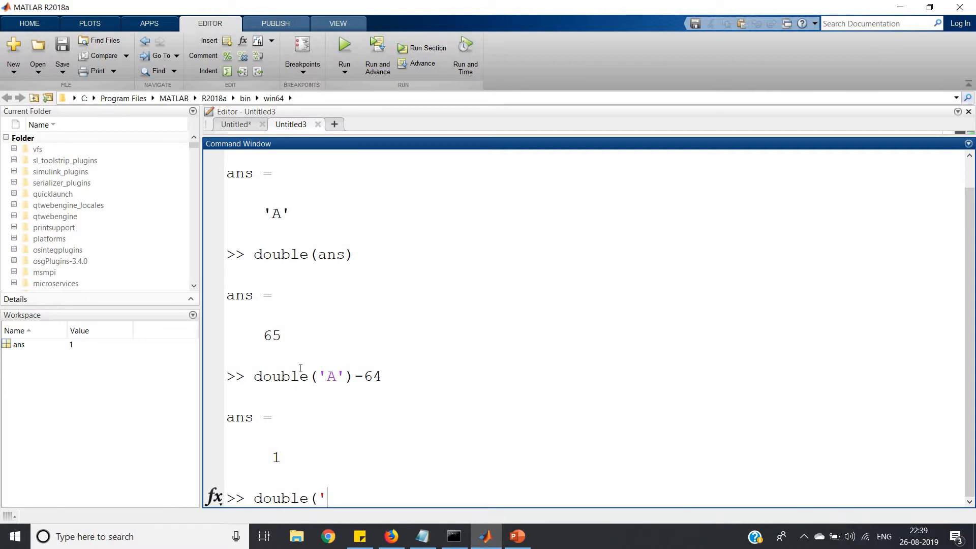
{"action": "type", "text": "B')-1"}
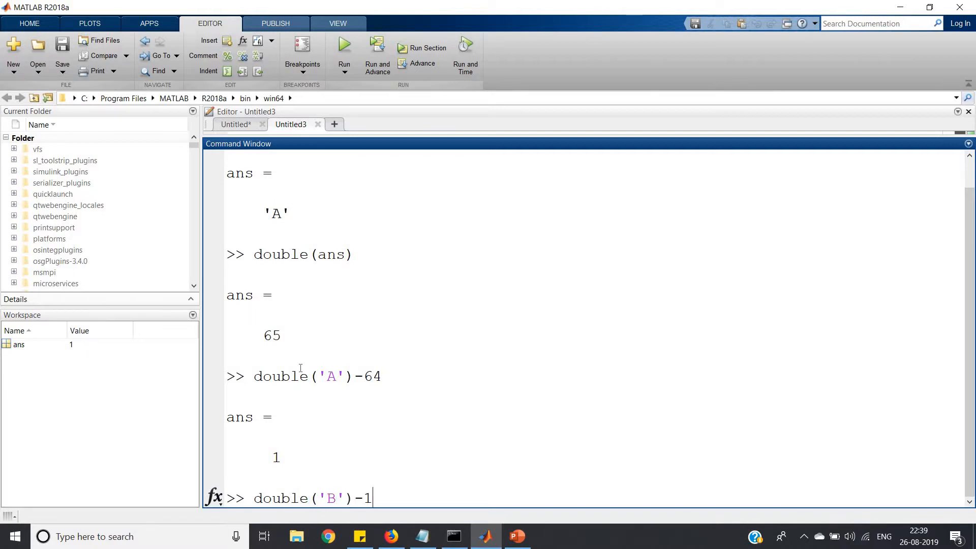
{"action": "type", "text": "64"}
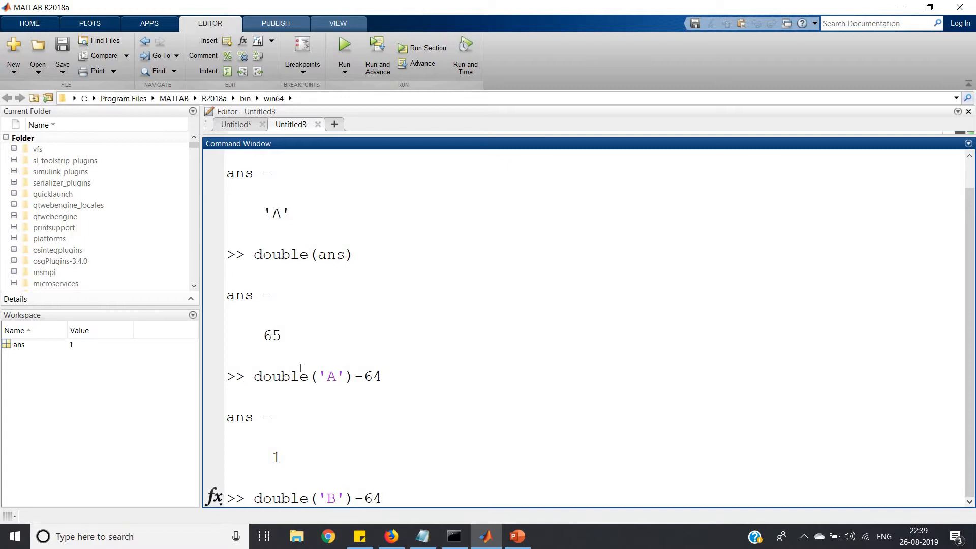
{"action": "key", "text": "enter"}
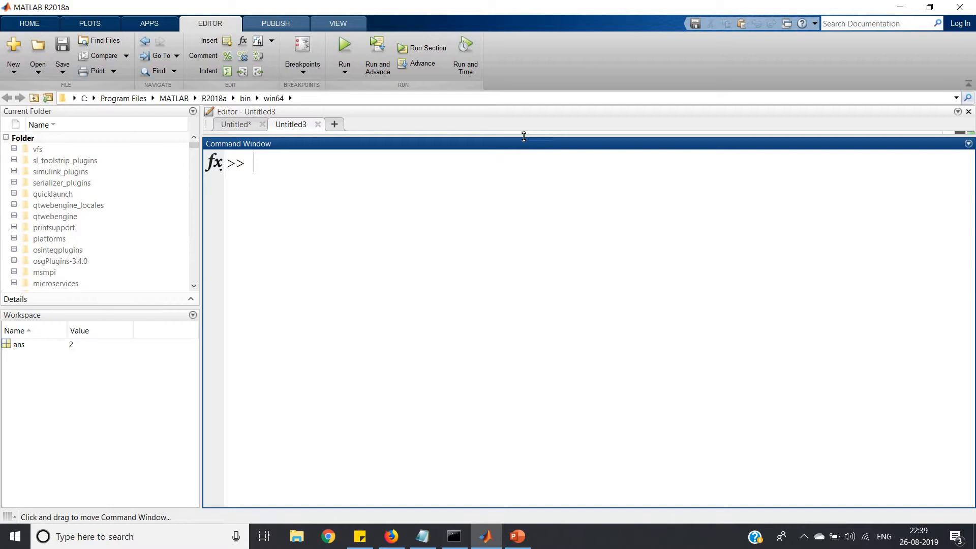
Step: Store w='Hello', index w(1) through w(5) to get H, e, l, o, and enlarge the editor
{"action": "left_click_drag", "start_coordinate": [523, 135], "coordinate": [524, 179]}
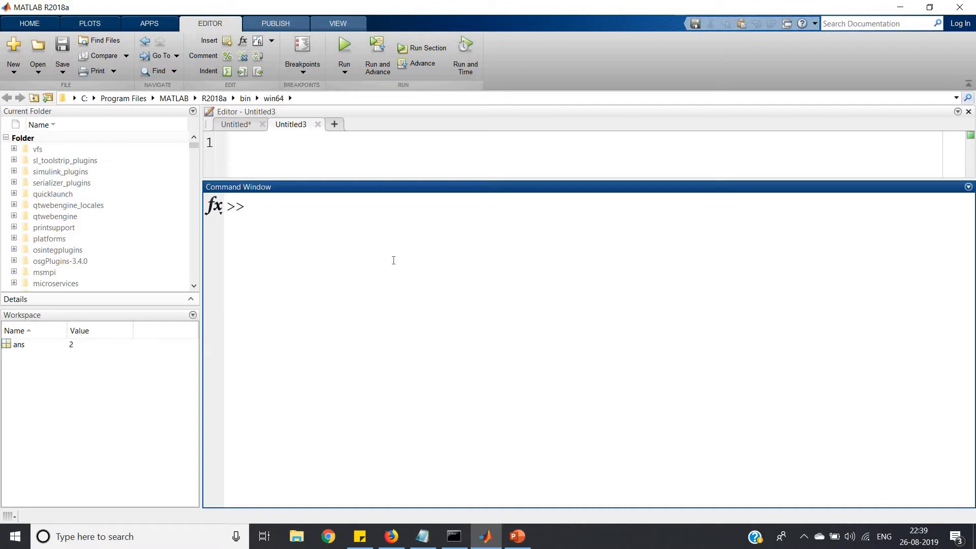
{"action": "type", "text": "w='"}
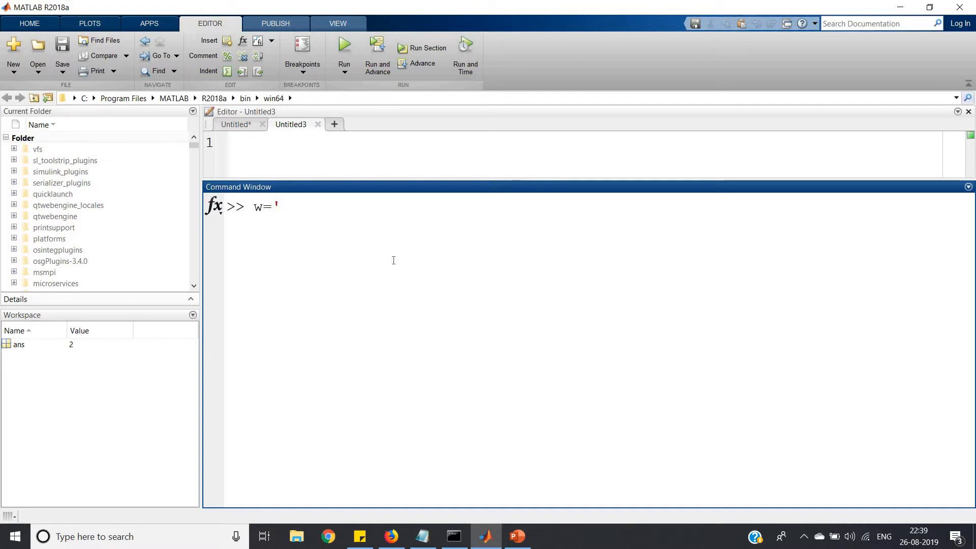
{"action": "type", "text": "Hello';"}
{"action": "type", "text": "w(1"}
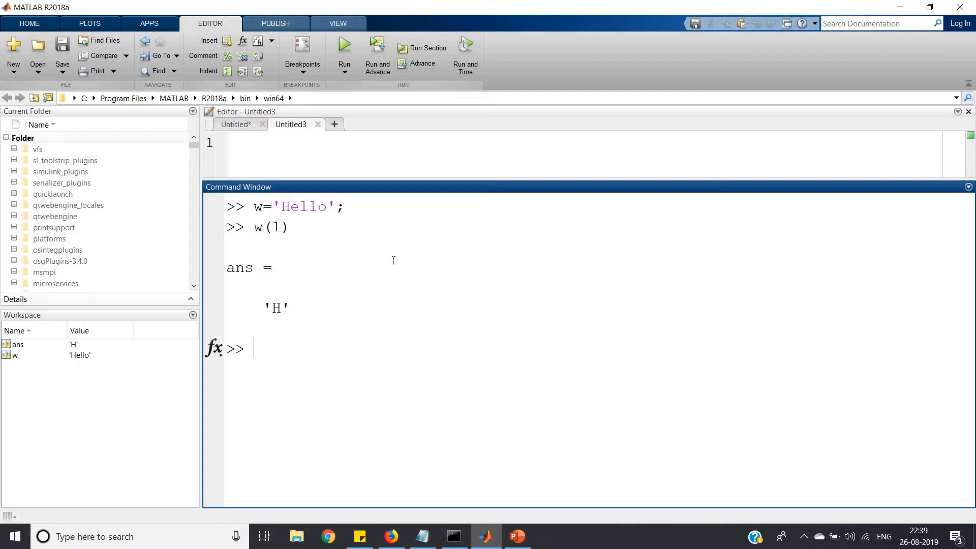
{"action": "type", "text": "w()"}
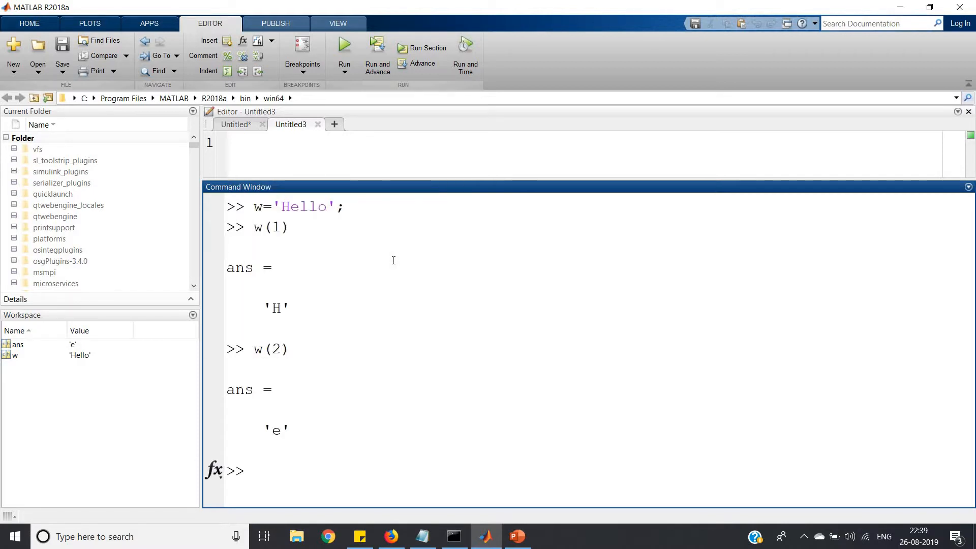
{"action": "type", "text": "w()"}
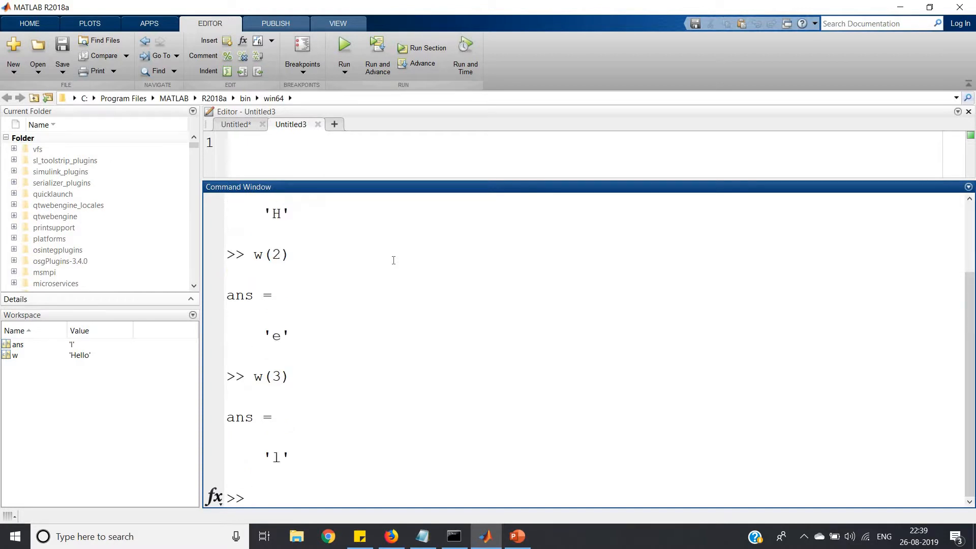
{"action": "type", "text": "w("}
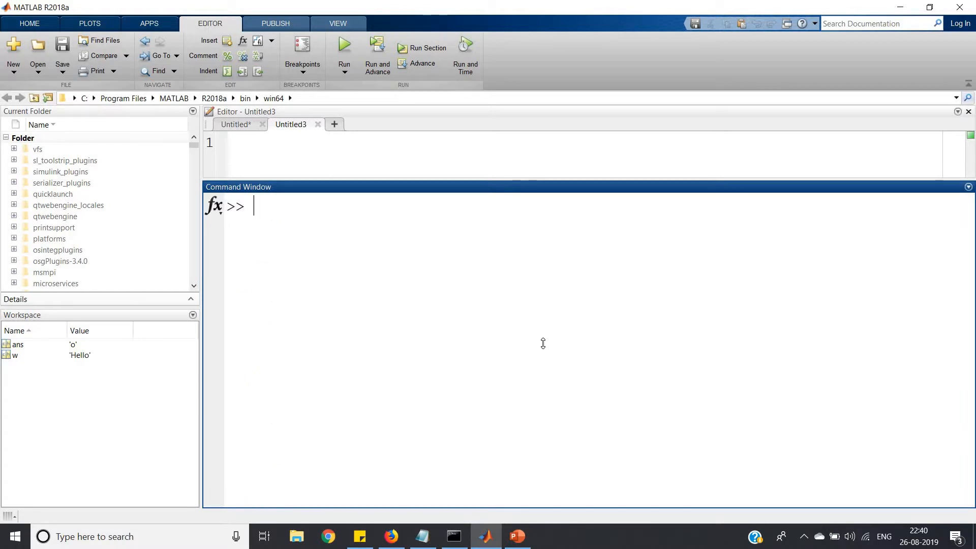
{"action": "left_click_drag", "start_coordinate": [543, 184], "coordinate": [543, 359]}
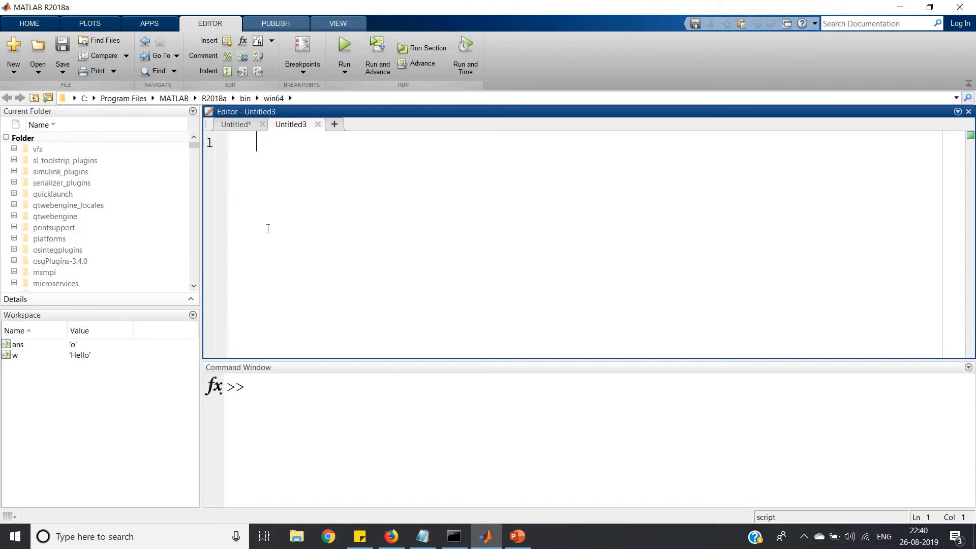
Step: Write x=input('Enter the string:'); and c=1; as the script's first two lines
{"action": "type", "text": "x="}
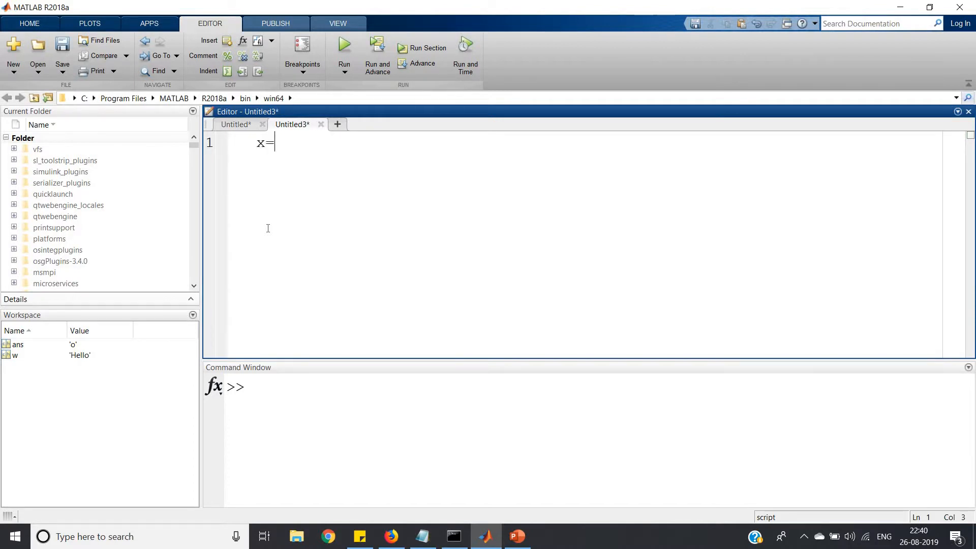
{"action": "type", "text": "i"}
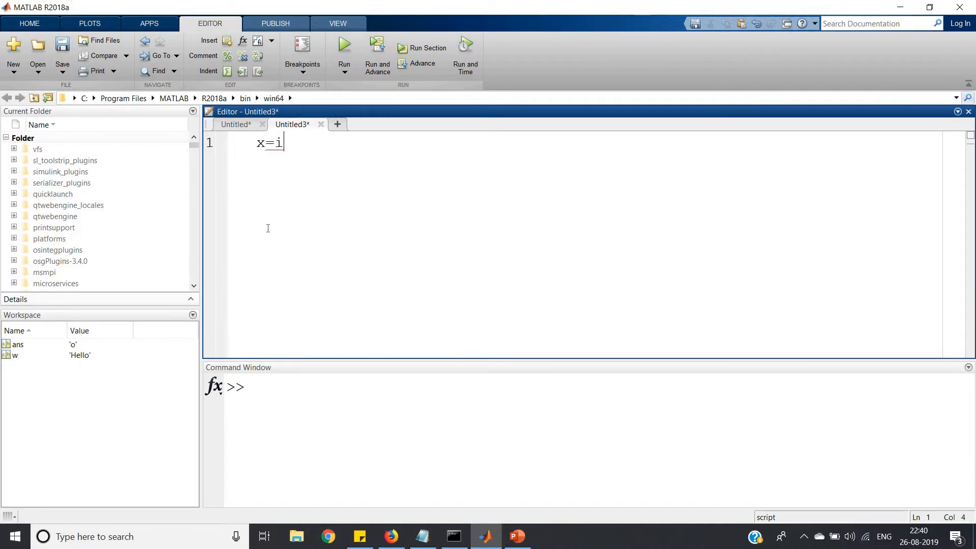
{"action": "type", "text": "nput('"}
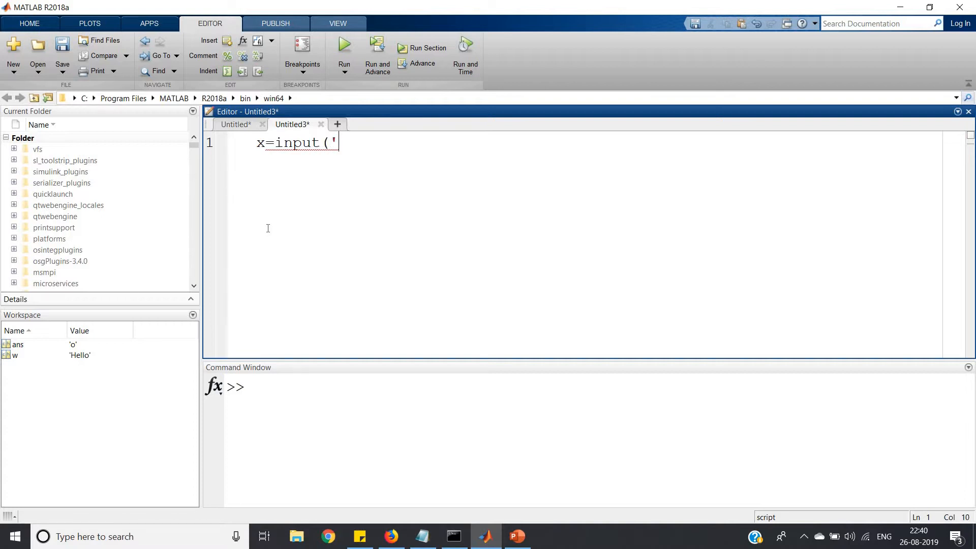
{"action": "type", "text": "Enter the"}
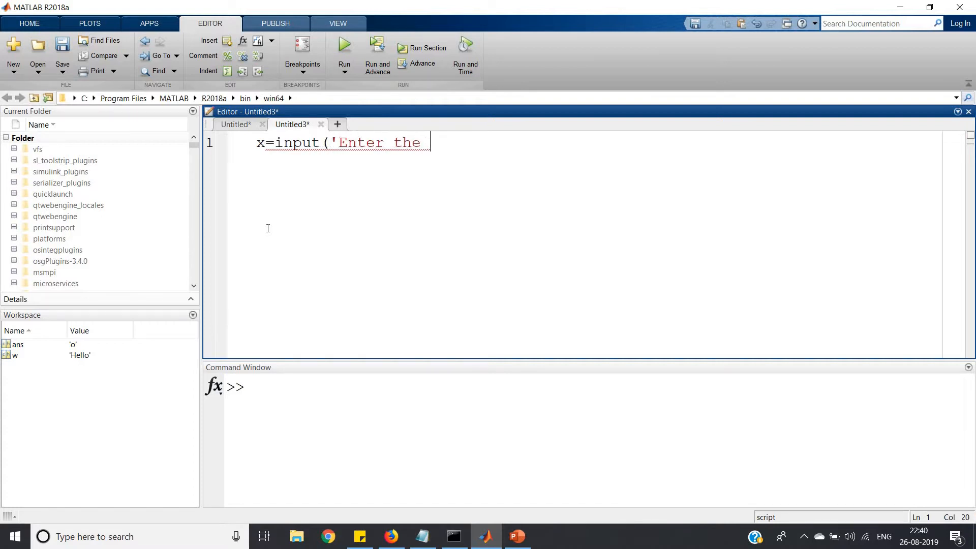
{"action": "type", "text": "string:"}
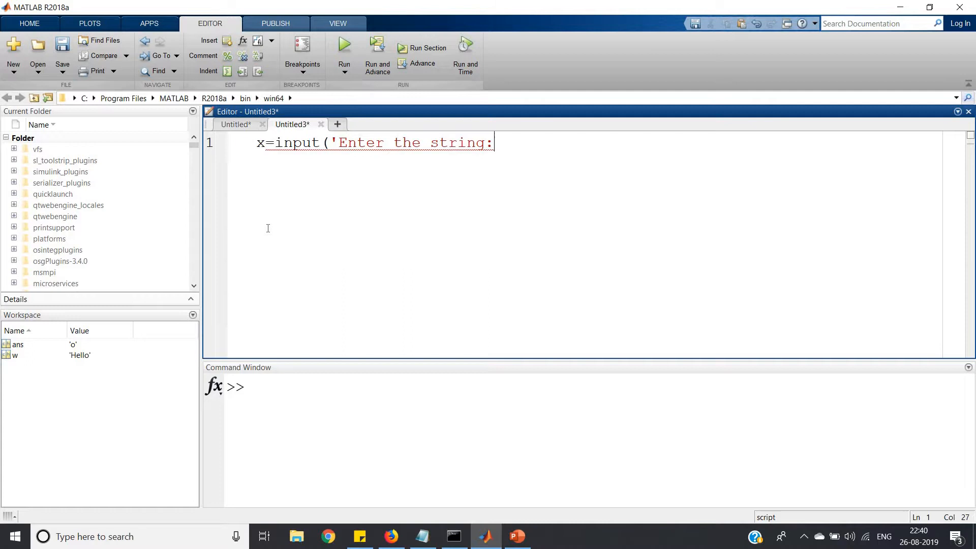
{"action": "type", "text": "');"}
{"action": "type", "text": "c"}
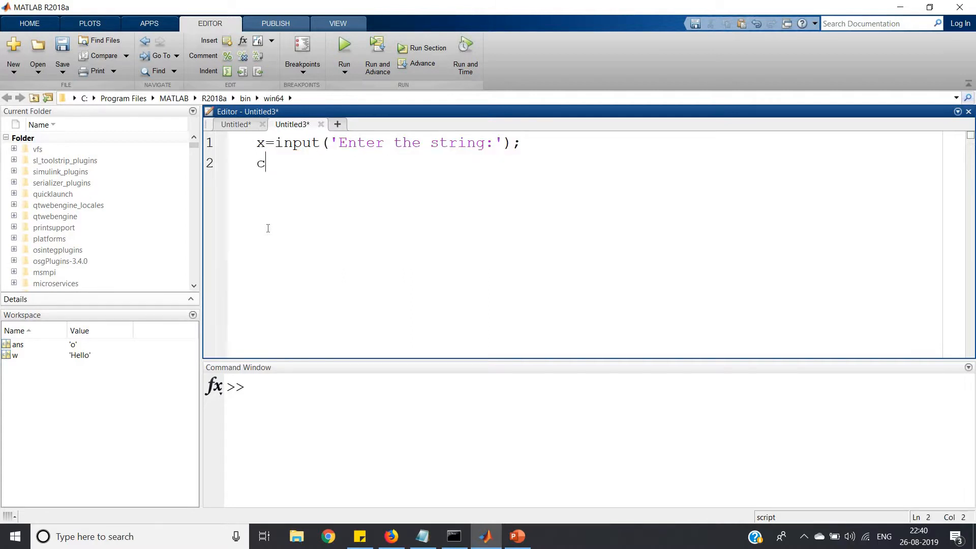
{"action": "type", "text": "="}
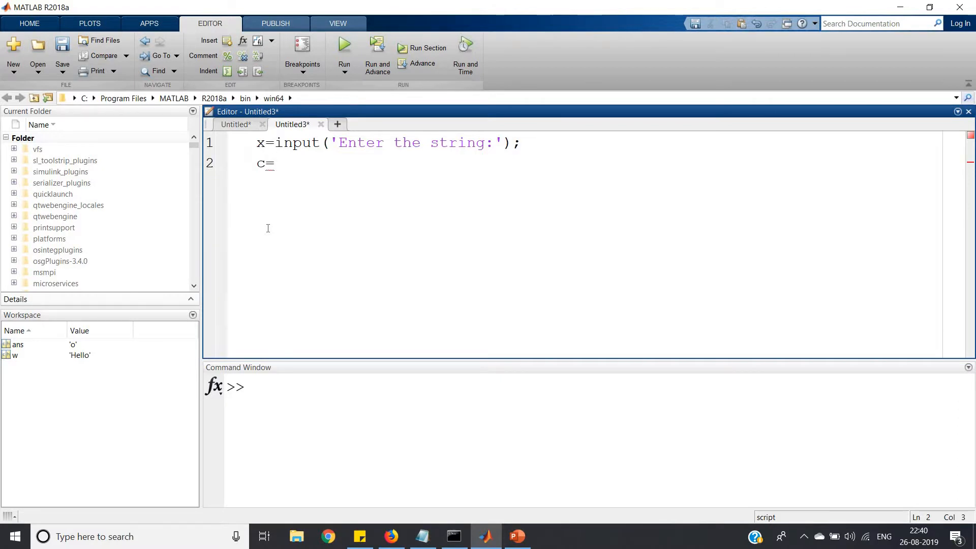
{"action": "type", "text": "1;"}
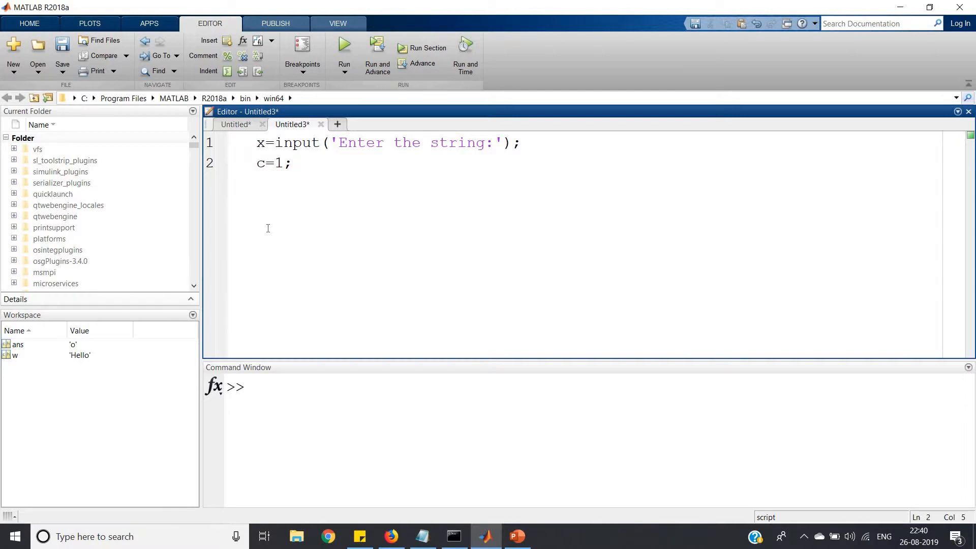
{"action": "key", "text": "enter"}
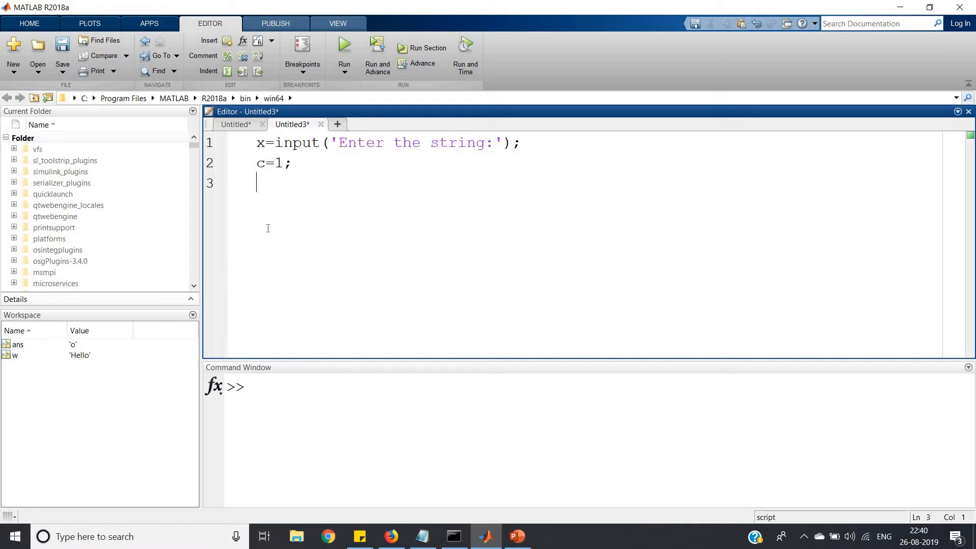
{"action": "type", "text": "for"}
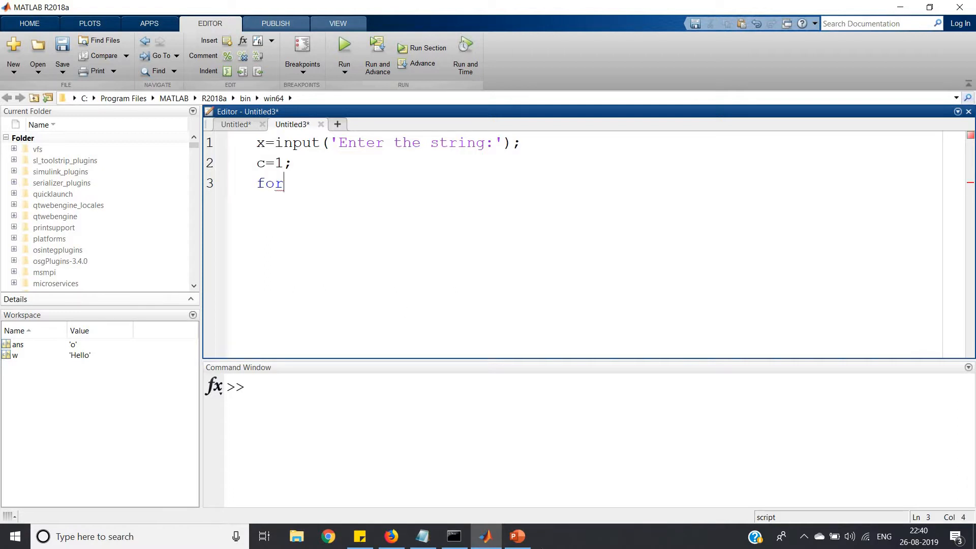
{"action": "left_click", "coordinate": [518, 536]}
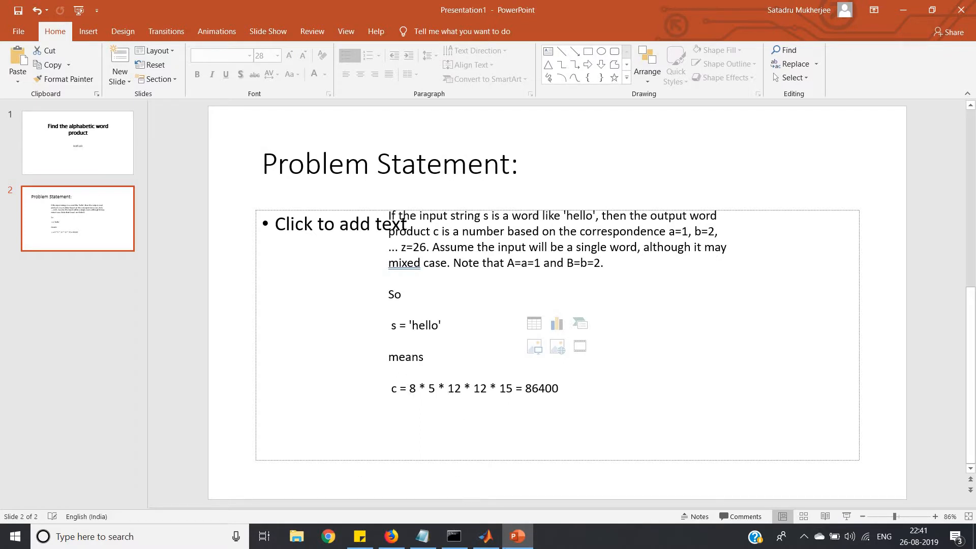
{"action": "left_click", "coordinate": [485, 536]}
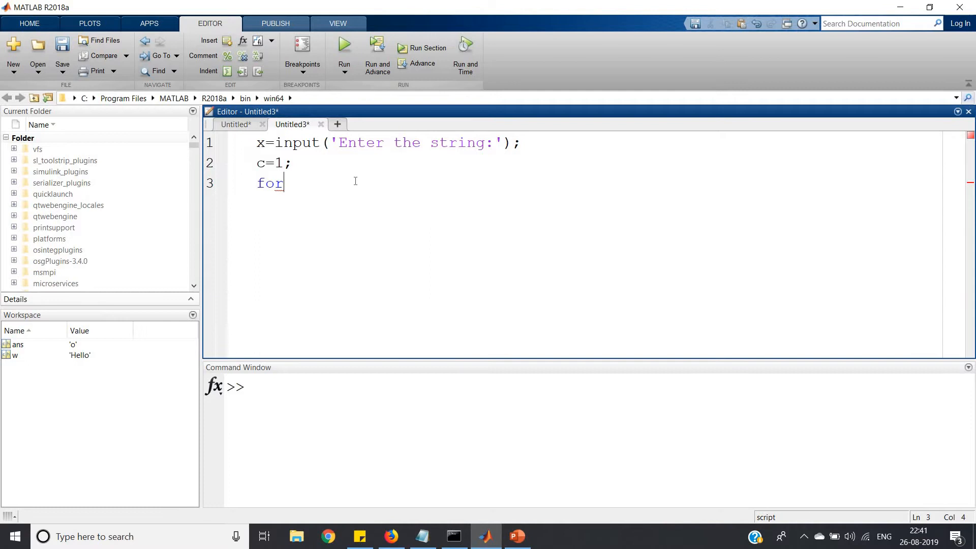
Step: Write the loop for i=1:length(x) with body line g=x(i);
{"action": "type", "text": "i=1"}
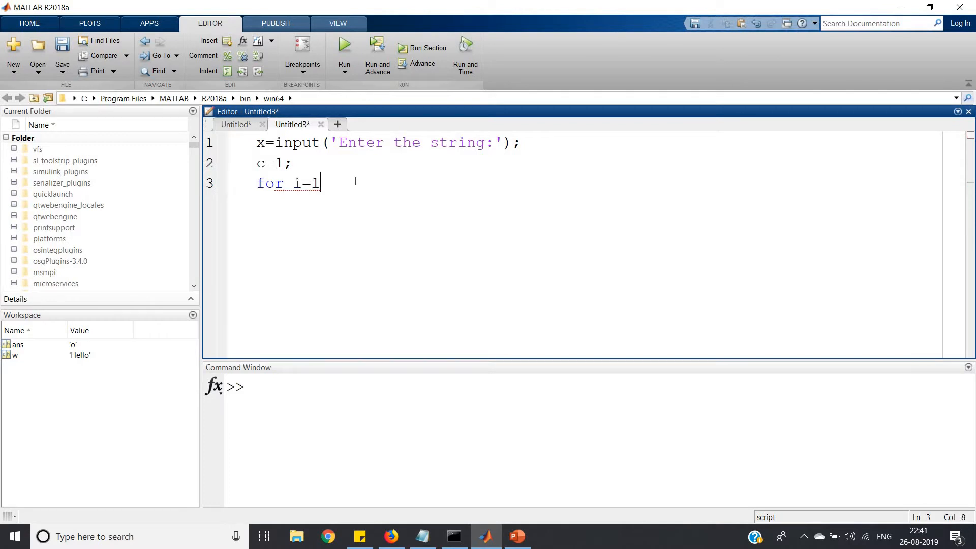
{"action": "type", "text": ":length("}
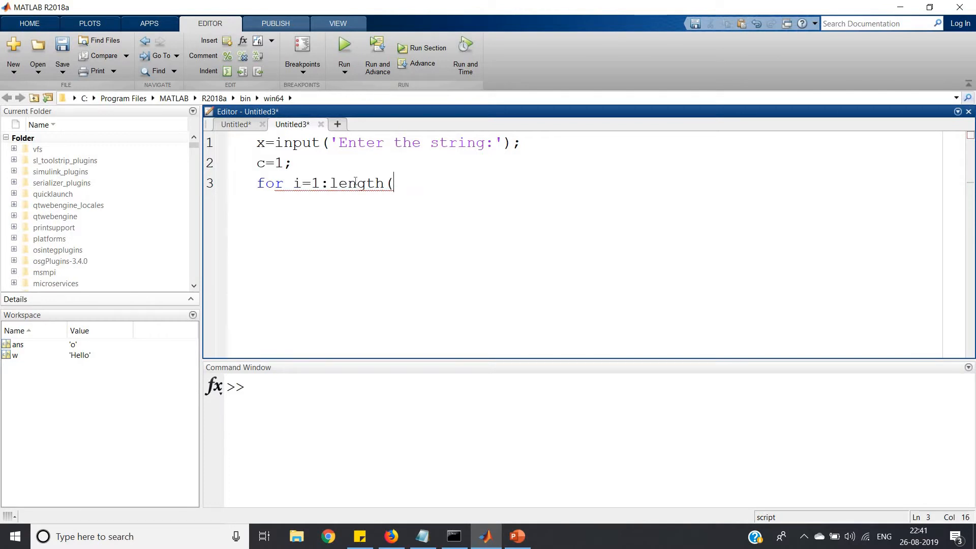
{"action": "type", "text": "x)"}
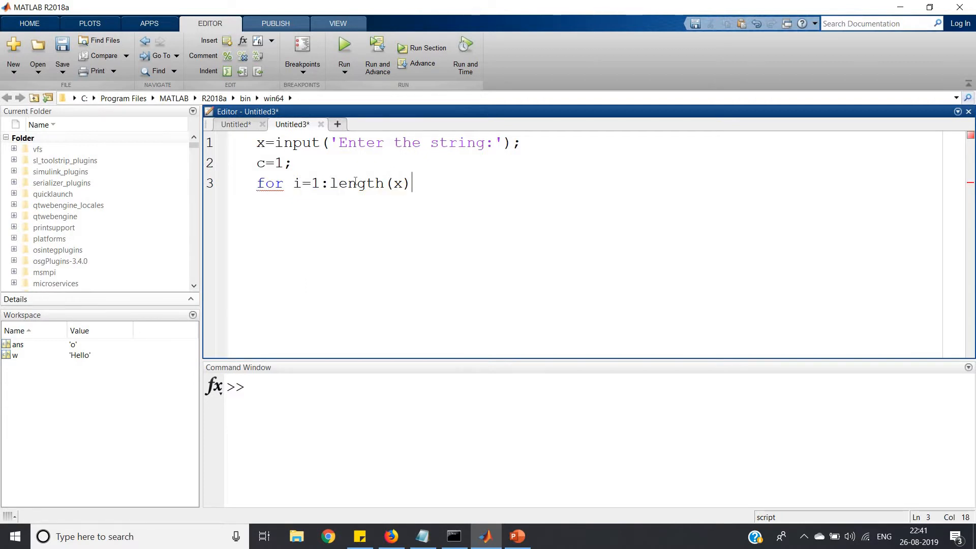
{"action": "key", "text": "enter"}
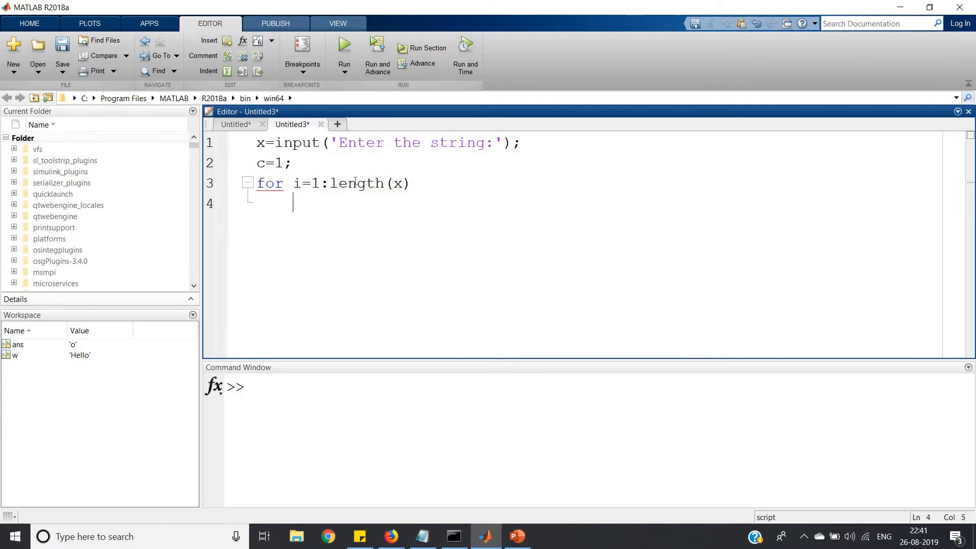
{"action": "type", "text": "g="}
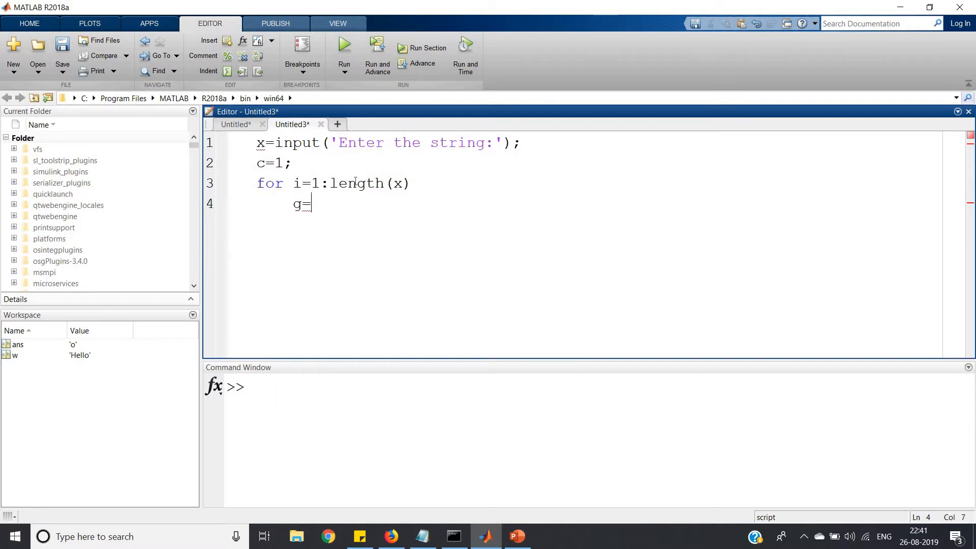
{"action": "type", "text": "x(i);"}
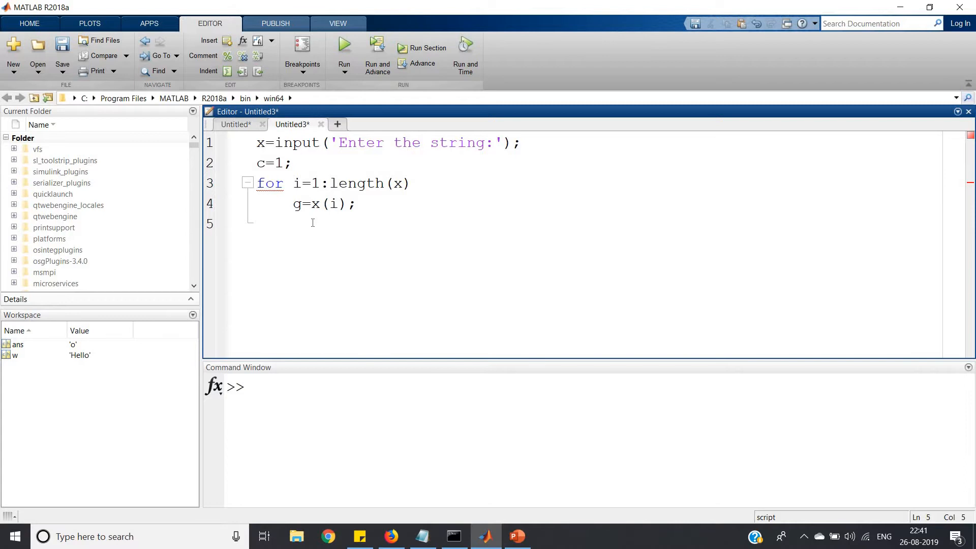
Step: Start the lowercase check if(double(g)>=97 && double(g)<=, fixing a misspelled double
{"action": "type", "text": "if("}
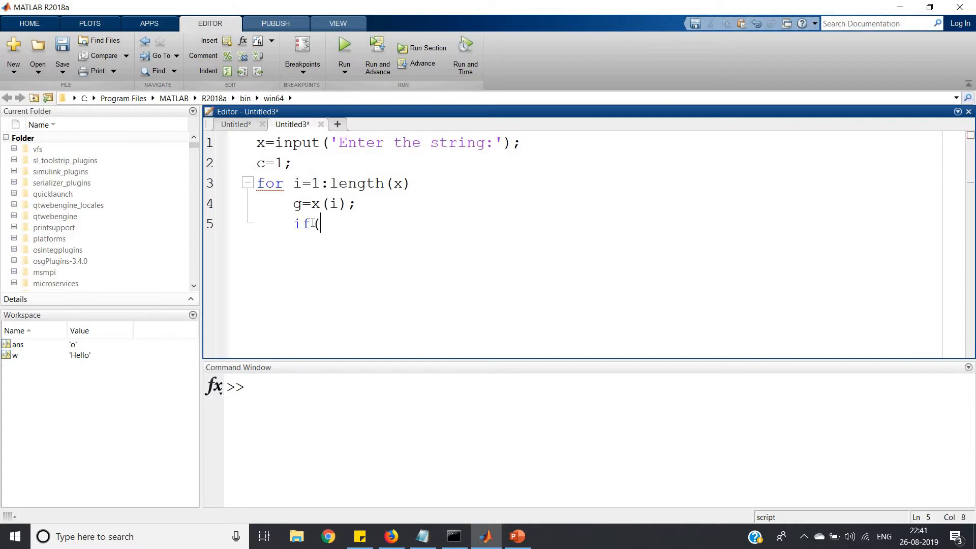
{"action": "type", "text": "double"}
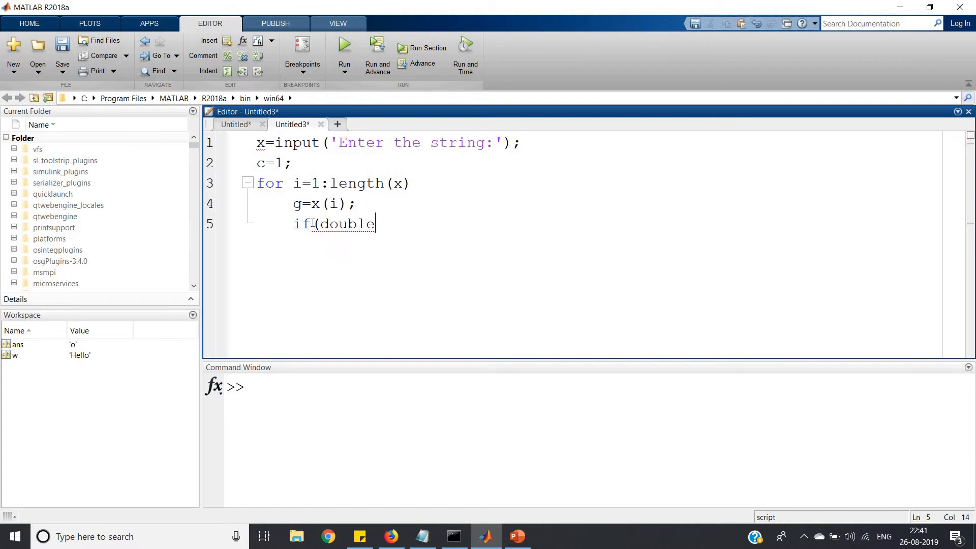
{"action": "type", "text": "(g)"}
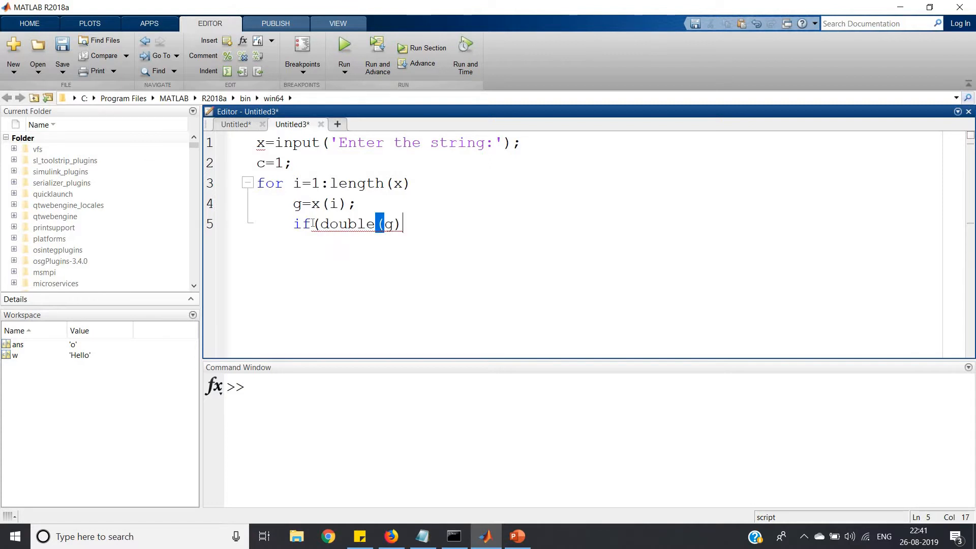
{"action": "type", "text": ">=97"}
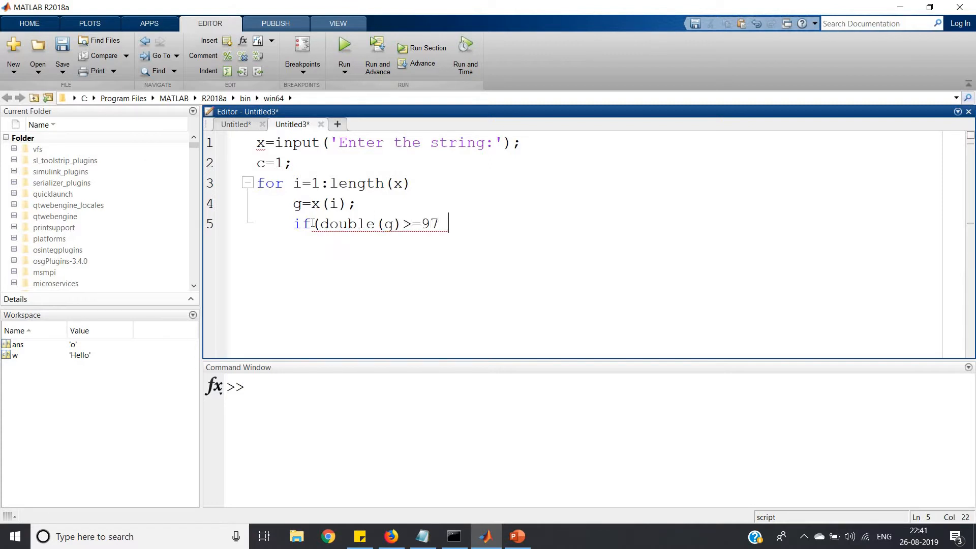
{"action": "type", "text": "&& doduble"}
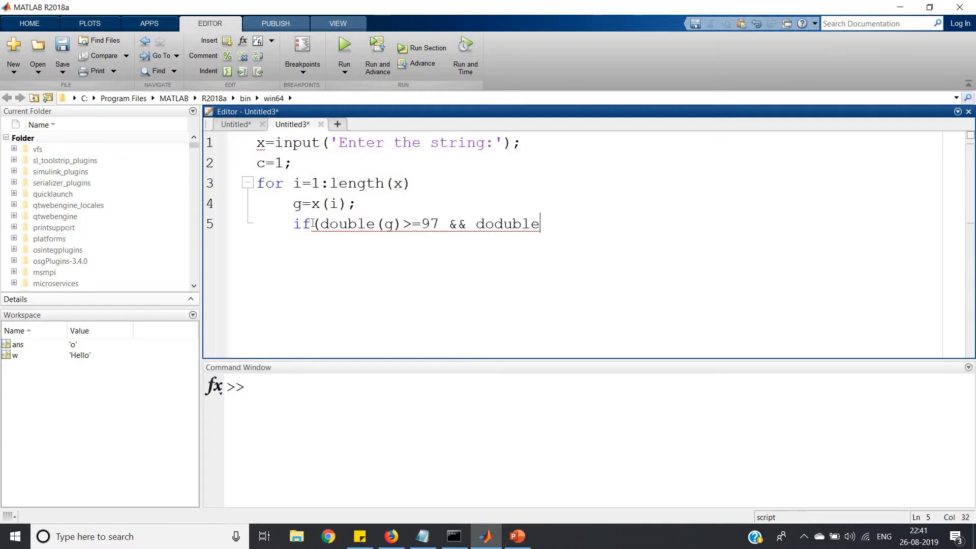
{"action": "key", "text": "Backspace"}
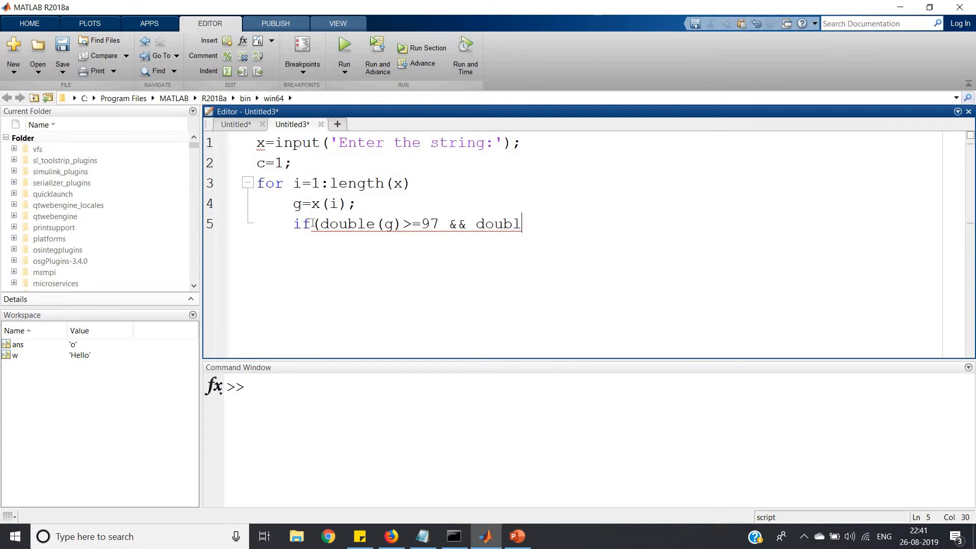
{"action": "type", "text": "e(g"}
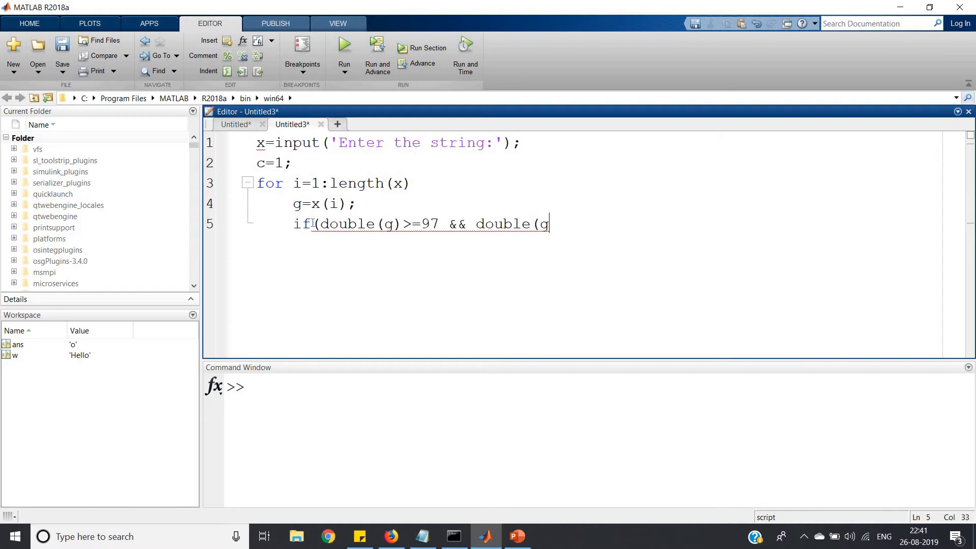
{"action": "type", "text": ")<="}
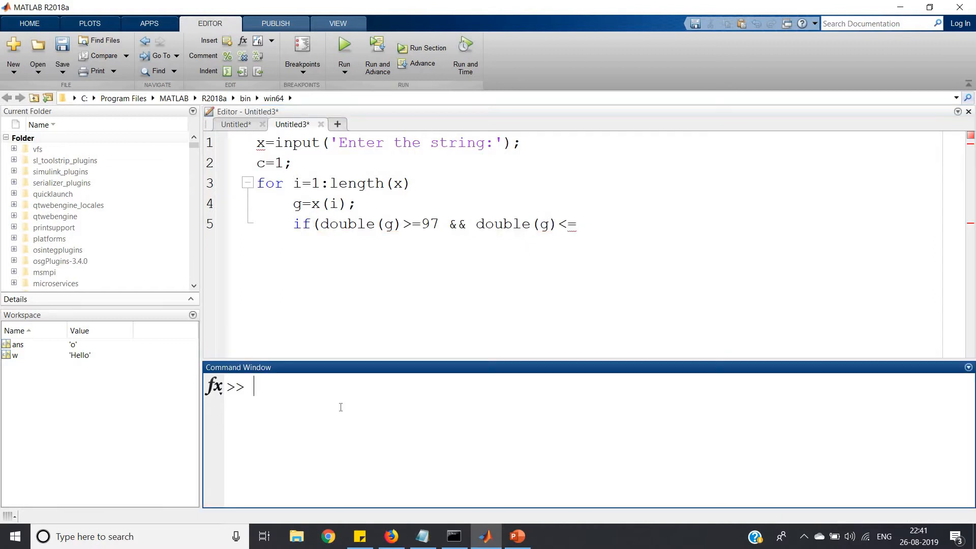
Step: Evaluate double('z') in the Command Window to find its code 122
{"action": "type", "text": "d"}
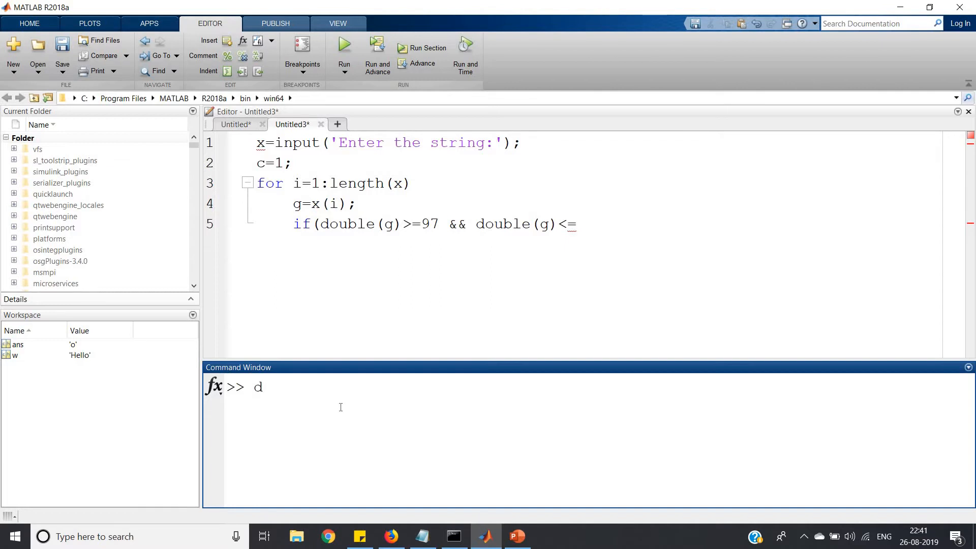
{"action": "type", "text": "ou"}
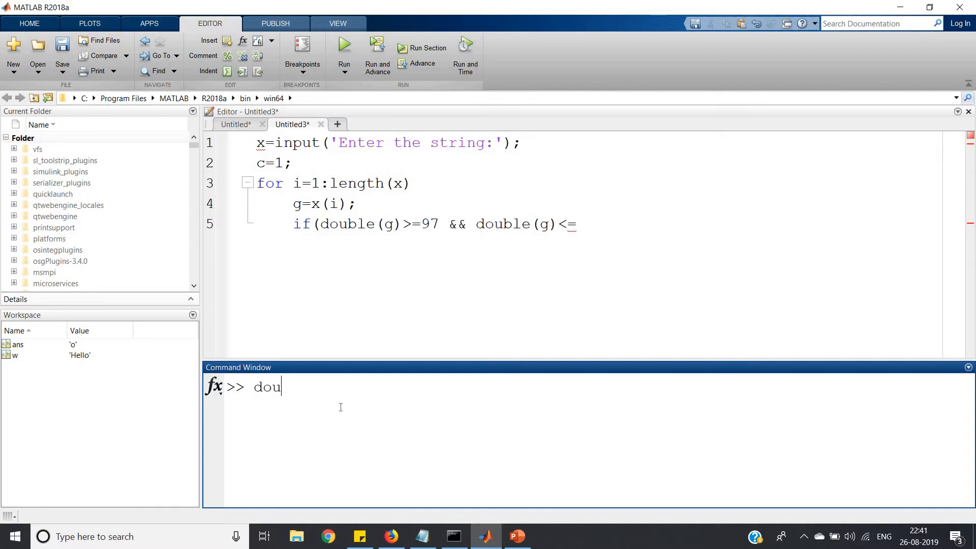
{"action": "type", "text": "ble"}
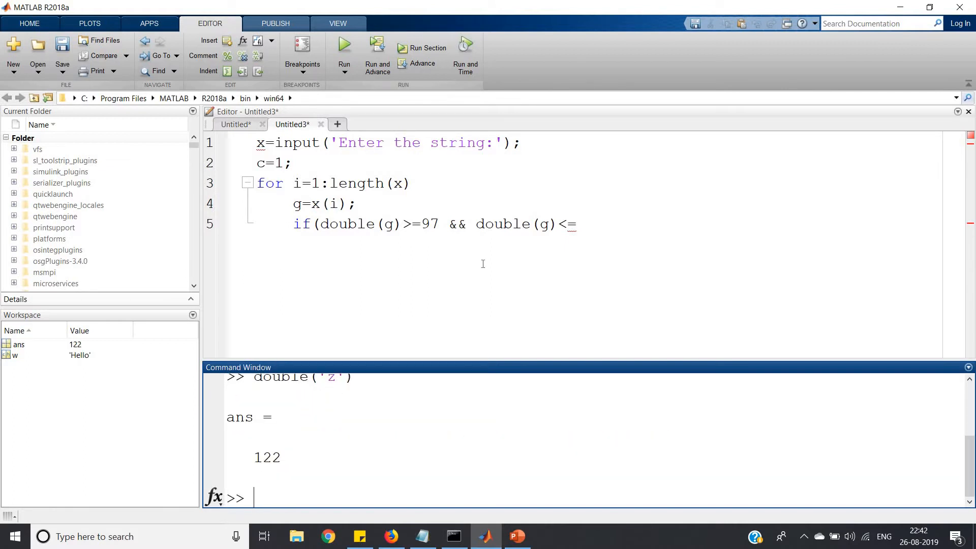
Step: Complete the condition with upper bound 122 and add lowercase branch c=c*(double(g)-96);
{"action": "type", "text": "12"}
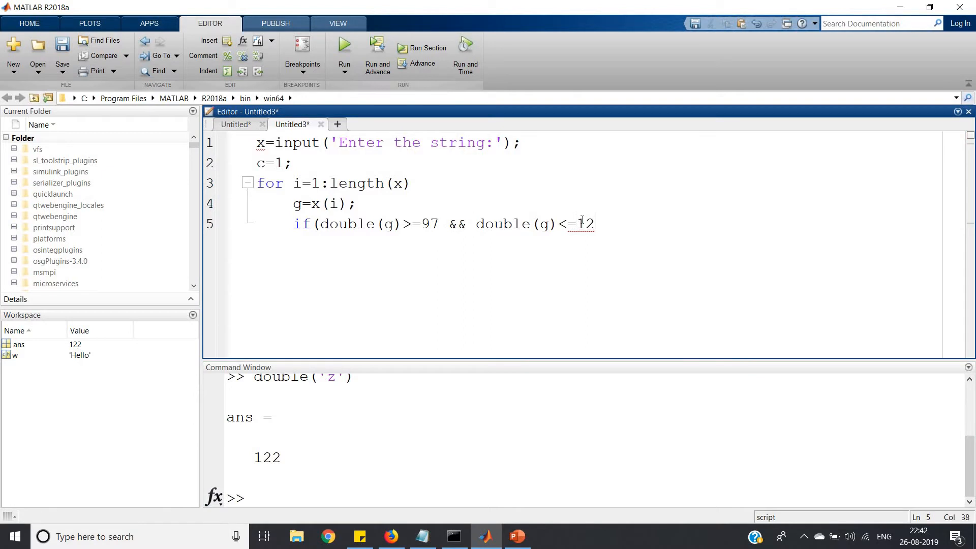
{"action": "type", "text": "2)"}
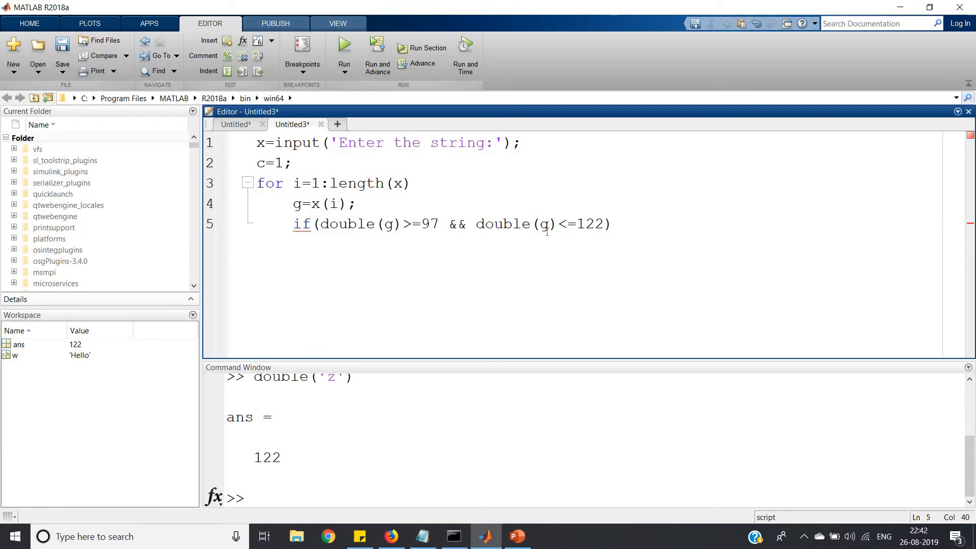
{"action": "key", "text": "Enter"}
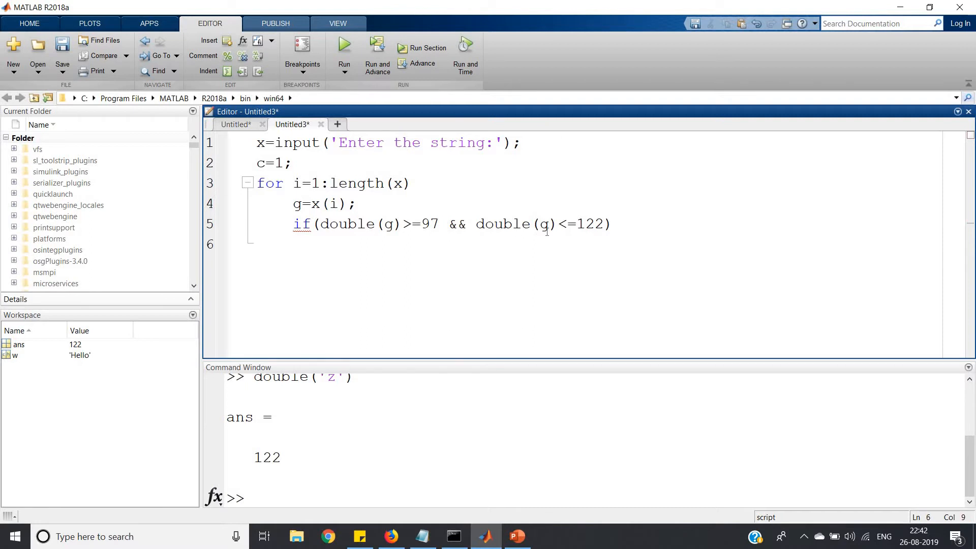
{"action": "type", "text": "c=c"}
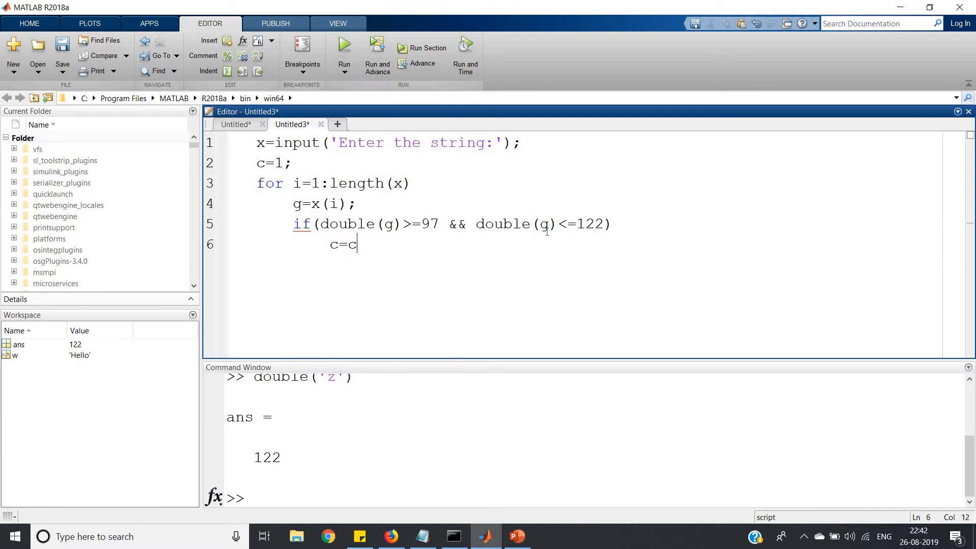
{"action": "type", "text": "*"}
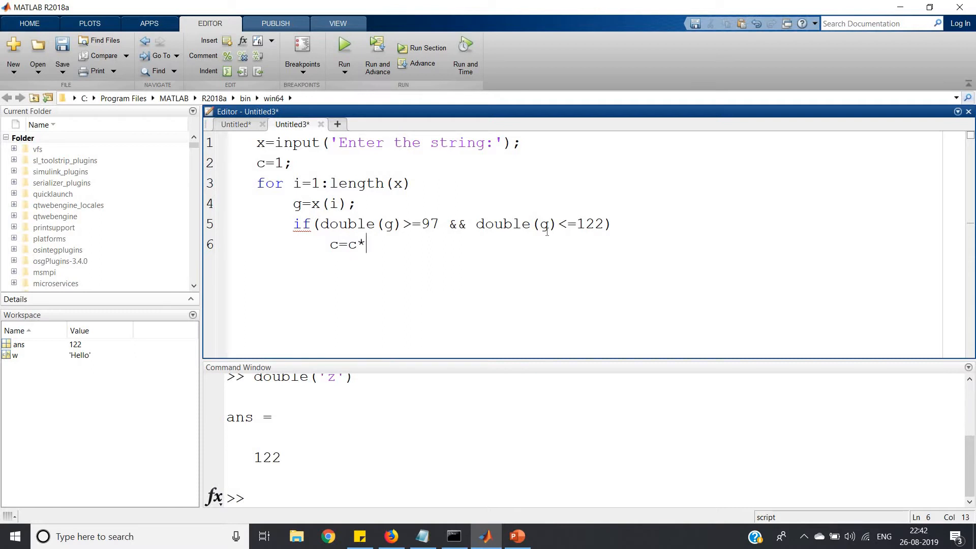
{"action": "type", "text": "(do"}
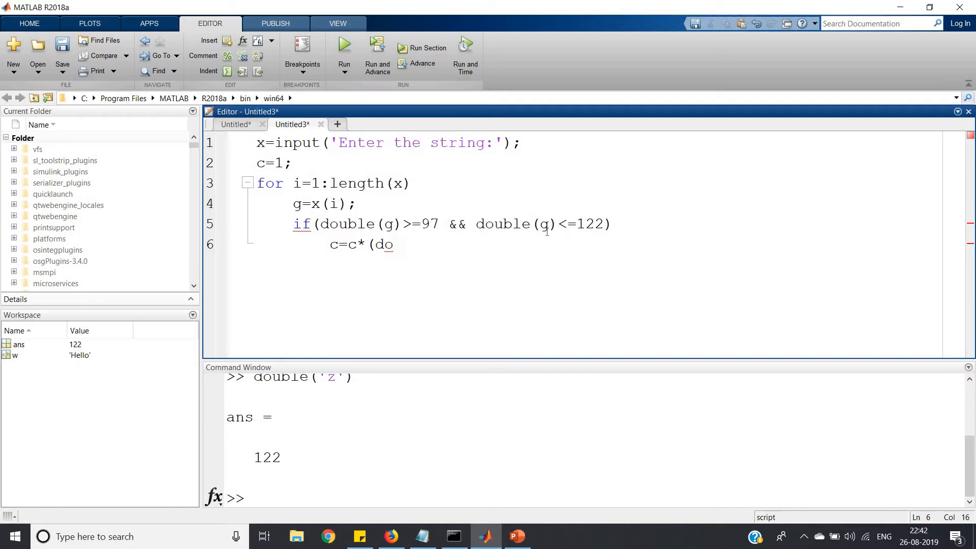
{"action": "type", "text": "ub"}
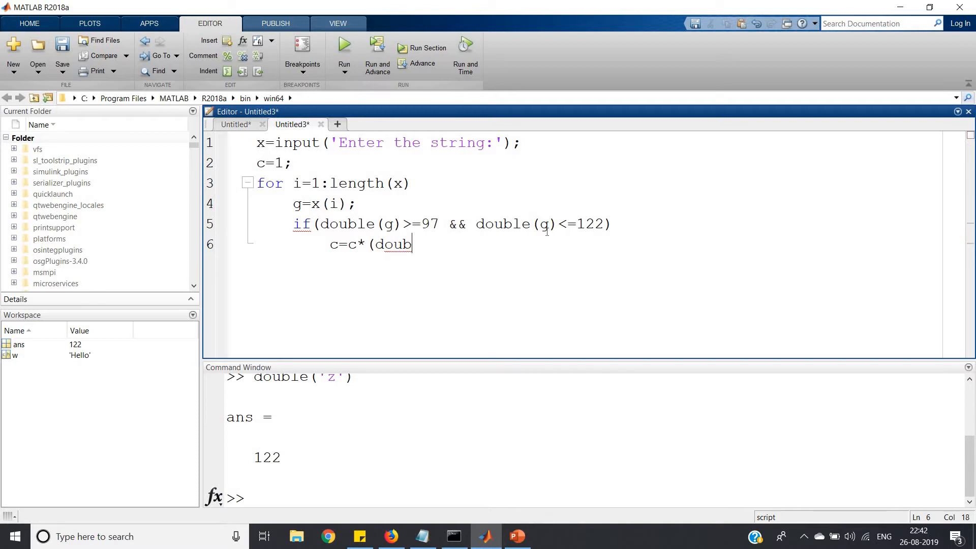
{"action": "type", "text": "le("}
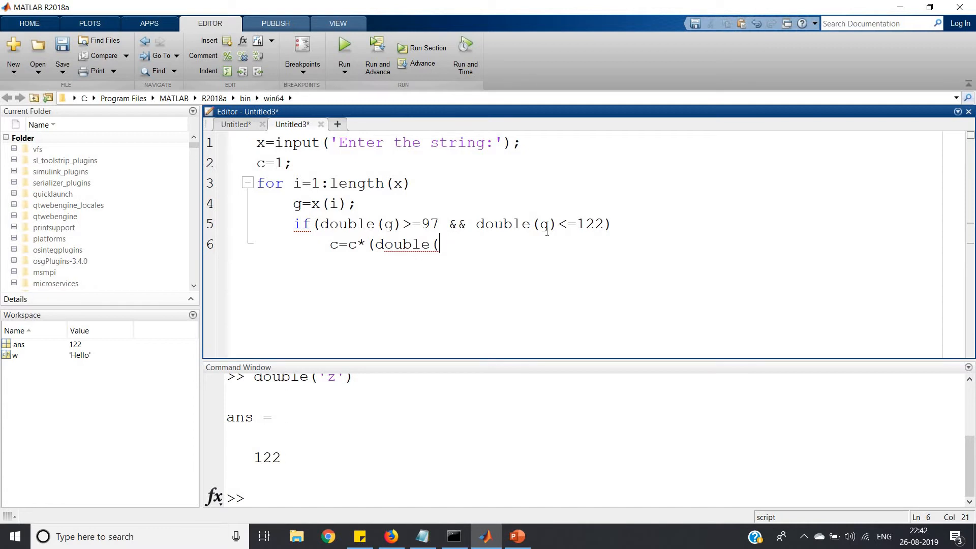
{"action": "type", "text": "g)-96"}
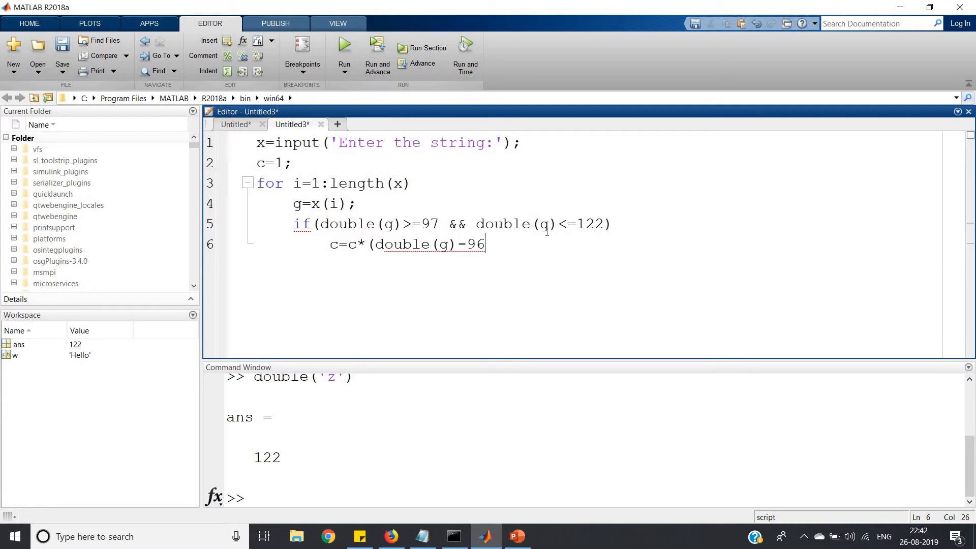
{"action": "type", "text": ");"}
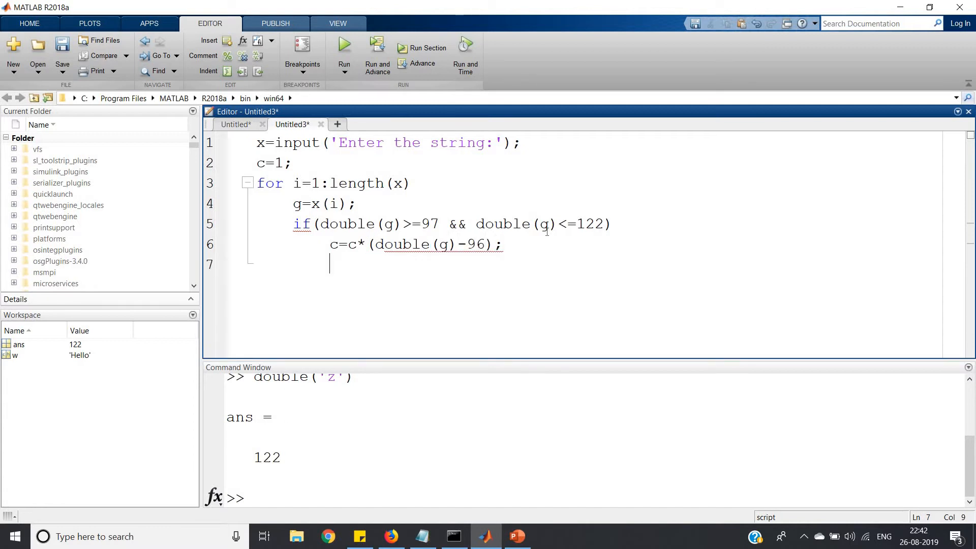
Step: Add else branch c=c*(double(g)-64);, the two end lines and disp(c);
{"action": "type", "text": "else"}
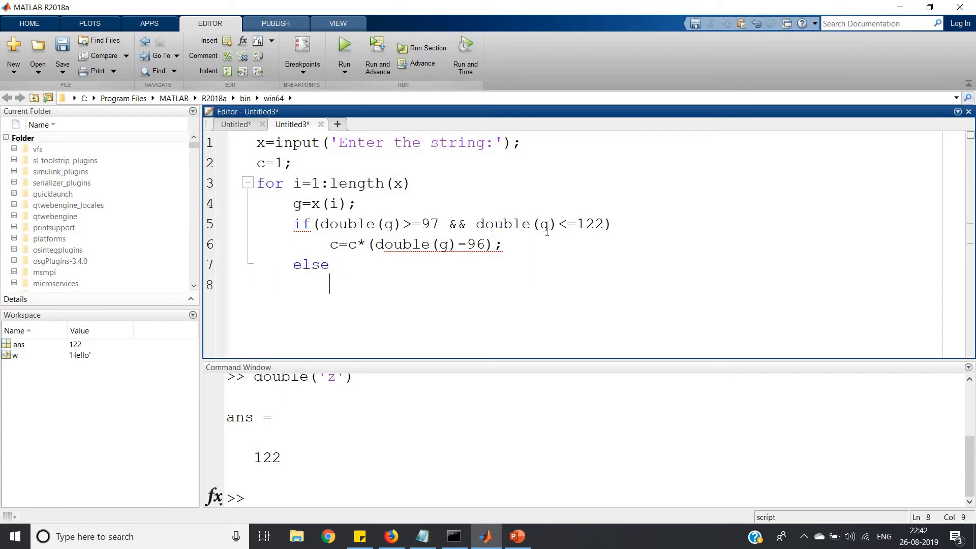
{"action": "type", "text": "c="}
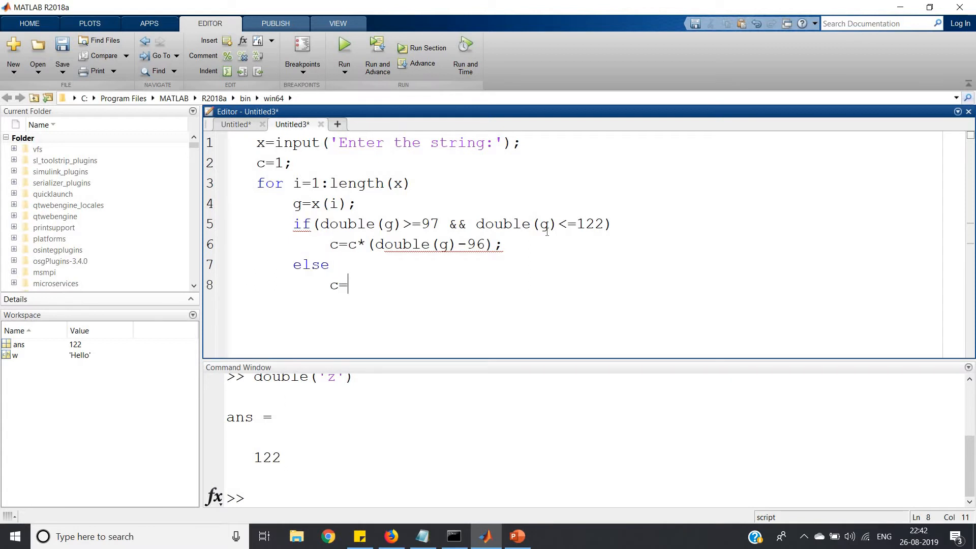
{"action": "type", "text": "c*"}
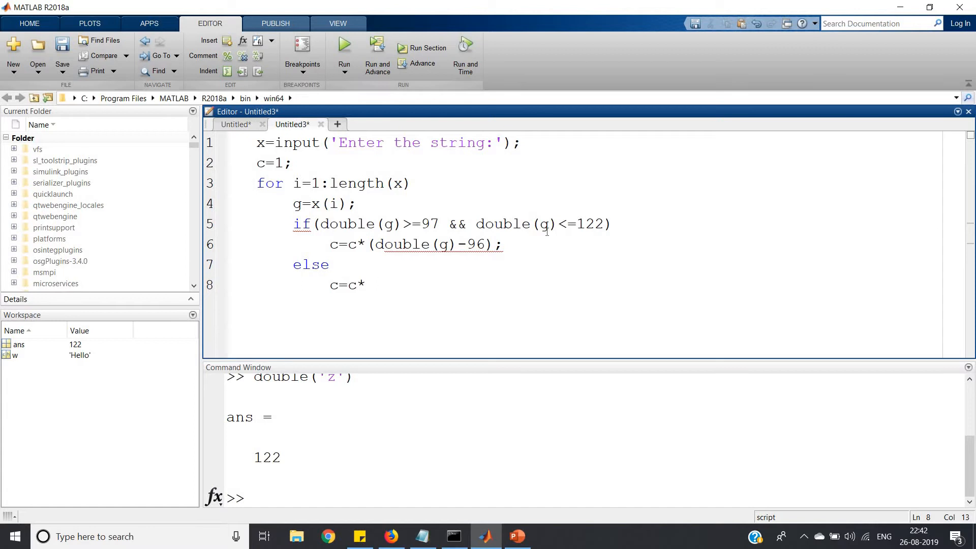
{"action": "type", "text": "(double"}
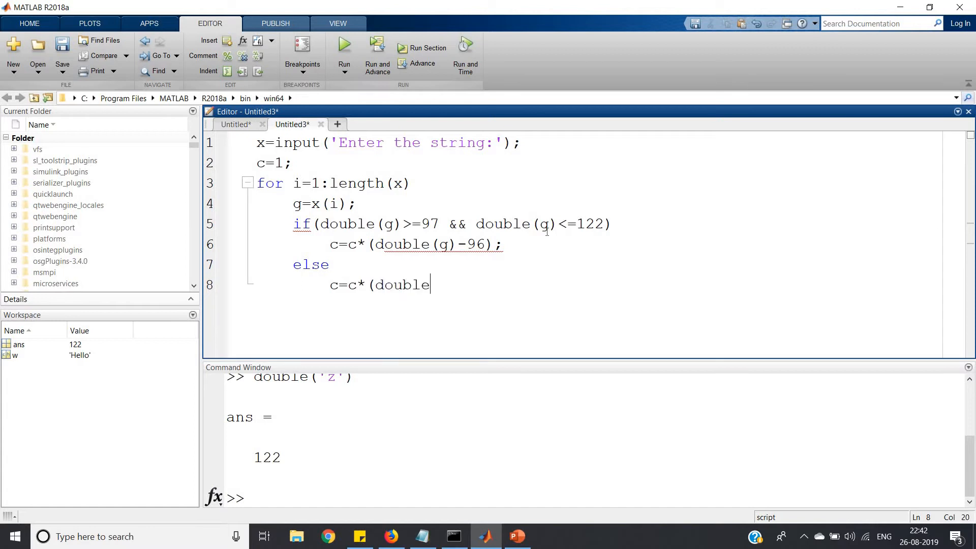
{"action": "type", "text": "(g"}
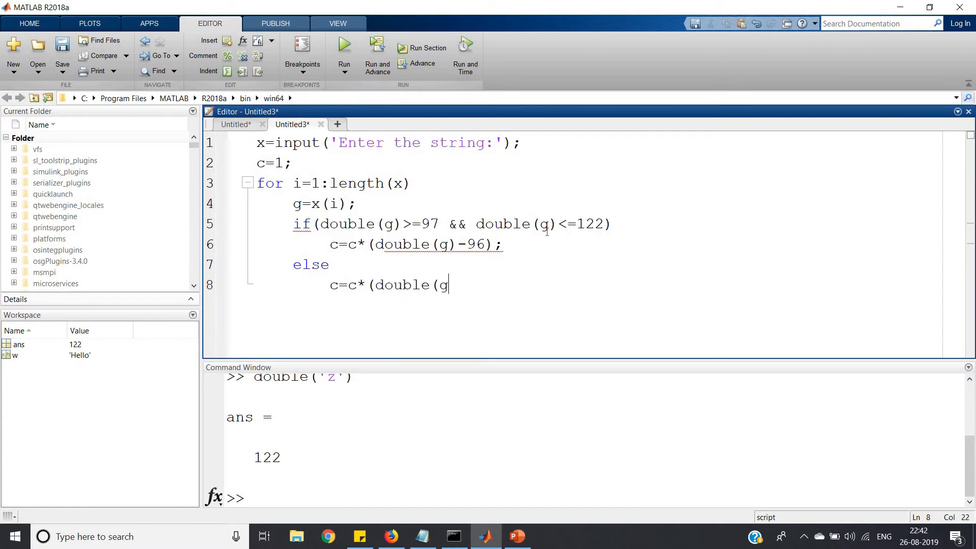
{"action": "type", "text": ") -"}
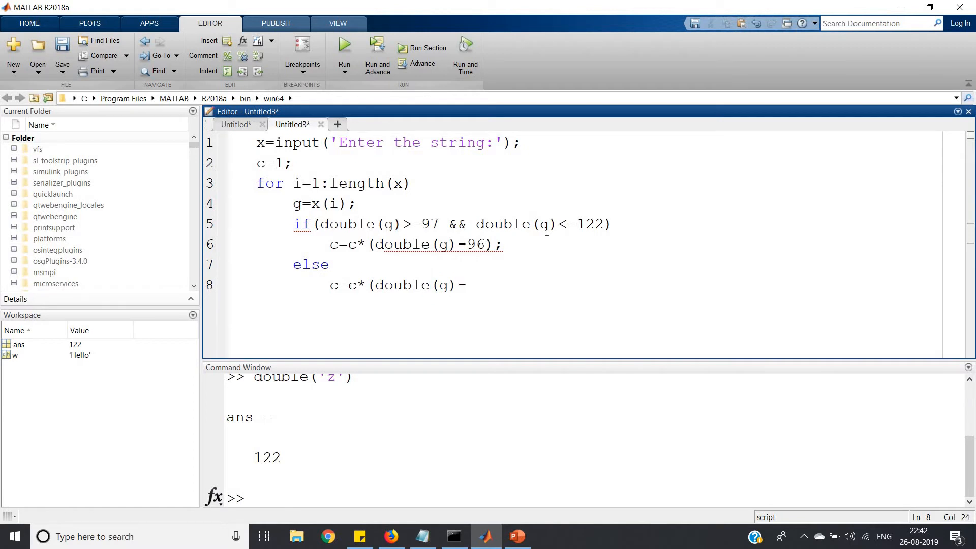
{"action": "type", "text": "64);"}
{"action": "type", "text": "en"}
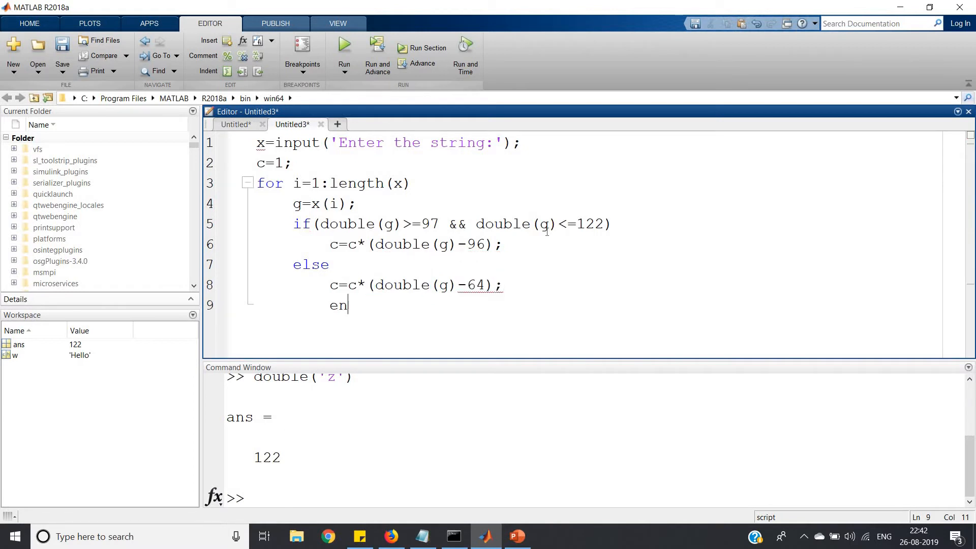
{"action": "type", "text": "d"}
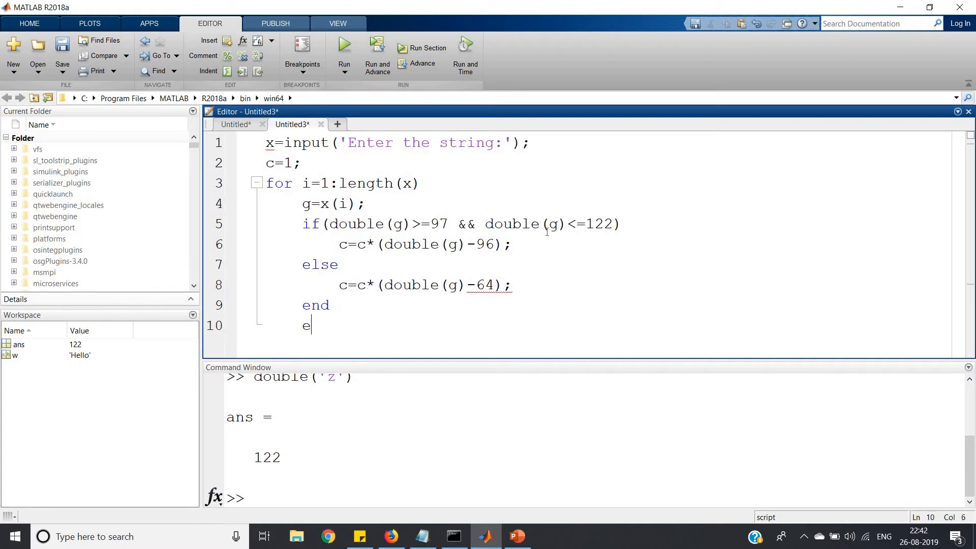
{"action": "type", "text": "nd"}
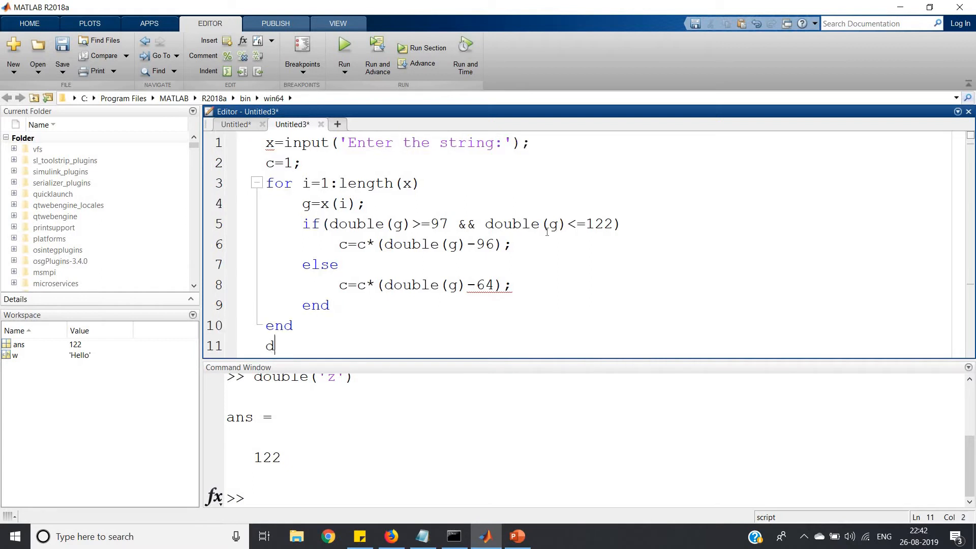
{"action": "type", "text": "isp("}
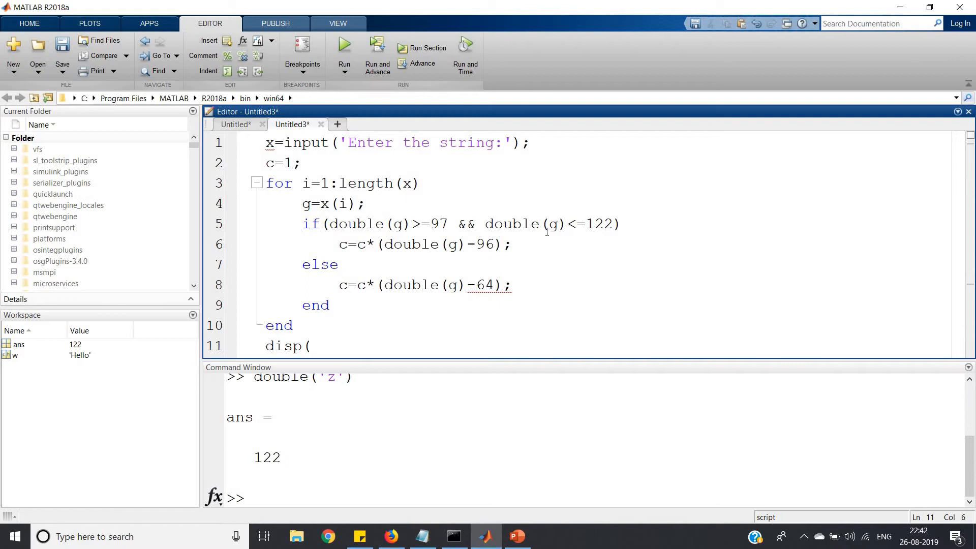
{"action": "type", "text": "c);"}
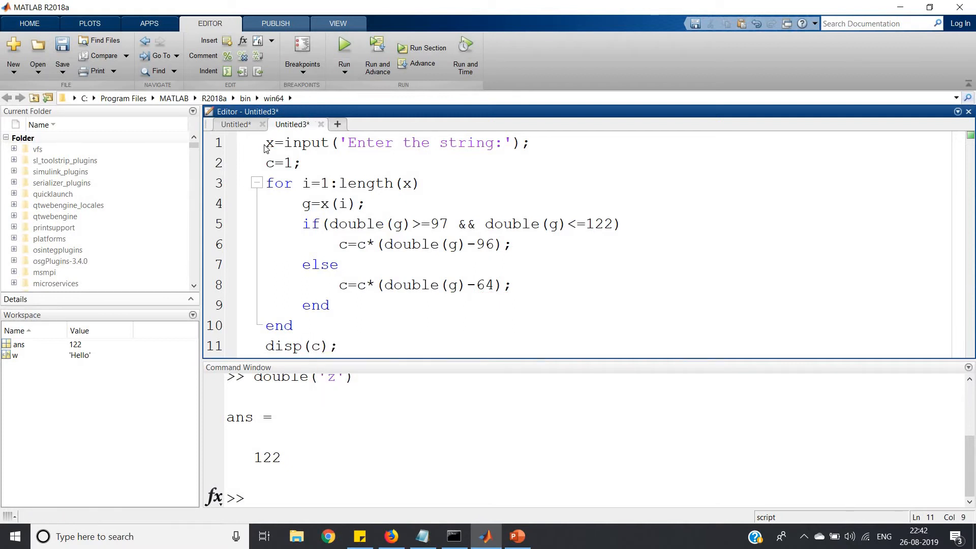
Step: Insert clear all and close all above the script's first line
{"action": "left_click", "coordinate": [267, 142]}
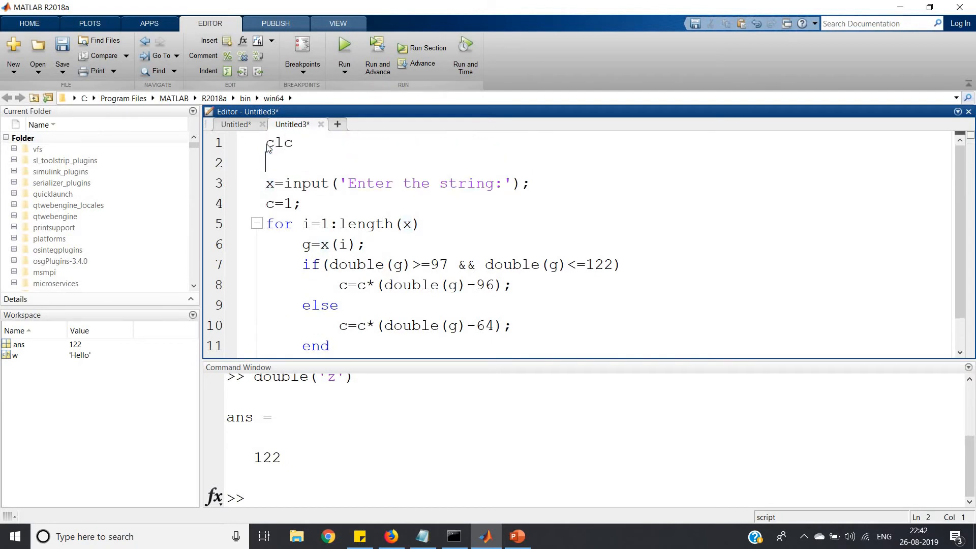
{"action": "type", "text": "clear all"}
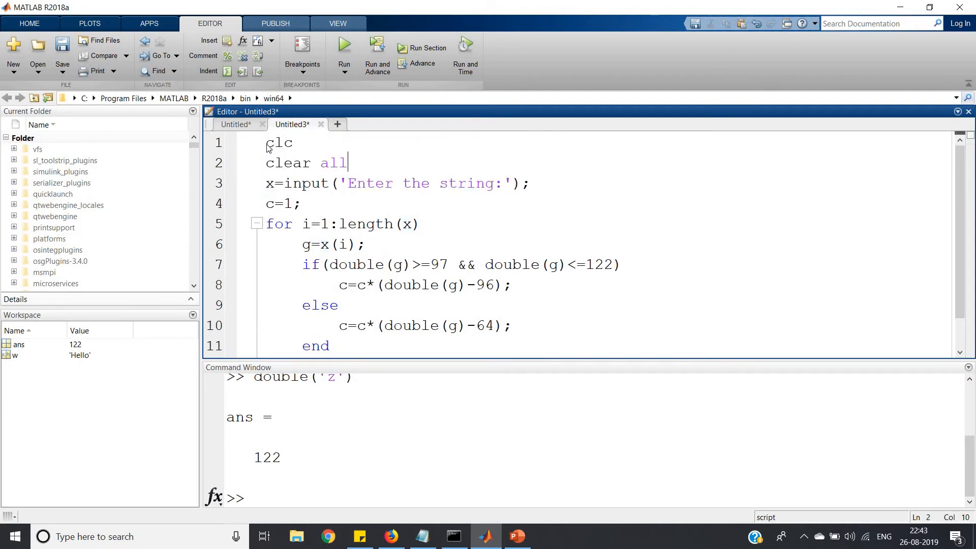
{"action": "type", "text": "close all"}
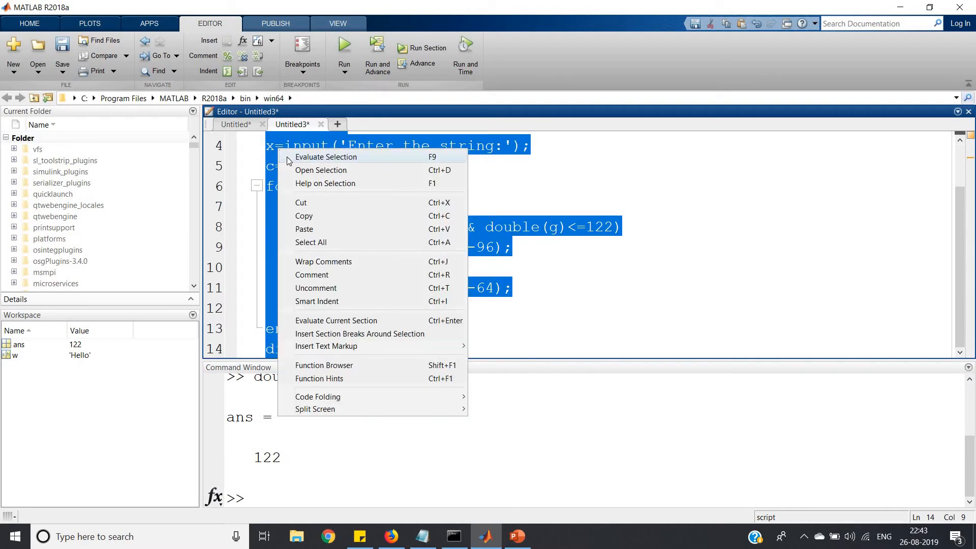
Step: Run the script on 'hello' and then 'Fantastic', which gives 17236800
{"action": "left_click", "coordinate": [325, 157]}
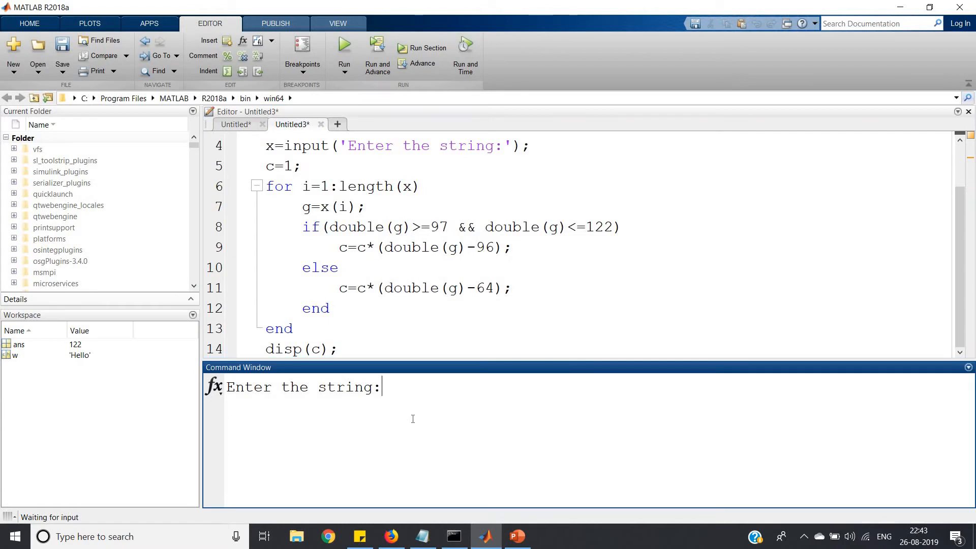
{"action": "type", "text": "'hello"}
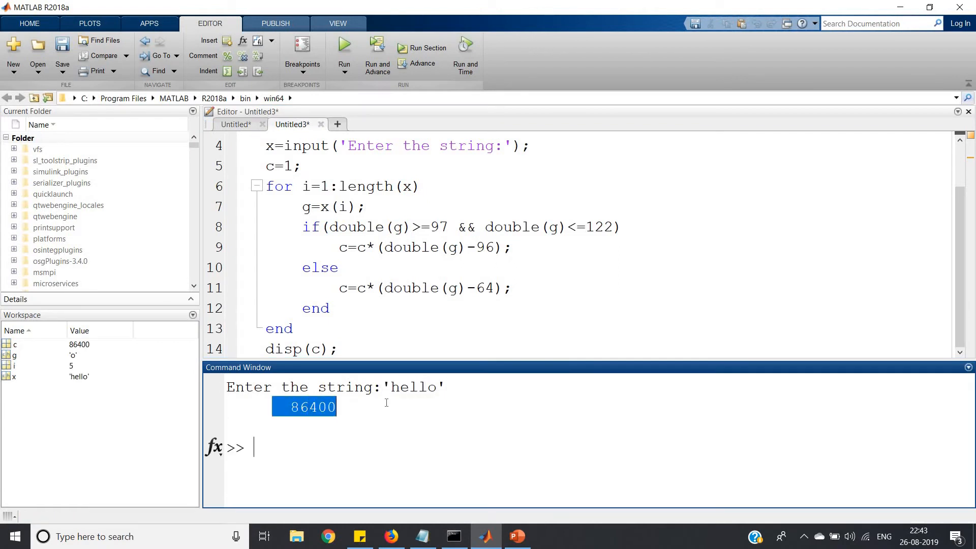
{"action": "left_click", "coordinate": [459, 454]}
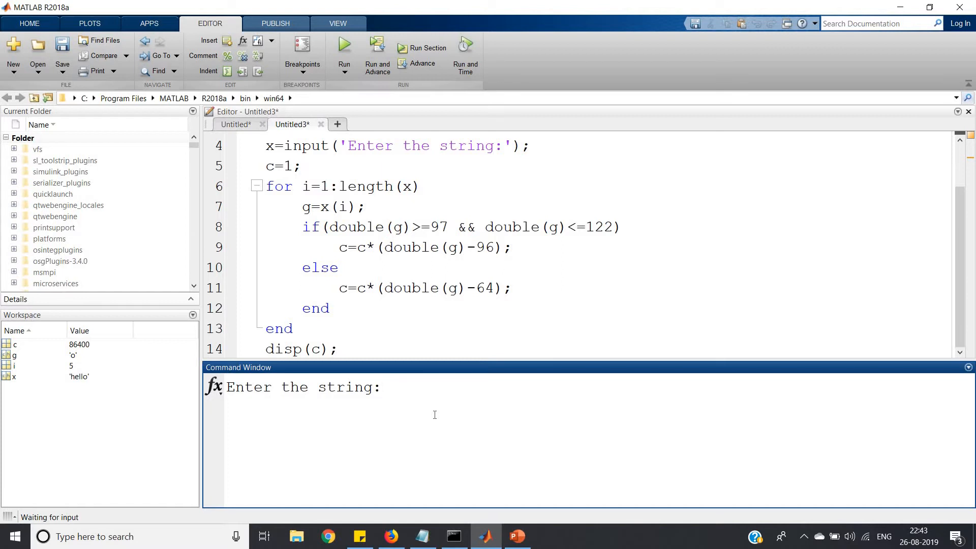
{"action": "type", "text": "'Fan"}
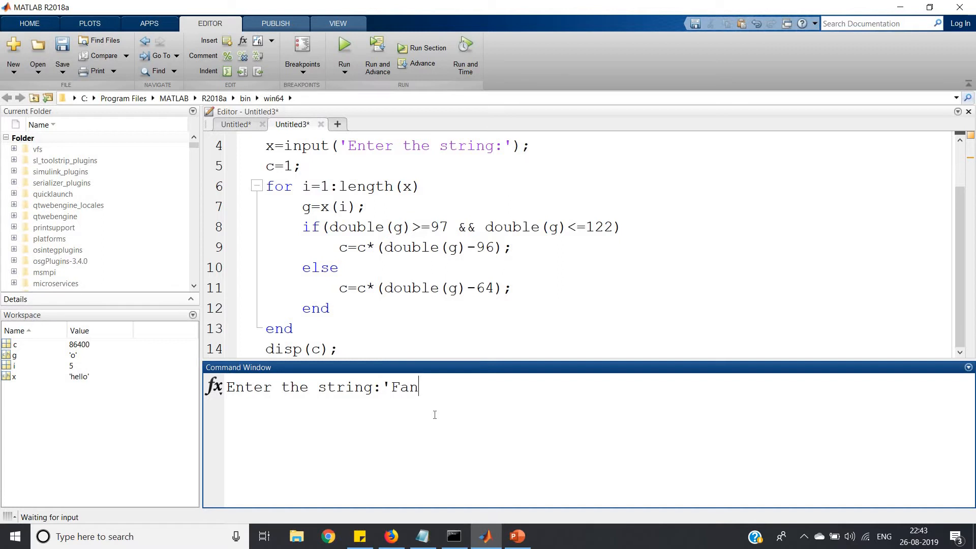
{"action": "type", "text": "tastic'"}
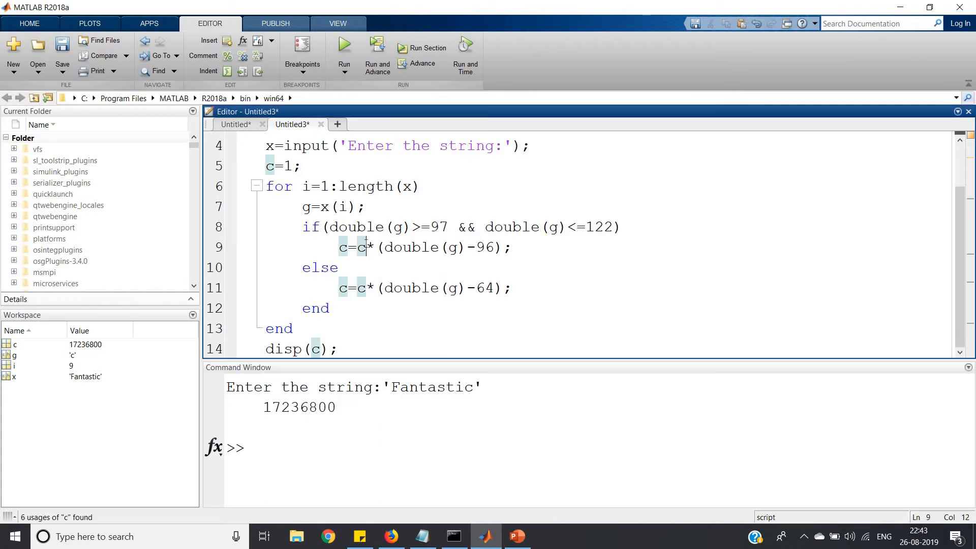
Step: Run the script again on 'ATTITUDE' and highlight its product 30240000
{"action": "left_click", "coordinate": [344, 44]}
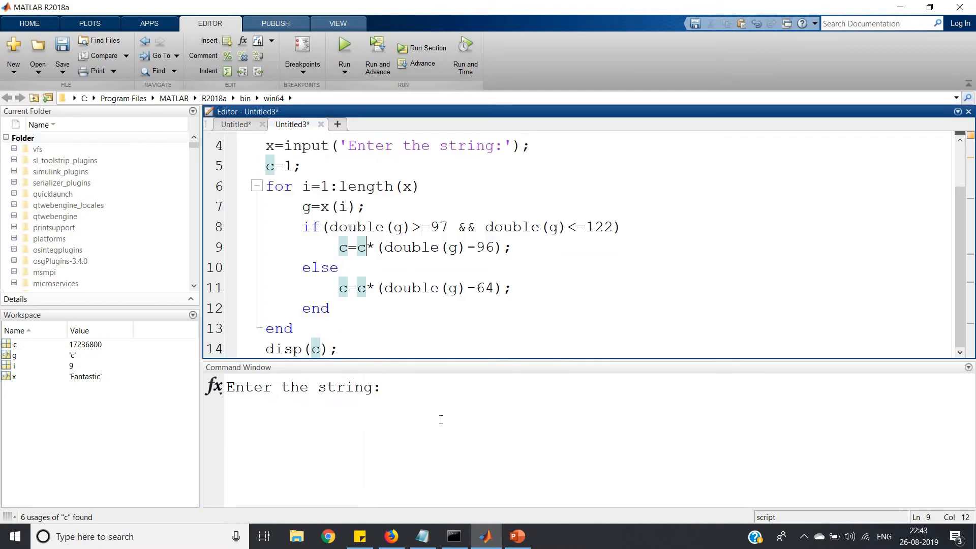
{"action": "type", "text": "'A"}
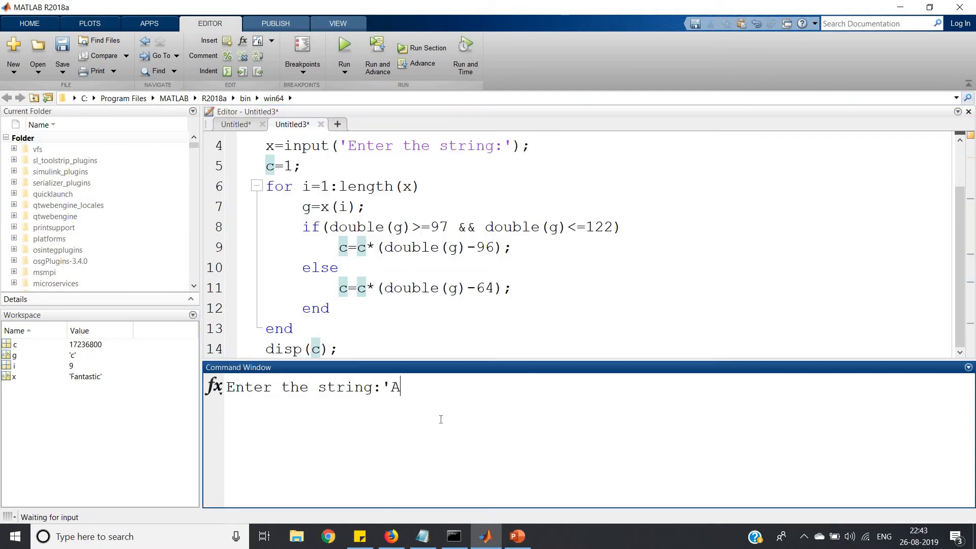
{"action": "type", "text": "TTITUDE"}
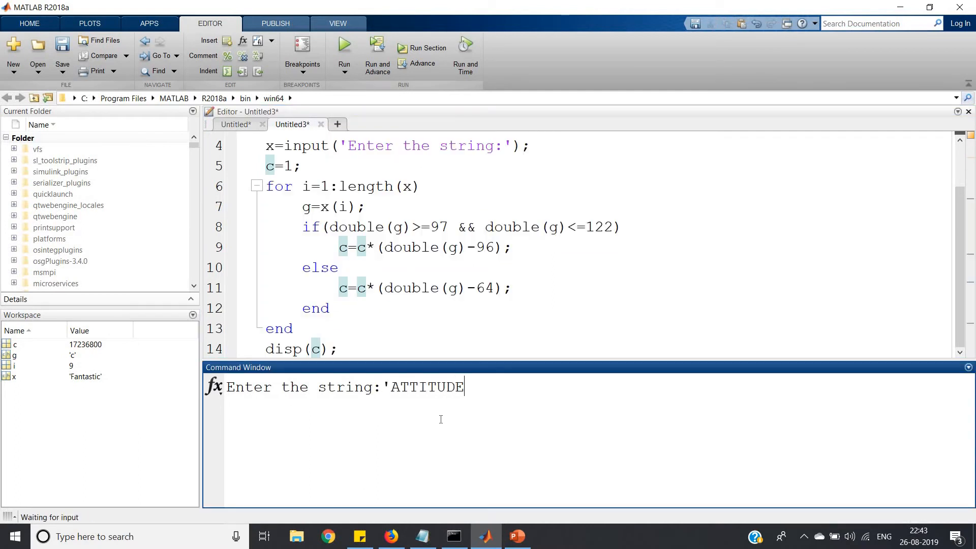
{"action": "type", "text": "'"}
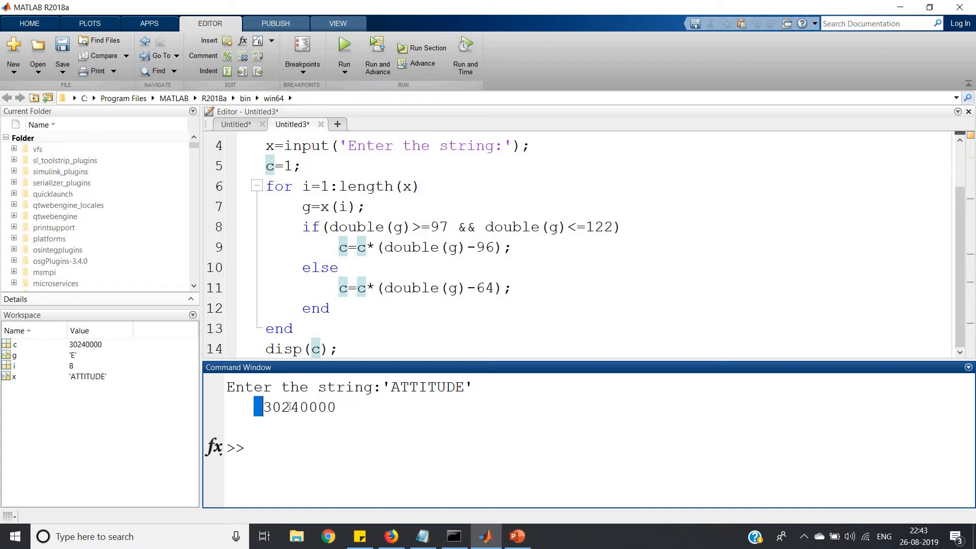
{"action": "double_click", "coordinate": [298, 407]}
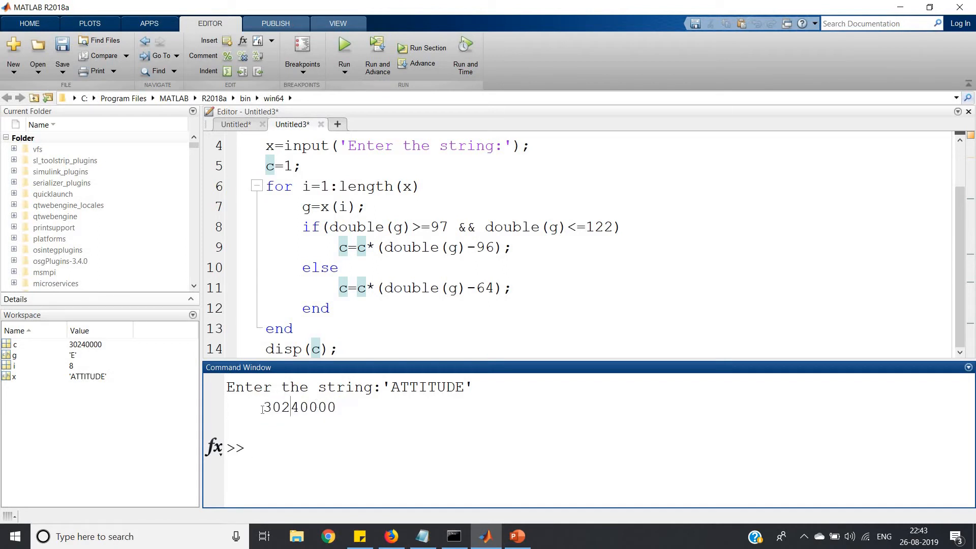
{"action": "double_click", "coordinate": [299, 407]}
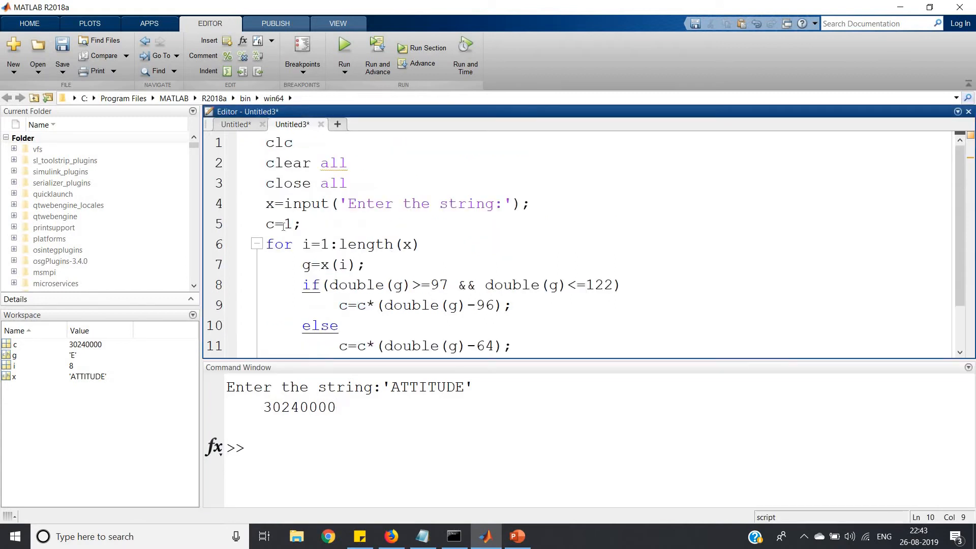
Step: Change c=1 to c=0 and the c=c* lines to c=c+, then rerun the script
{"action": "key", "text": "Backspace"}
{"action": "type", "text": "+"}
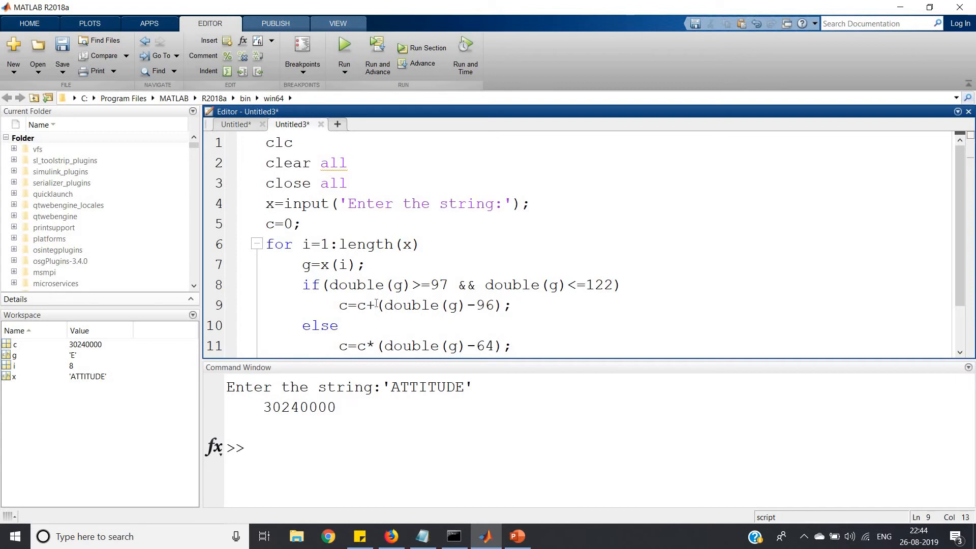
{"action": "scroll", "scroll_direction": "down", "scroll_amount": 3}
{"action": "type", "text": "+"}
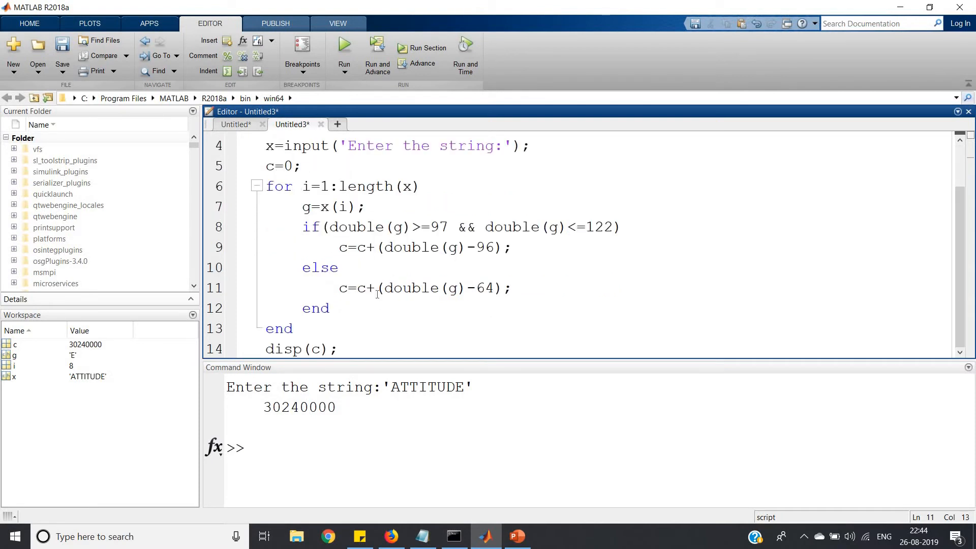
{"action": "right_click", "coordinate": [377, 288]}
{"action": "type", "text": "'"}
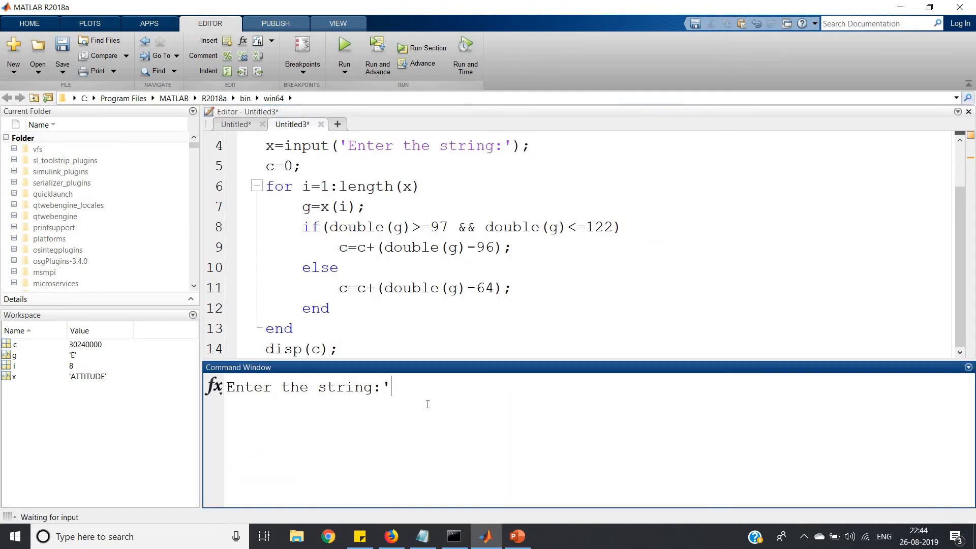
Step: Run the letter-sum script on ATTITUDE, LOVE and RESPECT, getting 100, 54 and 86
{"action": "type", "text": "ATTITUD"}
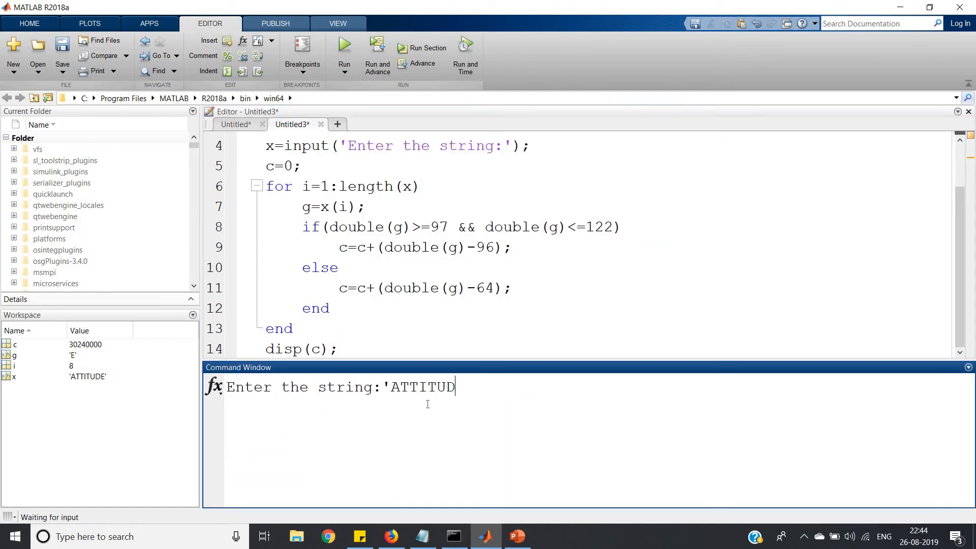
{"action": "key", "text": "enter"}
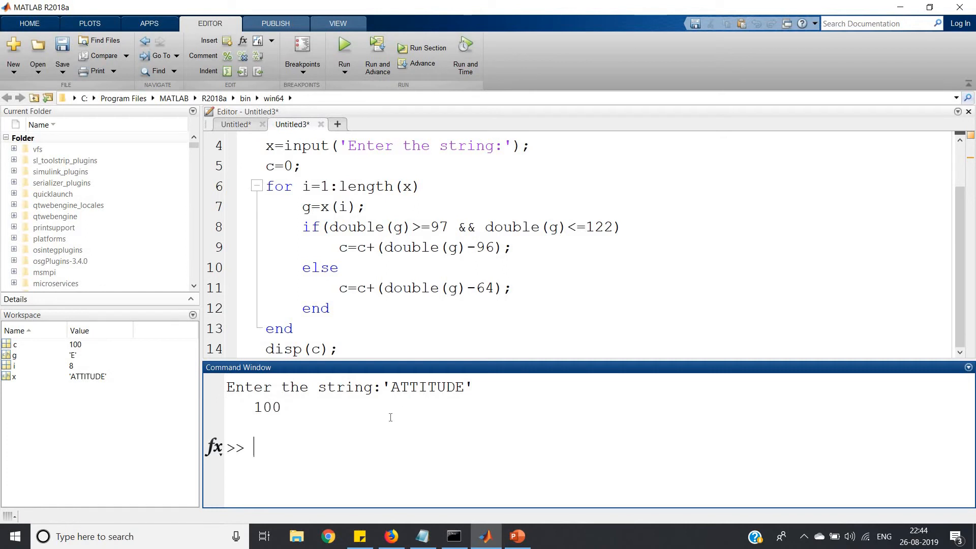
{"action": "left_click", "coordinate": [323, 206]}
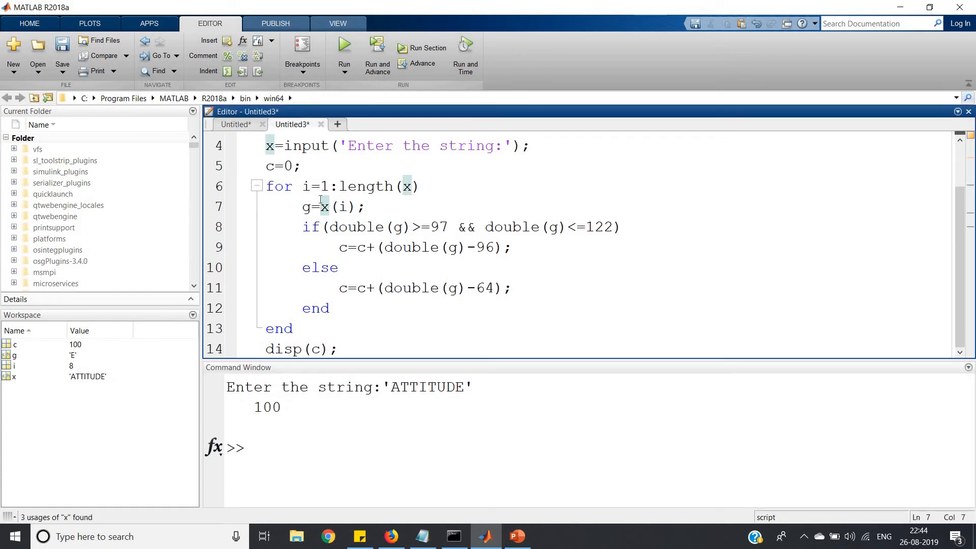
{"action": "left_click", "coordinate": [343, 43]}
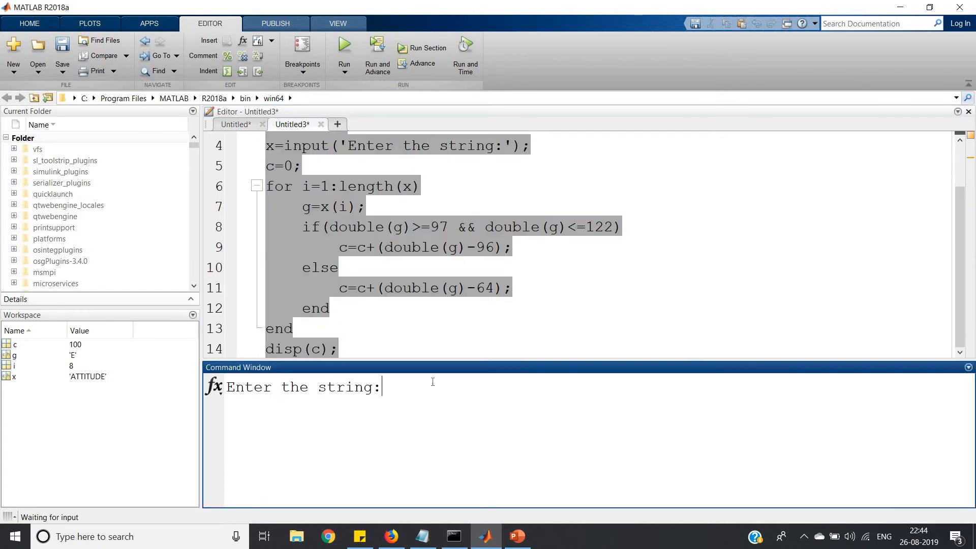
{"action": "type", "text": "'LOV"}
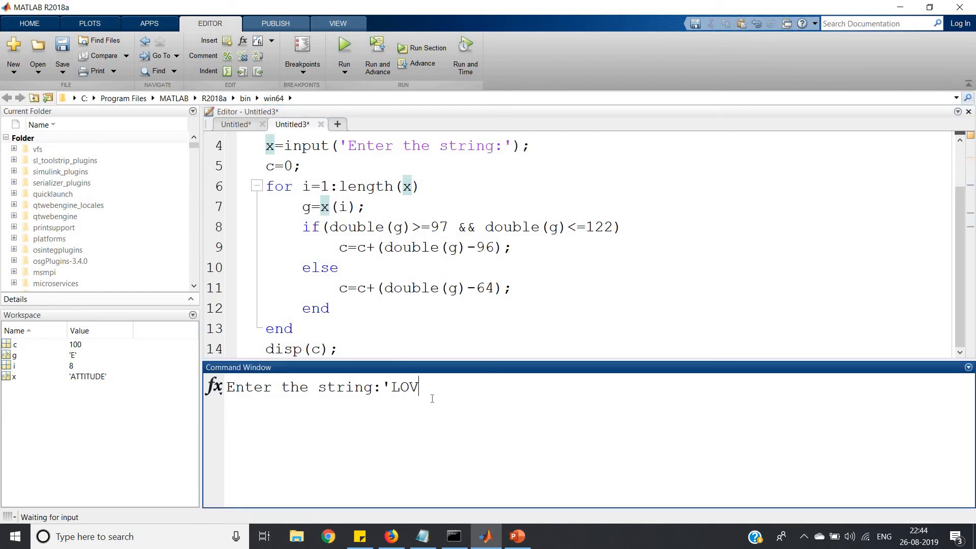
{"action": "key", "text": "enter"}
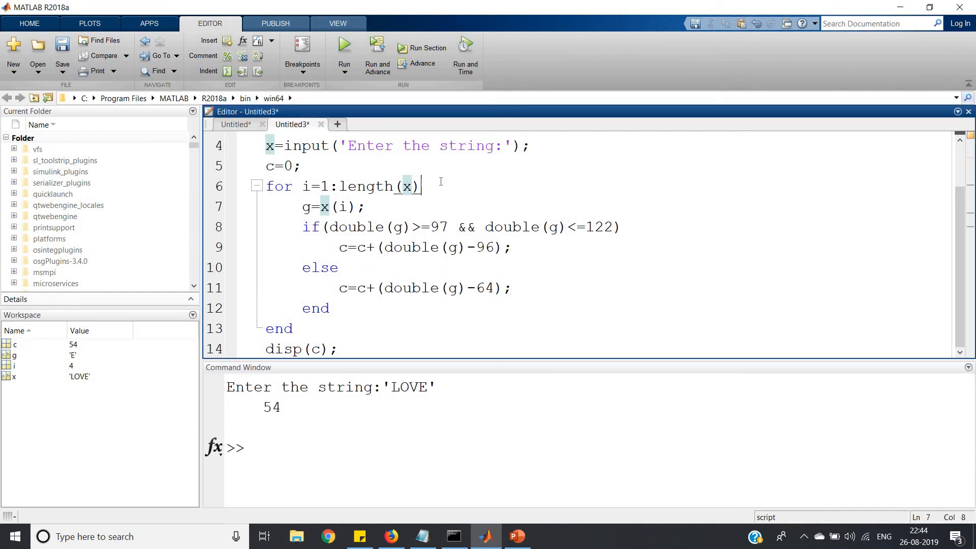
{"action": "left_click", "coordinate": [344, 44]}
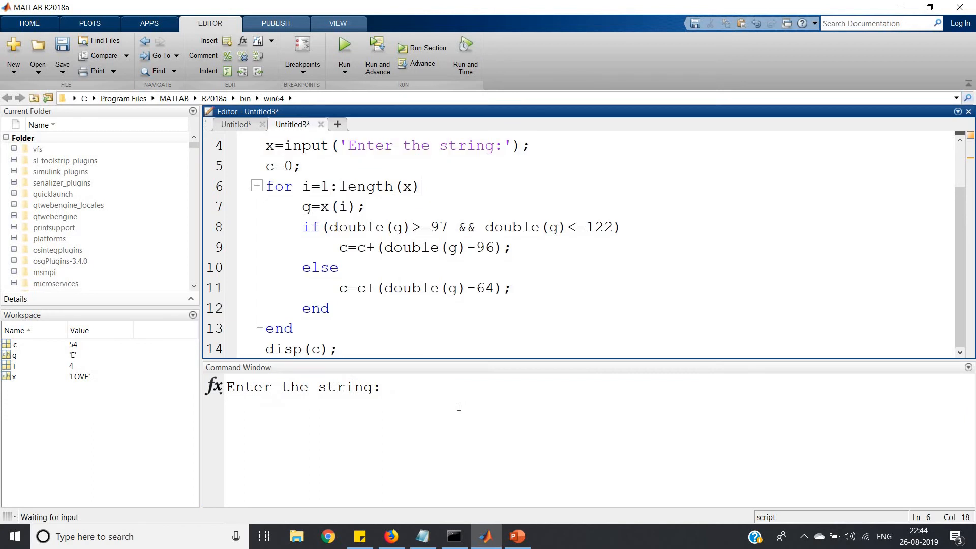
{"action": "type", "text": "'RESP"}
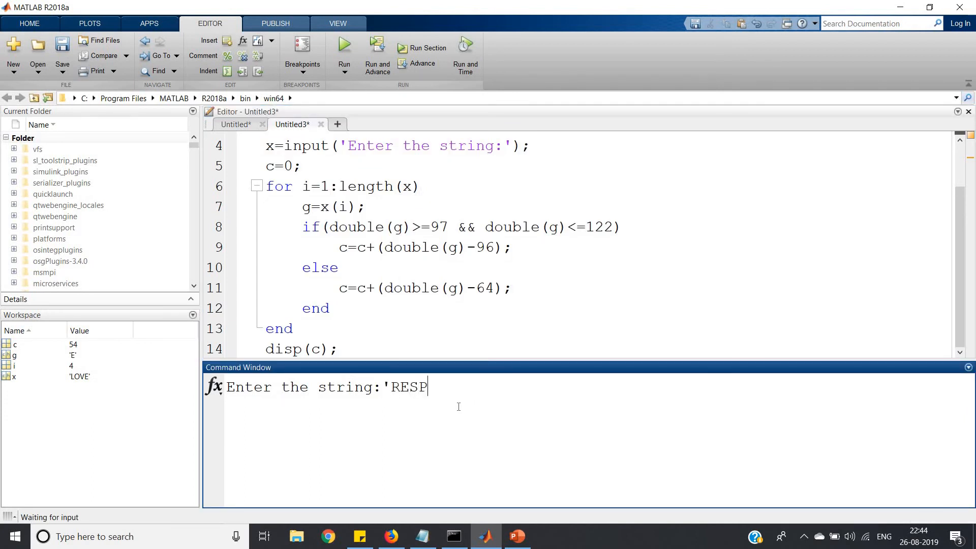
{"action": "key", "text": "enter"}
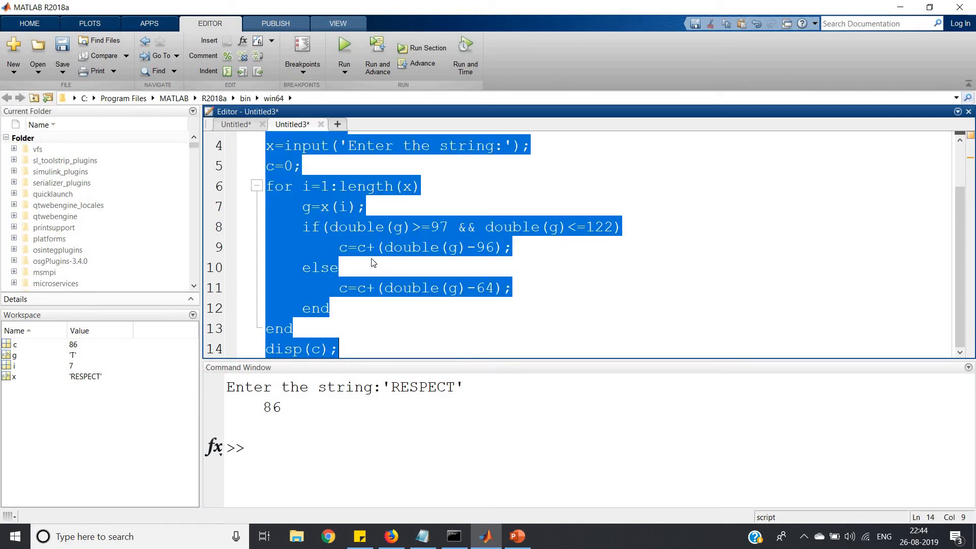
Step: Run ATTITUDE once more to confirm 100, then clear the Command Window with clc
{"action": "left_click", "coordinate": [343, 48]}
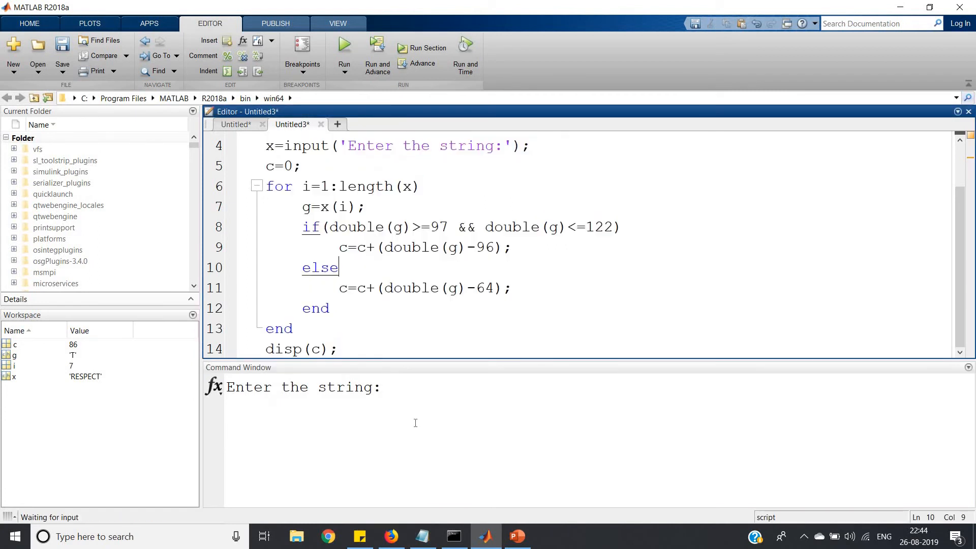
{"action": "type", "text": "'ATTITU"}
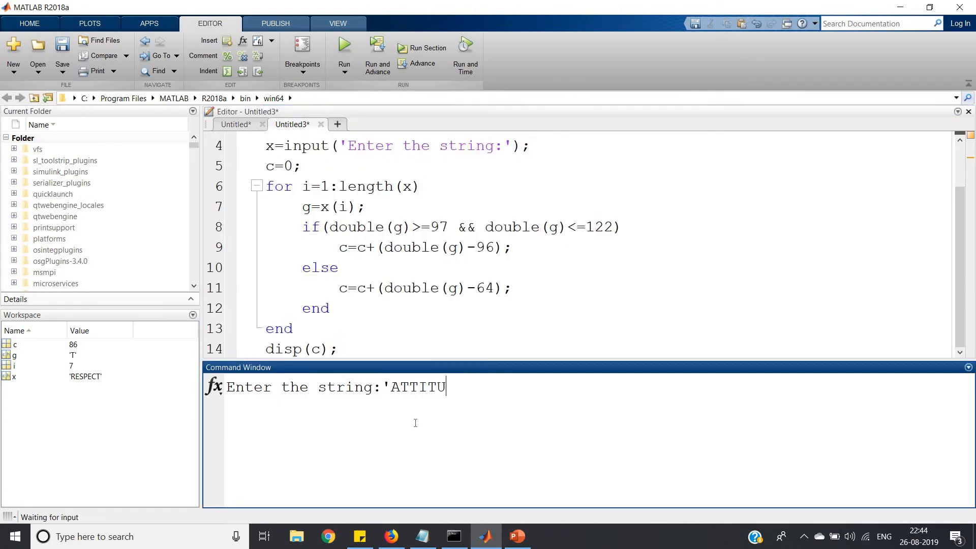
{"action": "key", "text": "enter"}
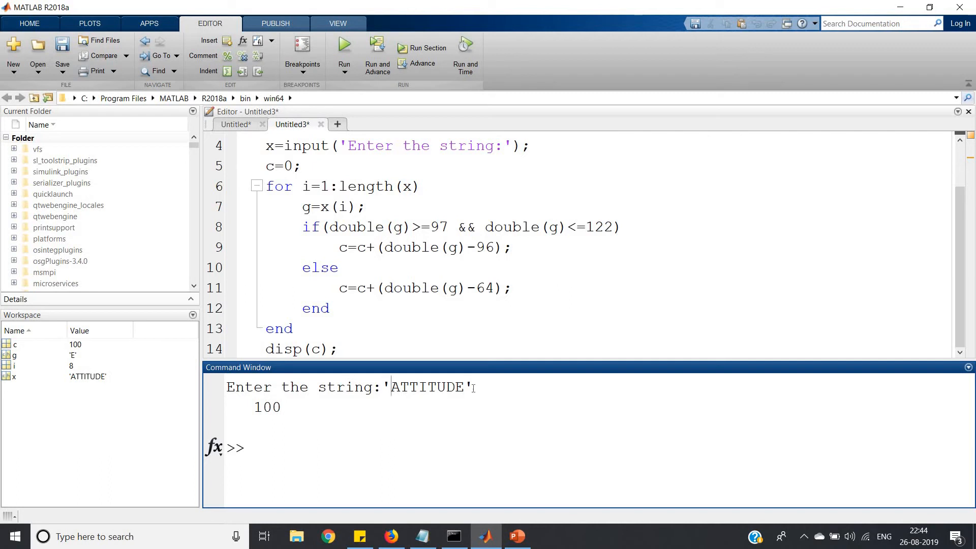
{"action": "left_click_drag", "start_coordinate": [392, 386], "coordinate": [419, 386]}
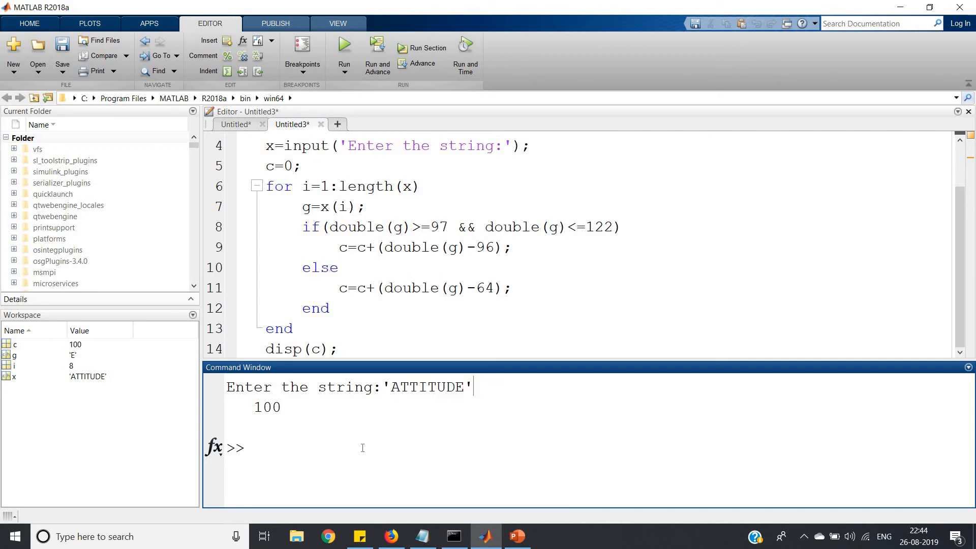
{"action": "type", "text": "c"}
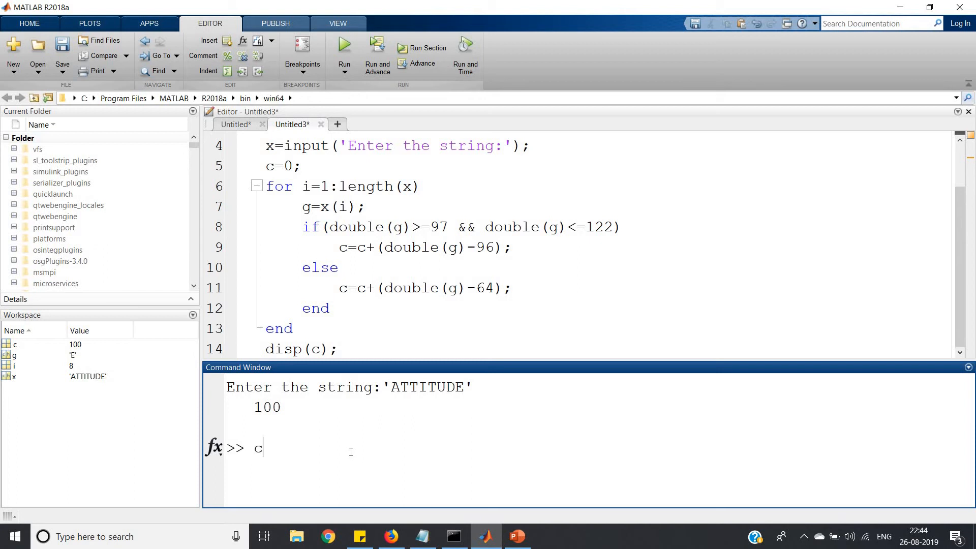
{"action": "type", "text": "lc"}
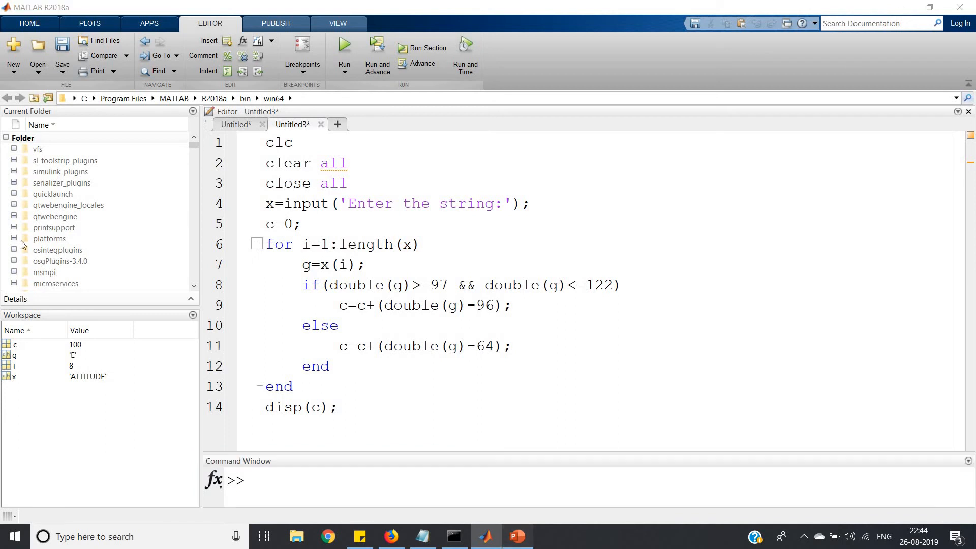
Step: Switch to the PowerPoint presentation on the 'Find the alphabetic word product' slide
{"action": "left_click", "coordinate": [516, 536]}
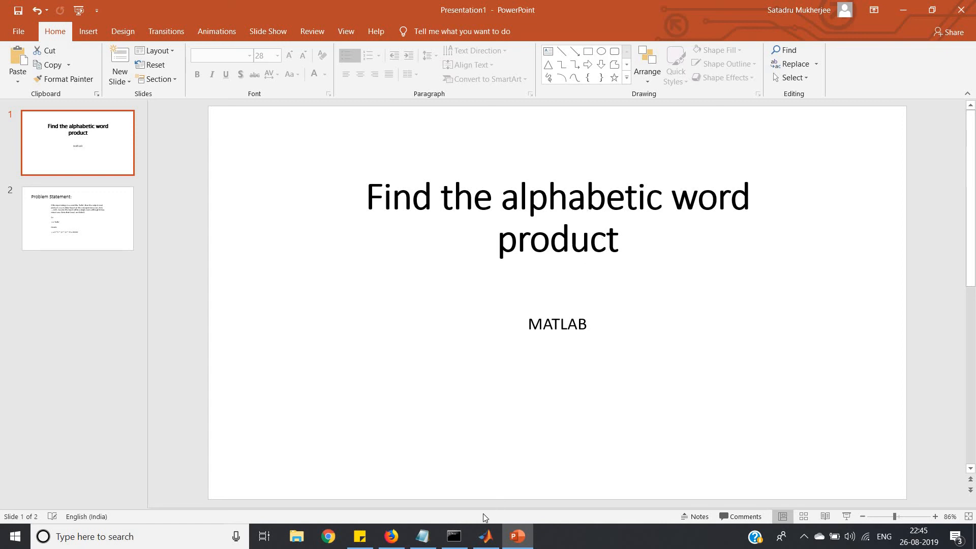
Step: Return to MATLAB showing the finished letter-sum script
{"action": "left_click", "coordinate": [485, 536]}
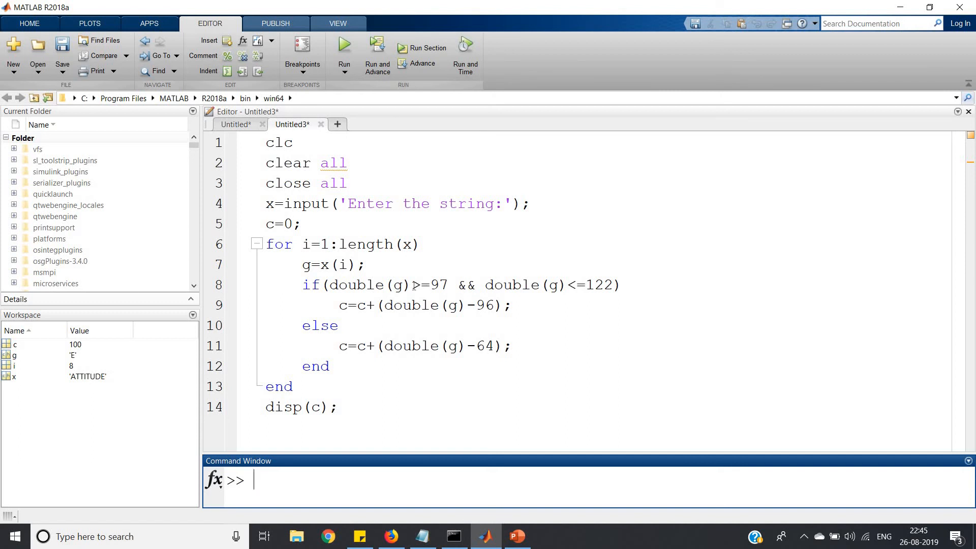
{"action": "double_click", "coordinate": [415, 285]}
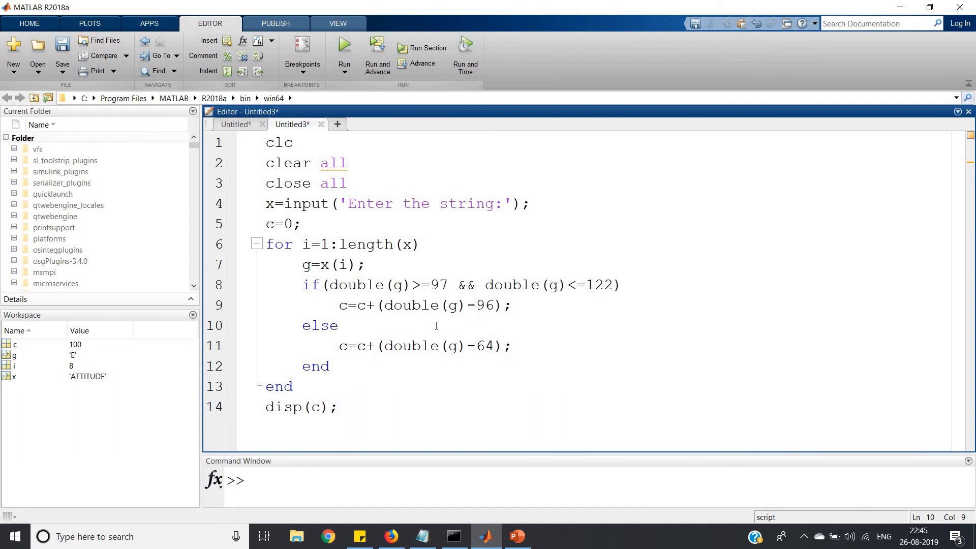
{"action": "left_click", "coordinate": [340, 325]}
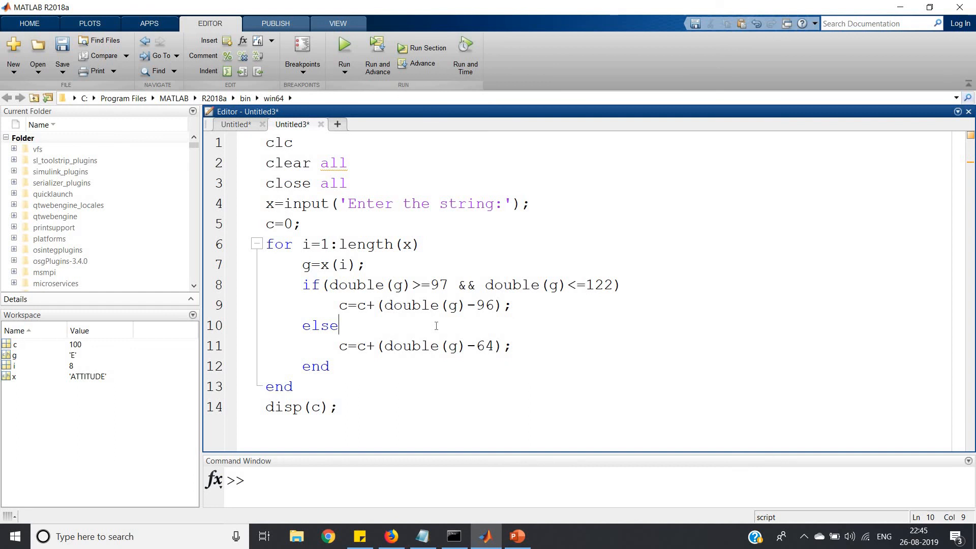